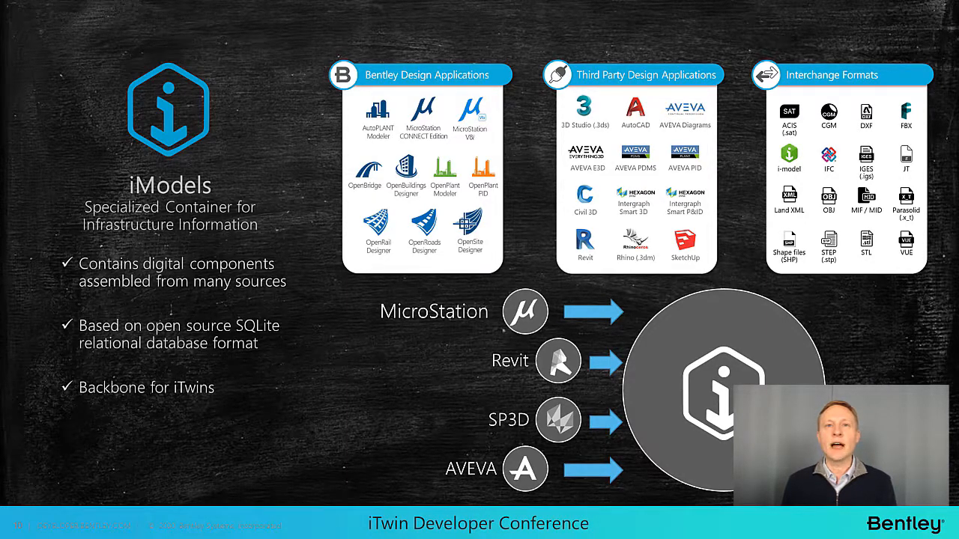
# Advance to the developer.bentley.com slide and present the portal screenshot
pyautogui.press('Right')
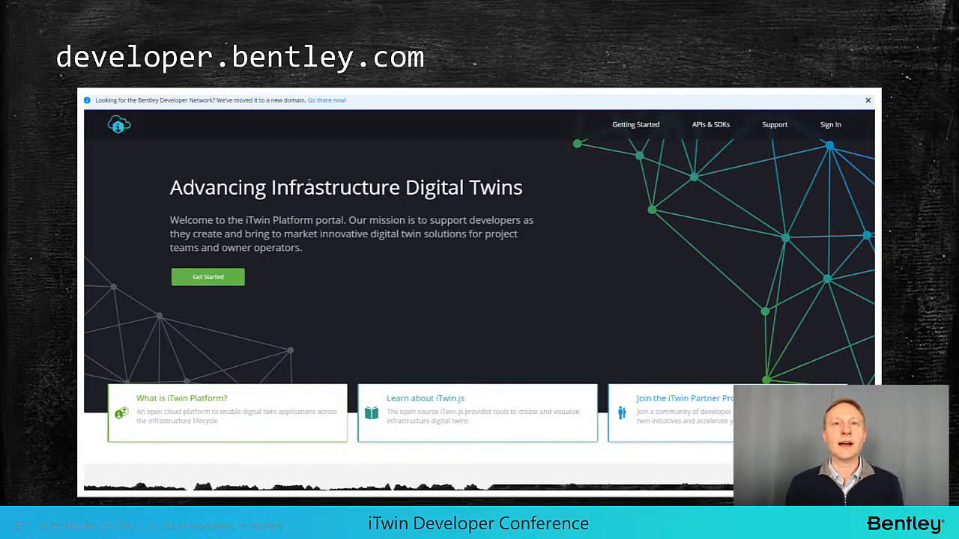
pyautogui.click(713, 123)
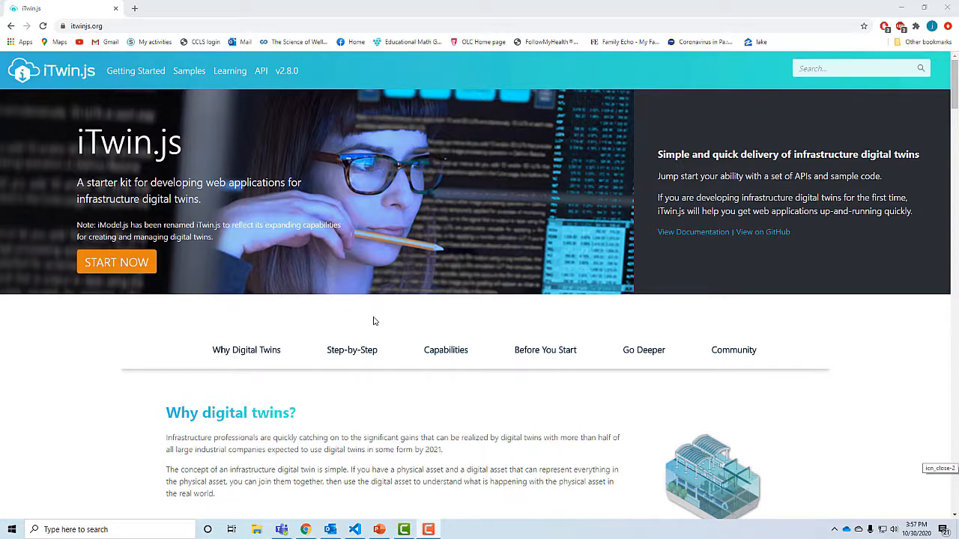
pyautogui.moveTo(331, 152)
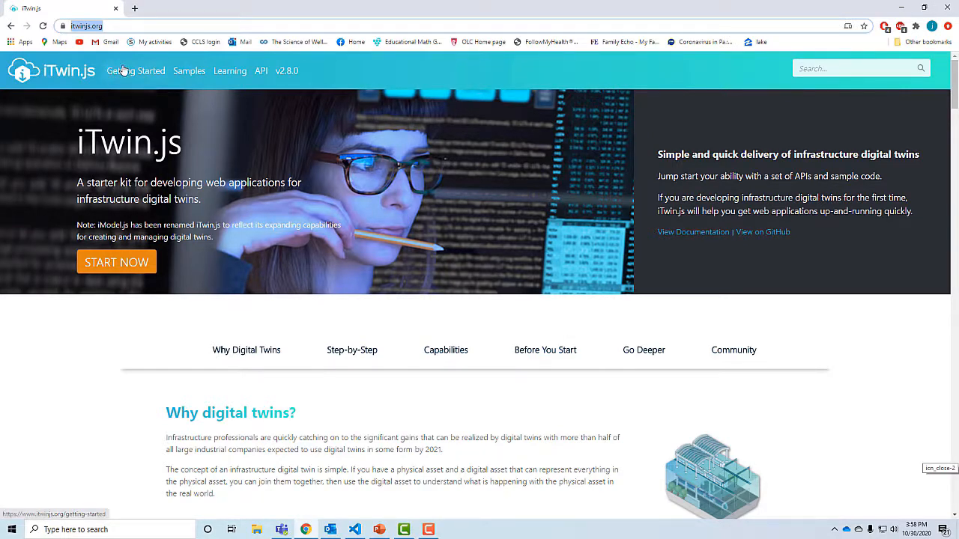
# Open Getting Started and scroll through the tools, clone, npm install and npm start steps
pyautogui.click(138, 71)
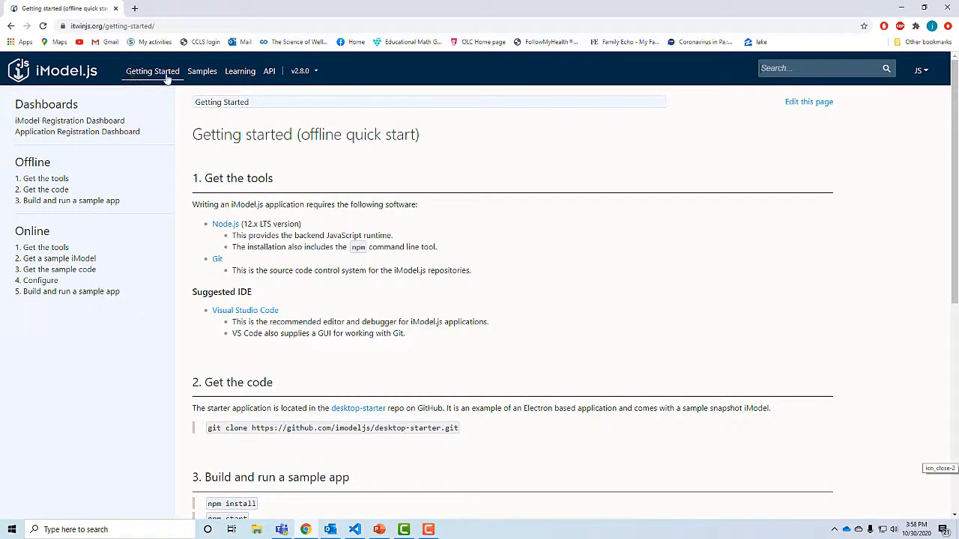
pyautogui.moveTo(396, 201)
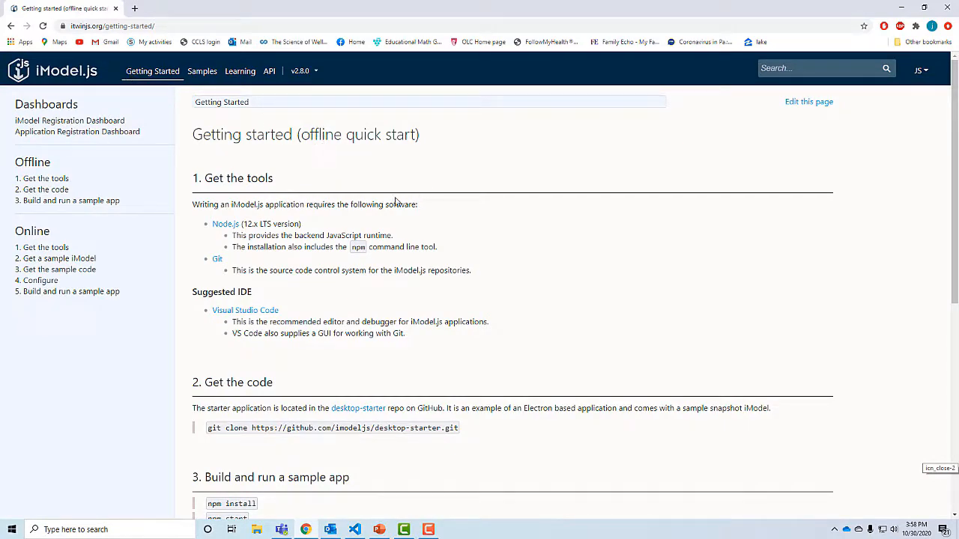
pyautogui.scroll(-3)
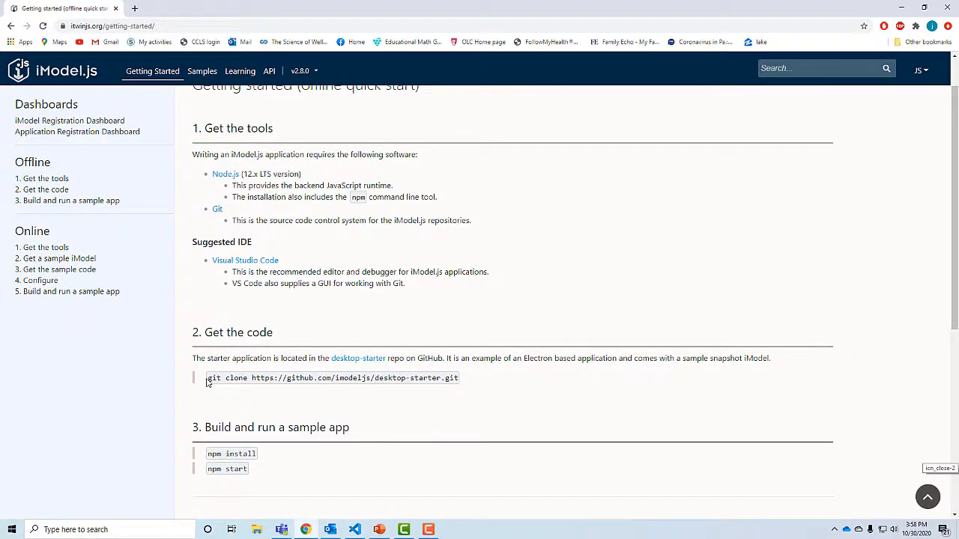
pyautogui.scroll(-3)
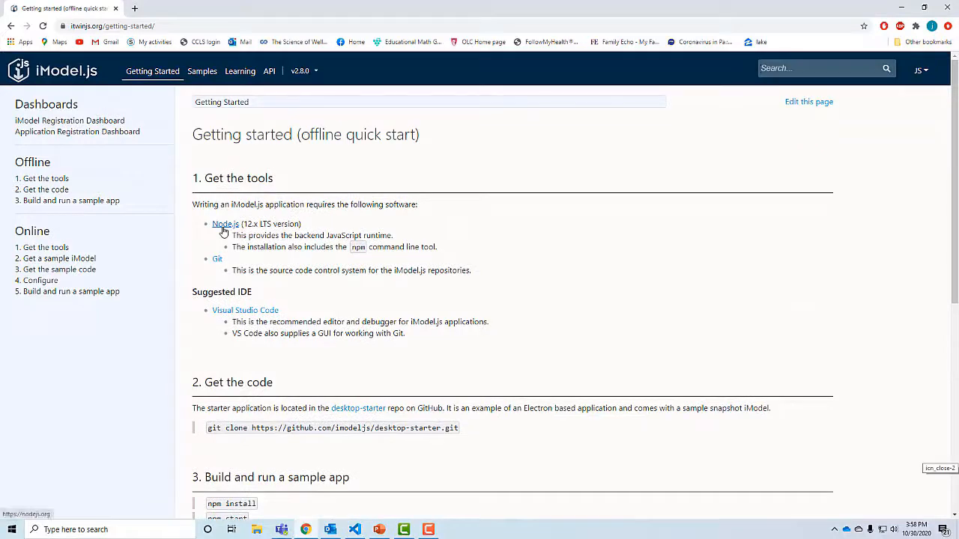
pyautogui.scroll(-3)
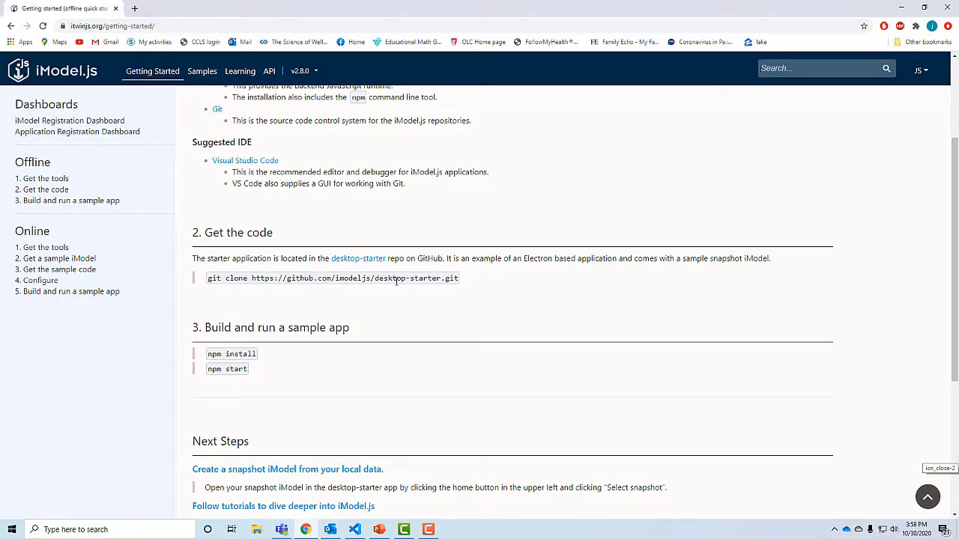
pyautogui.moveTo(244, 380)
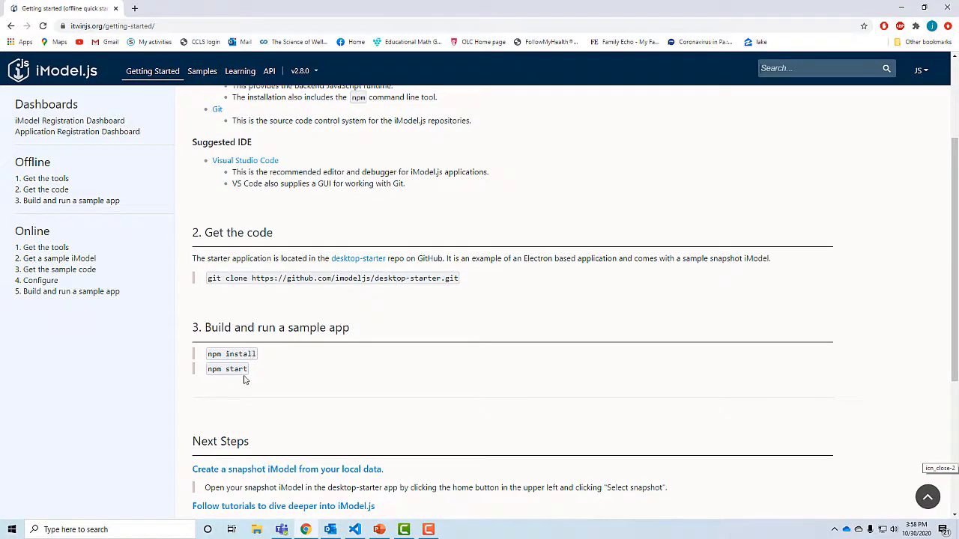
pyautogui.moveTo(309, 292)
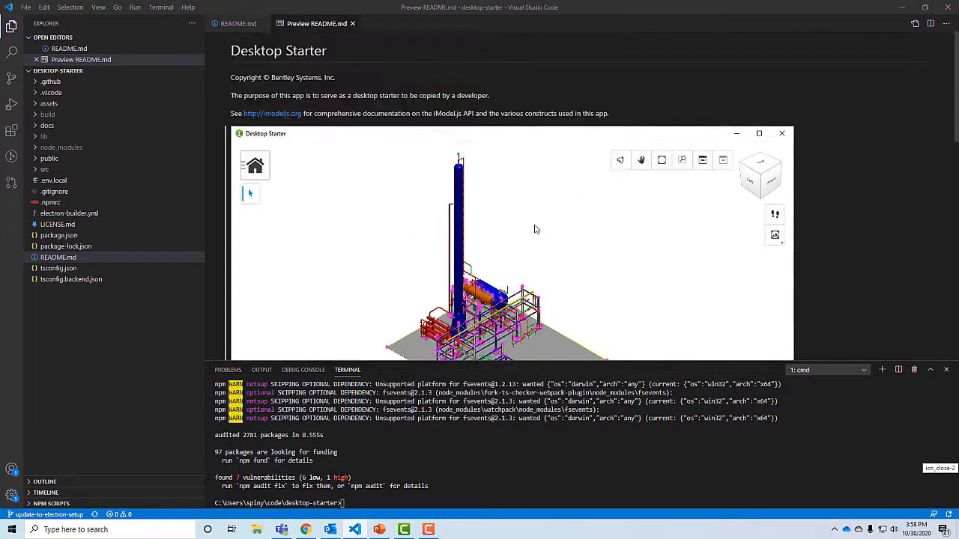
pyautogui.moveTo(351, 147)
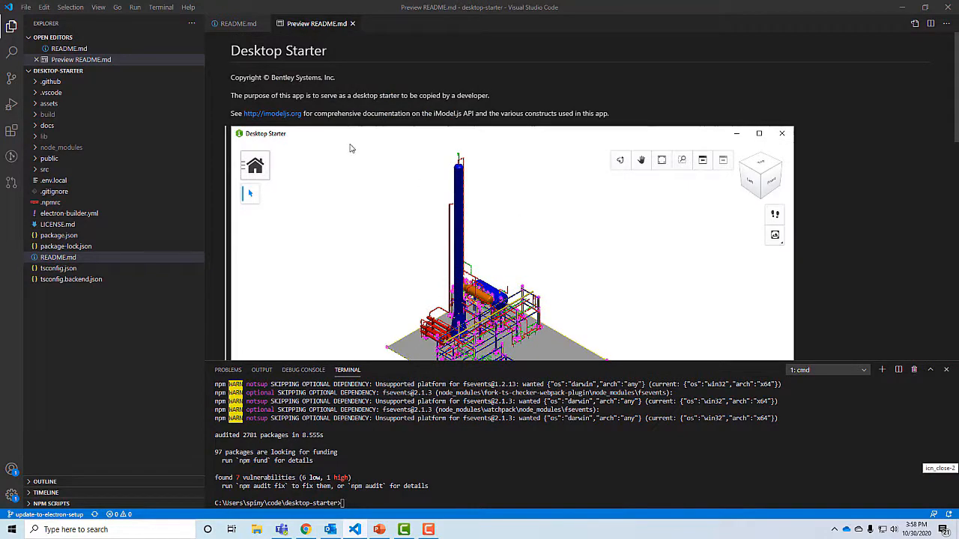
pyautogui.moveTo(294, 137)
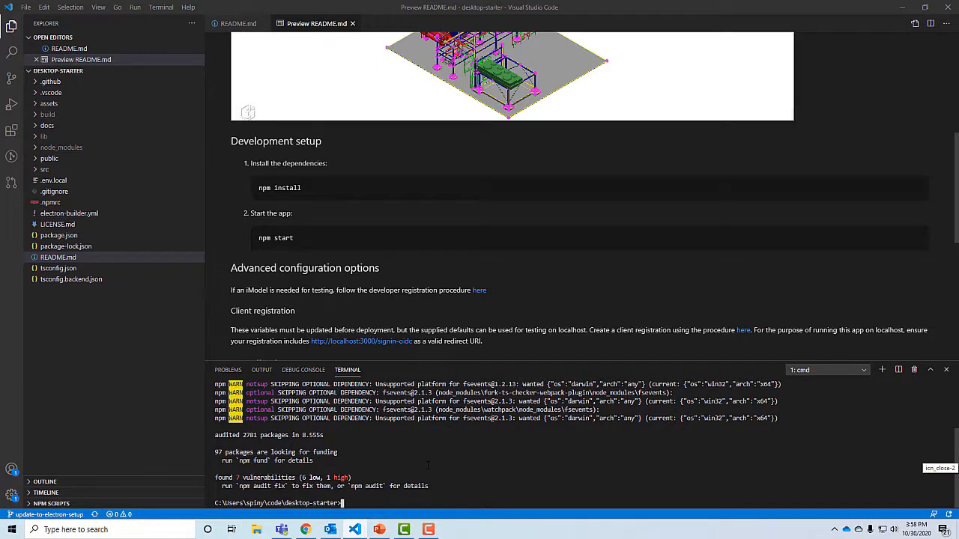
# Run npm start in the desktop-starter terminal to launch the Desktop Starter app
pyautogui.write('npm start')
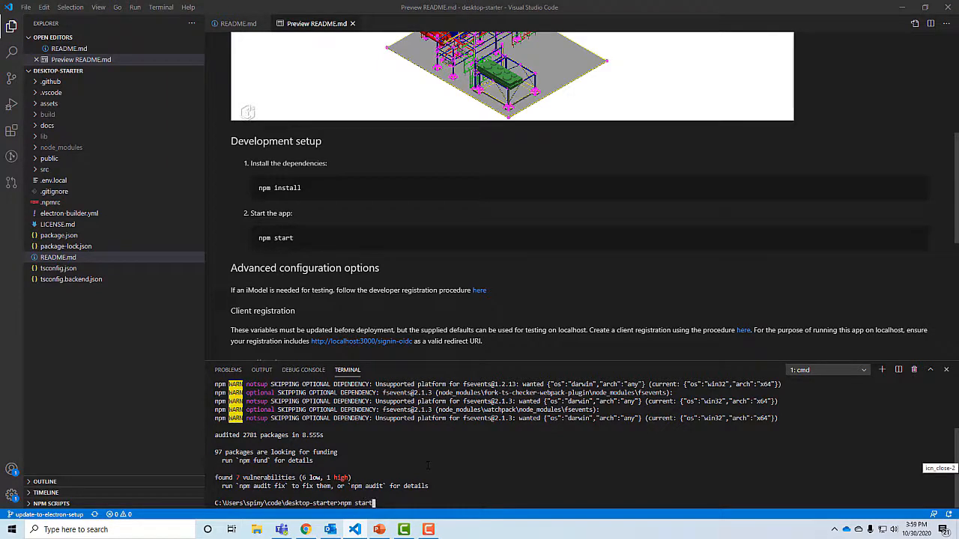
pyautogui.press('Enter')
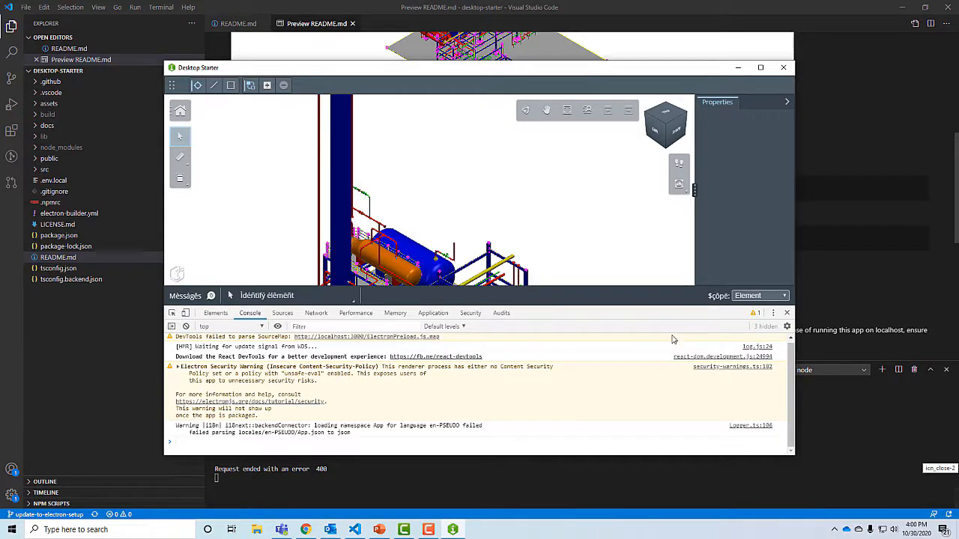
# Close DevTools and use Measure Distance to get 115'-9 1/4" on the plant model
pyautogui.click(786, 312)
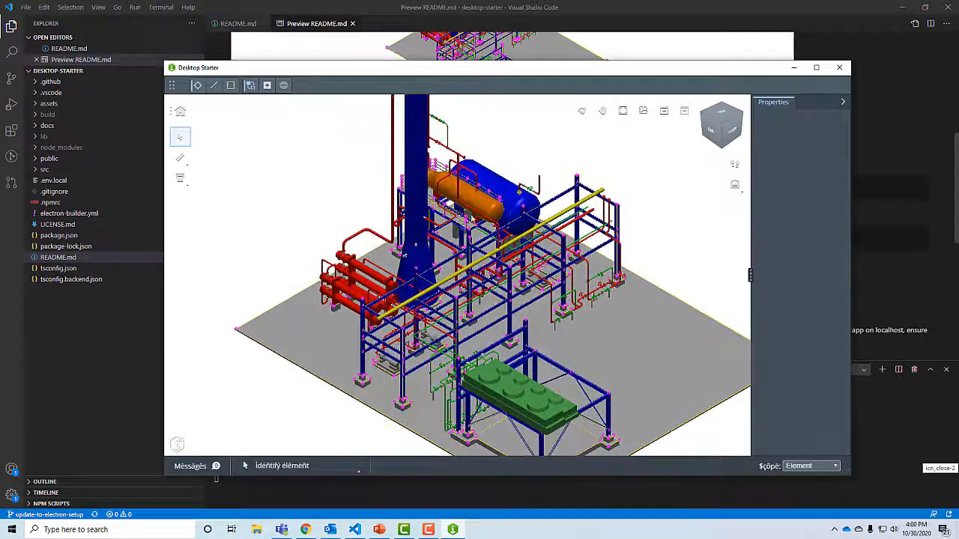
pyautogui.click(602, 110)
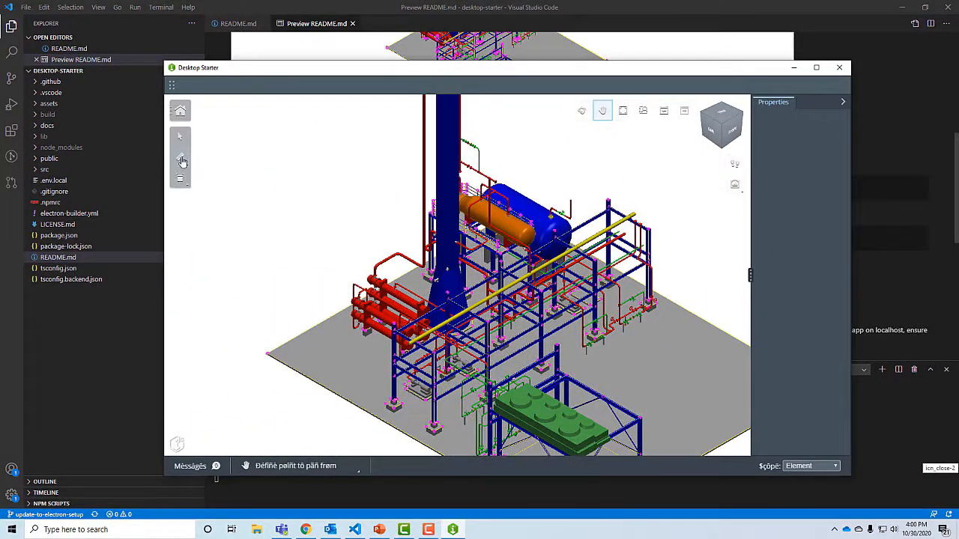
pyautogui.click(179, 159)
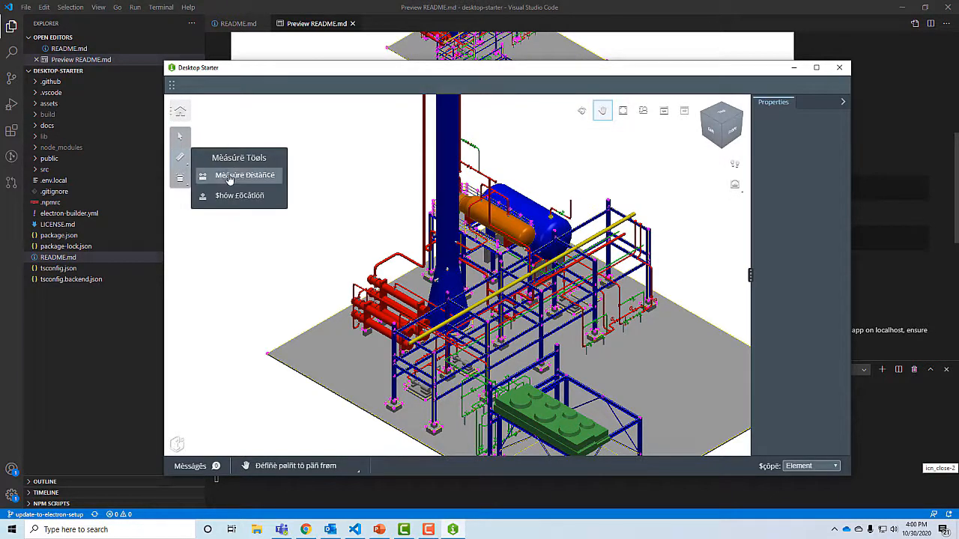
pyautogui.click(238, 174)
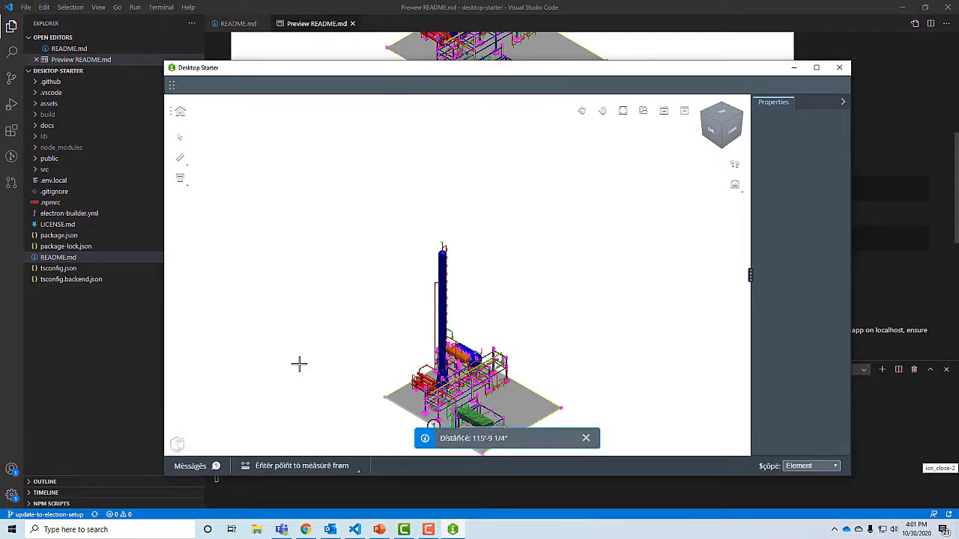
pyautogui.moveTo(312, 239)
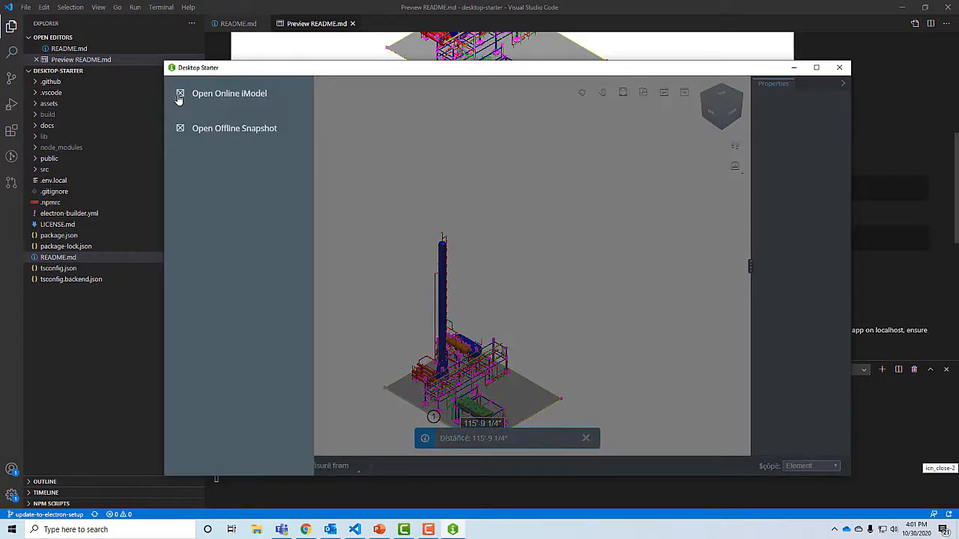
pyautogui.moveTo(218, 134)
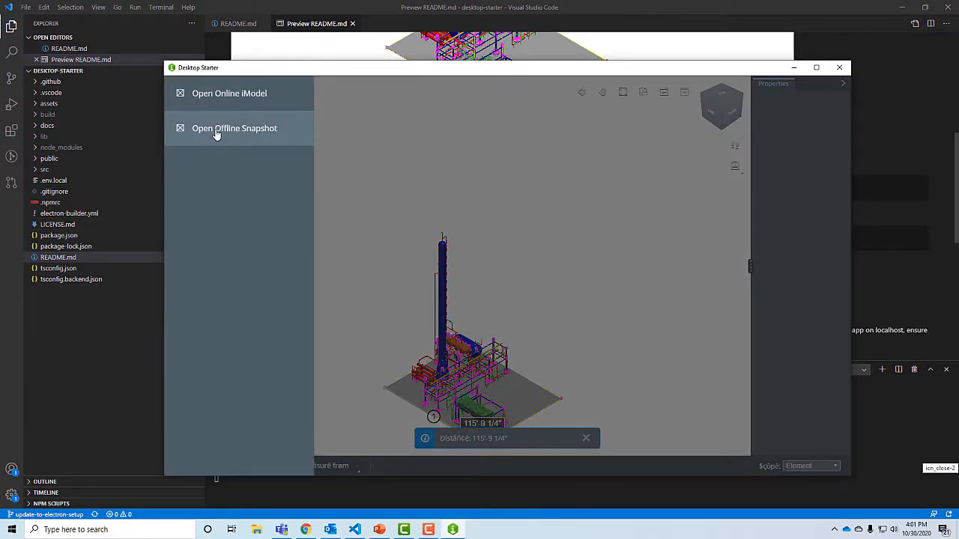
pyautogui.moveTo(218, 93)
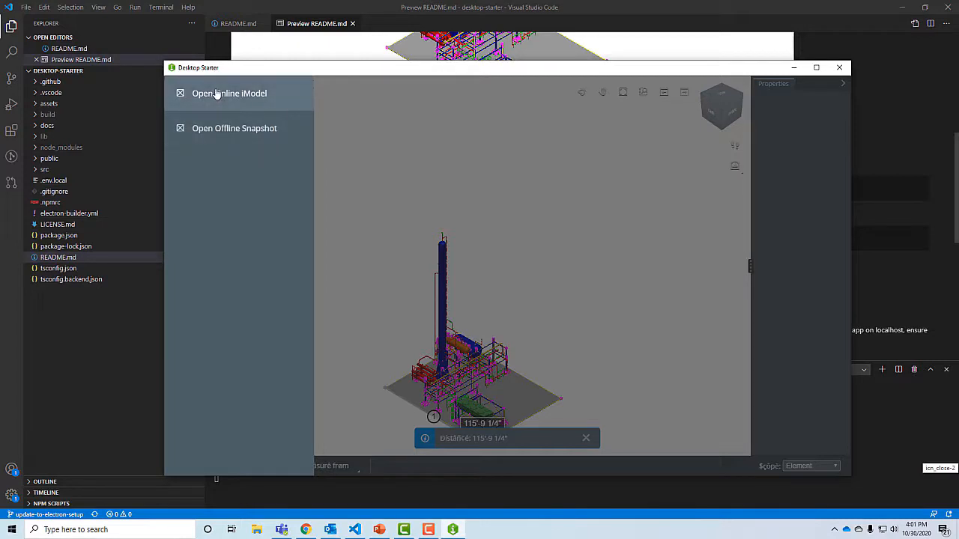
pyautogui.moveTo(221, 95)
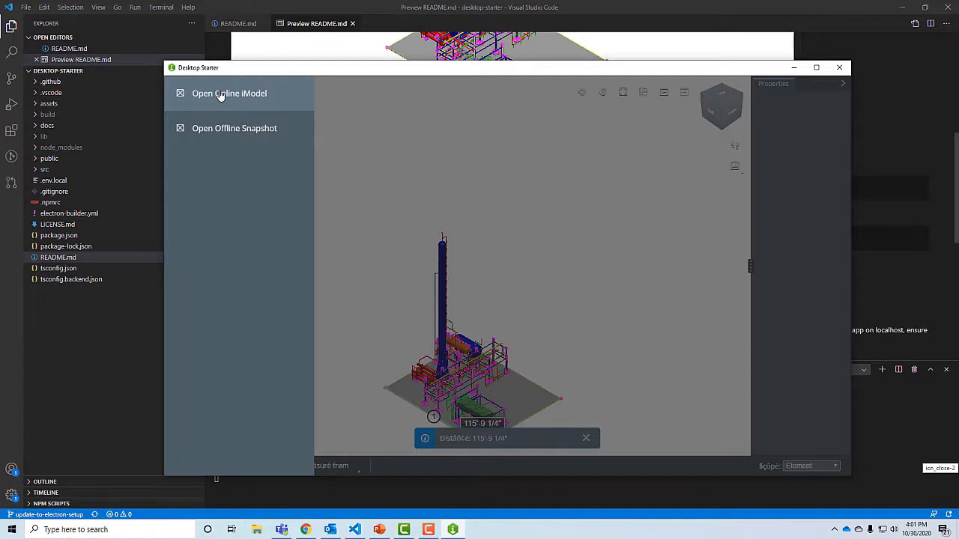
pyautogui.moveTo(564, 344)
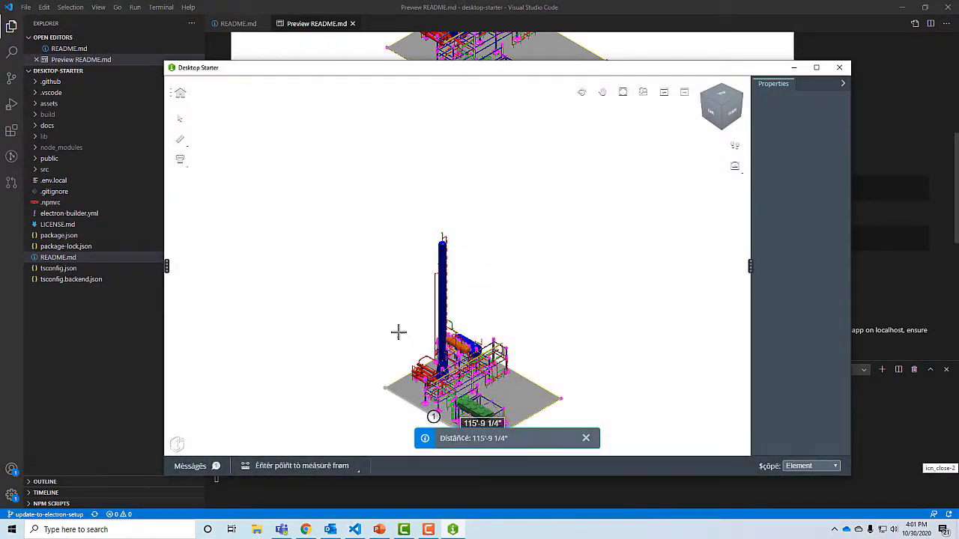
pyautogui.press('alt+tab')
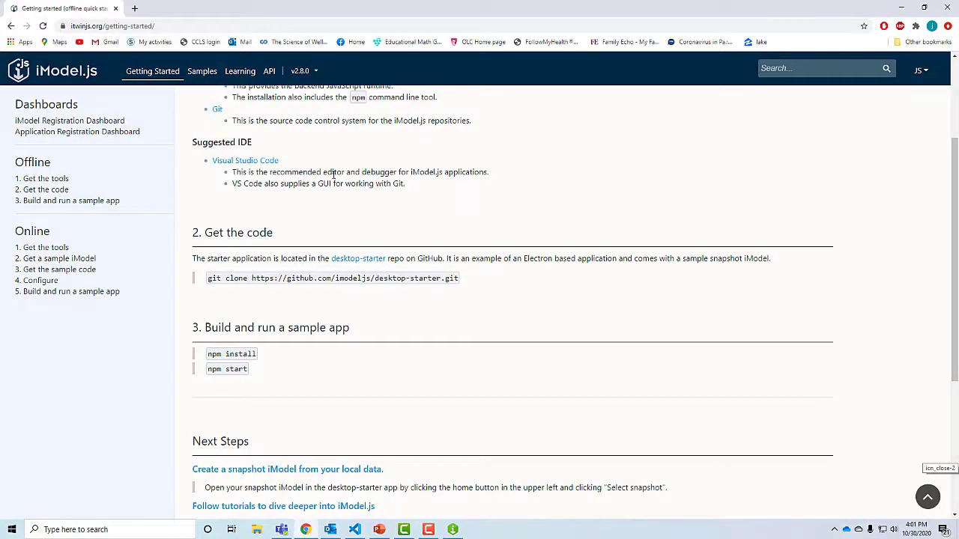
# Go to Tutorials and open the 'Using local data' snapshot iModel tutorial
pyautogui.scroll(-3)
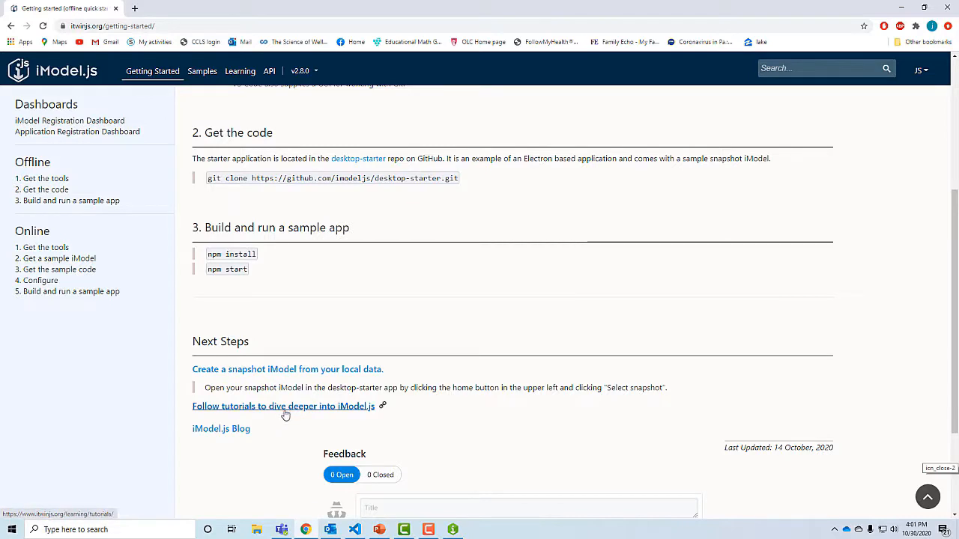
pyautogui.click(283, 406)
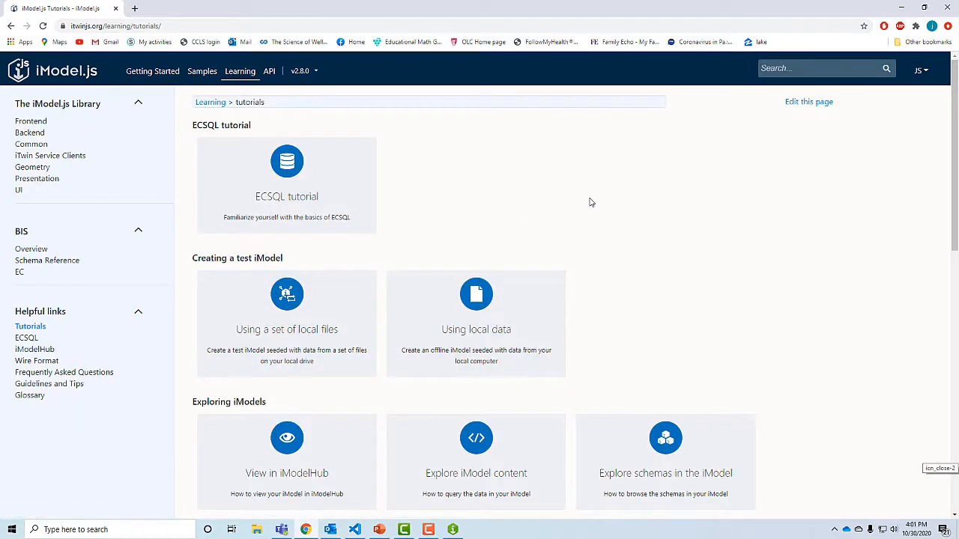
pyautogui.scroll(-3)
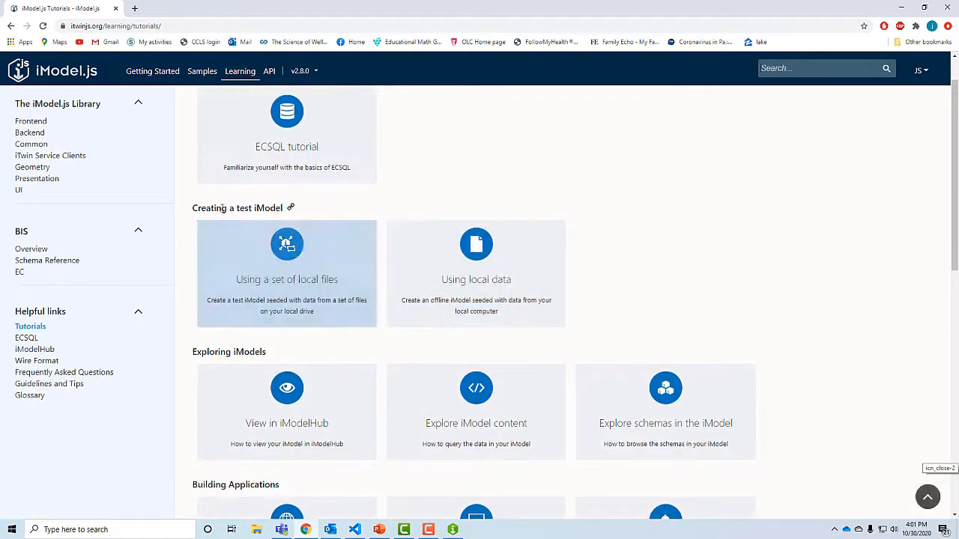
pyautogui.moveTo(255, 218)
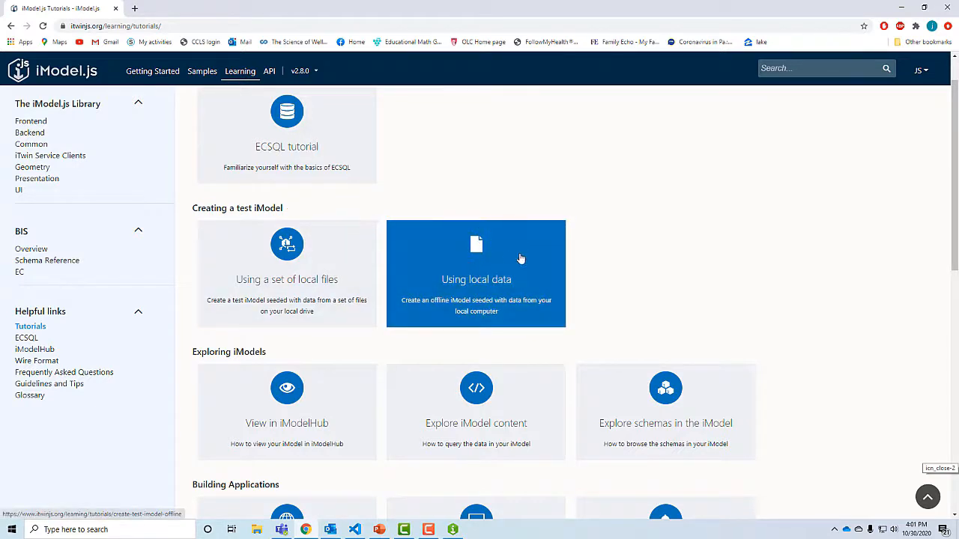
pyautogui.moveTo(457, 290)
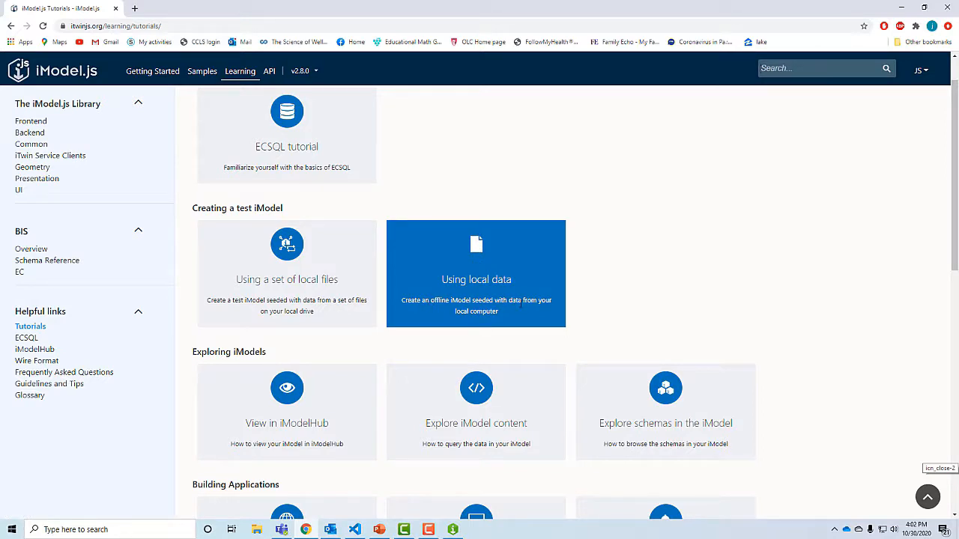
pyautogui.click(476, 273)
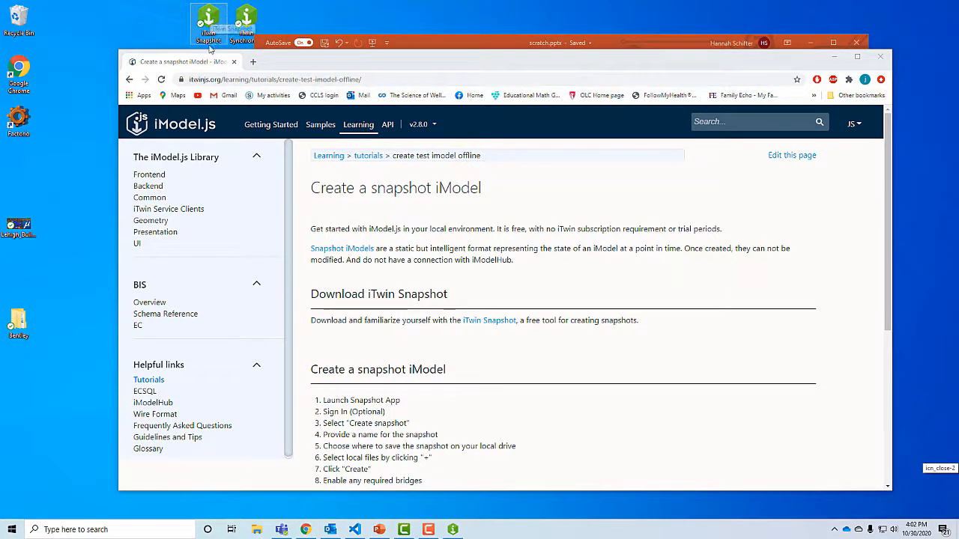
# Start a new snapshot named WindFarm, saved in the Documents\WindFarm folder
pyautogui.click(208, 18)
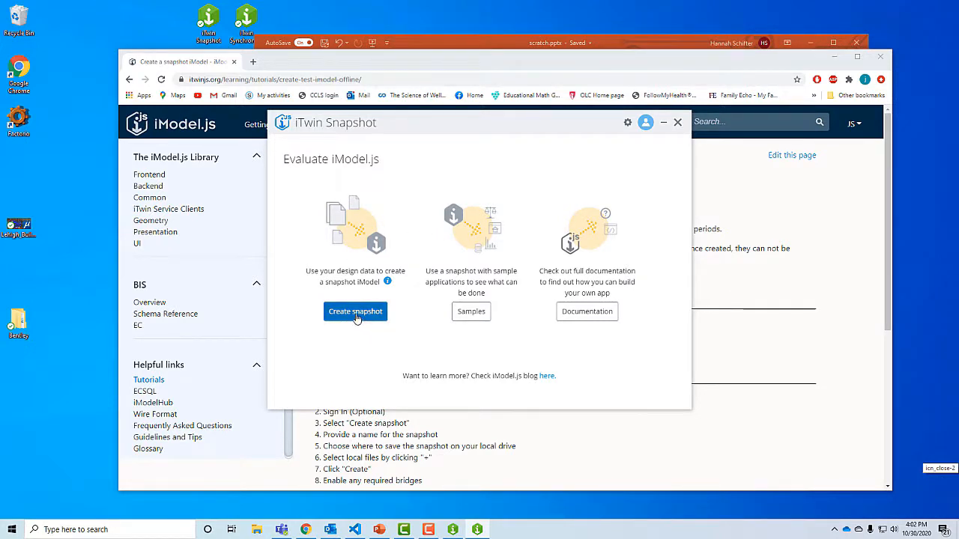
pyautogui.click(355, 312)
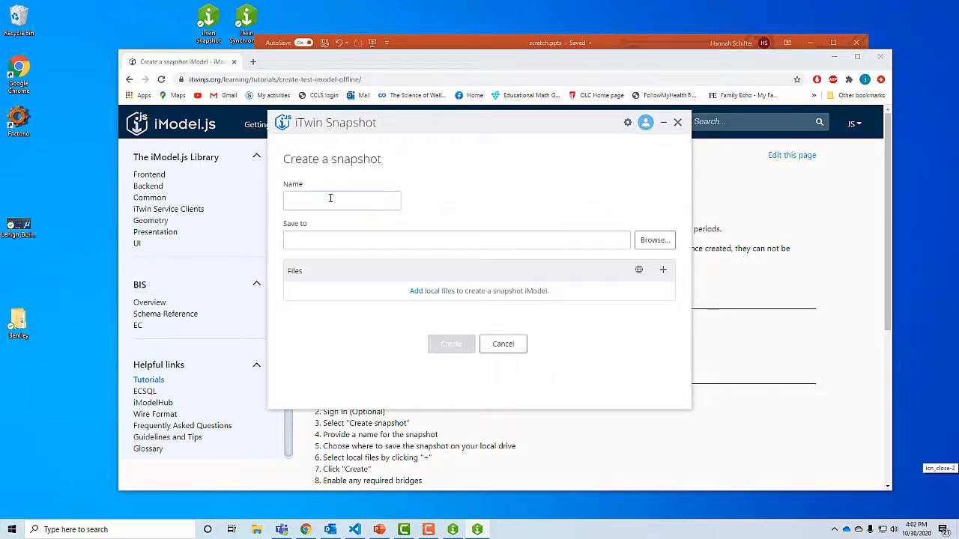
pyautogui.write('Wind')
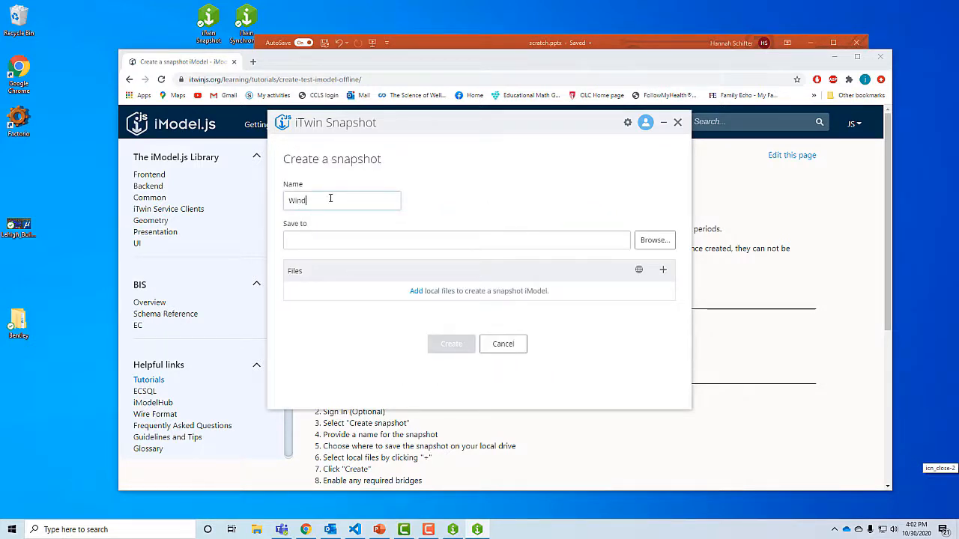
pyautogui.write('Fram')
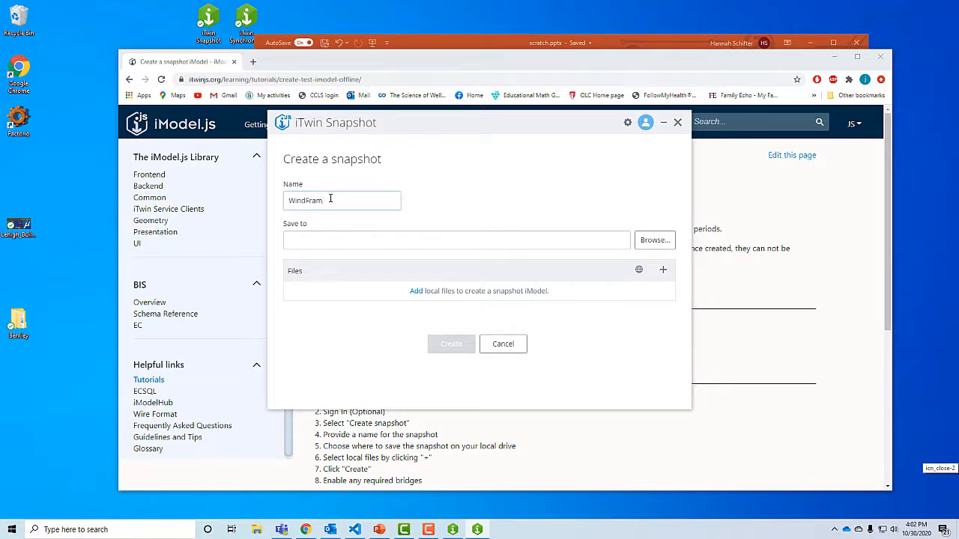
pyautogui.write('m')
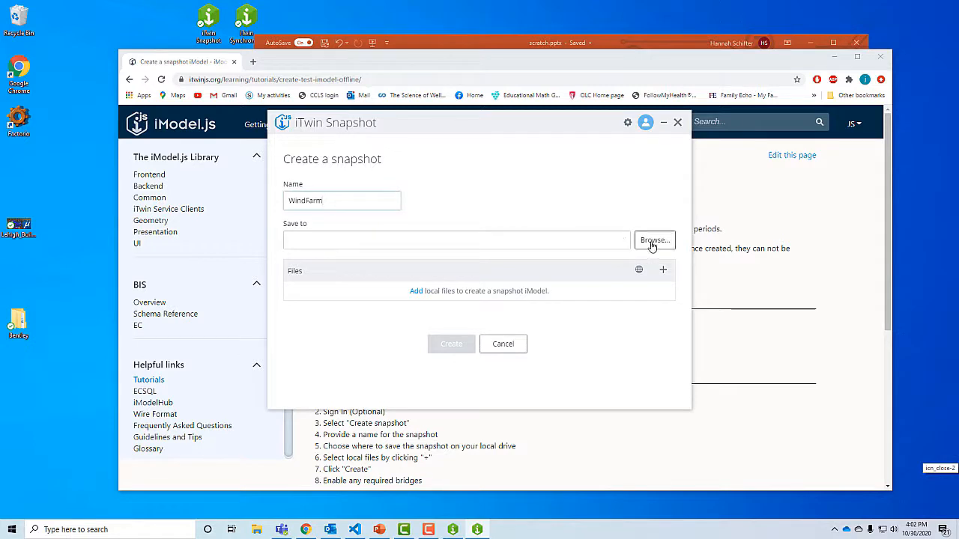
pyautogui.click(654, 240)
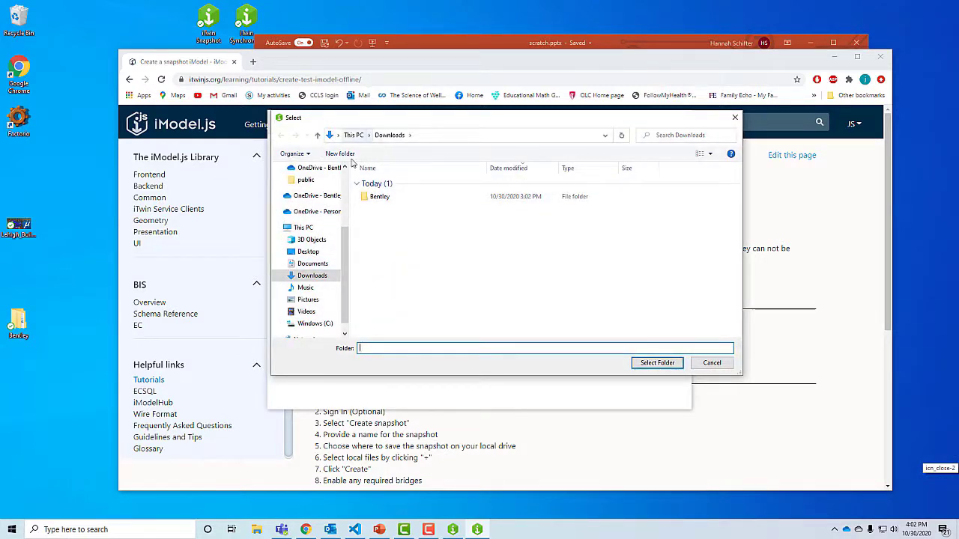
pyautogui.click(312, 263)
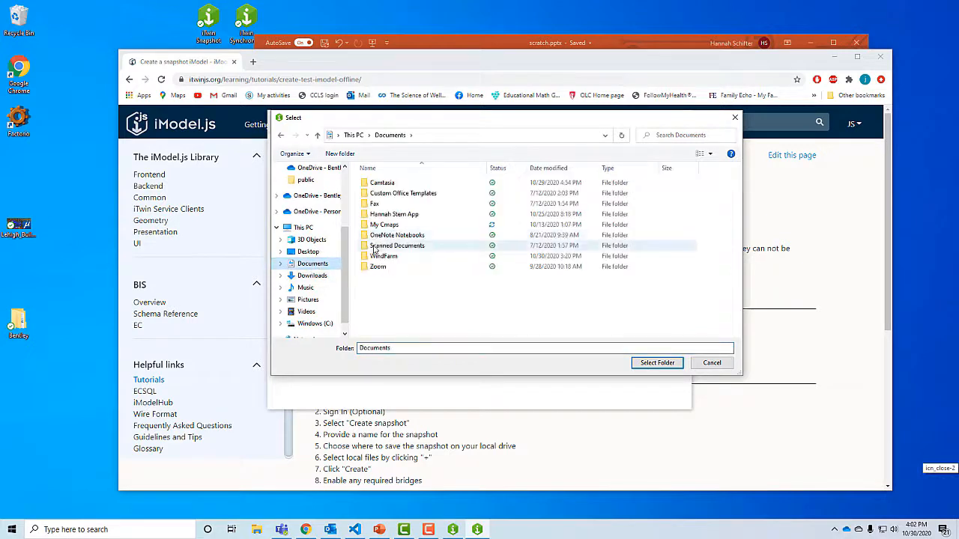
pyautogui.doubleClick(382, 256)
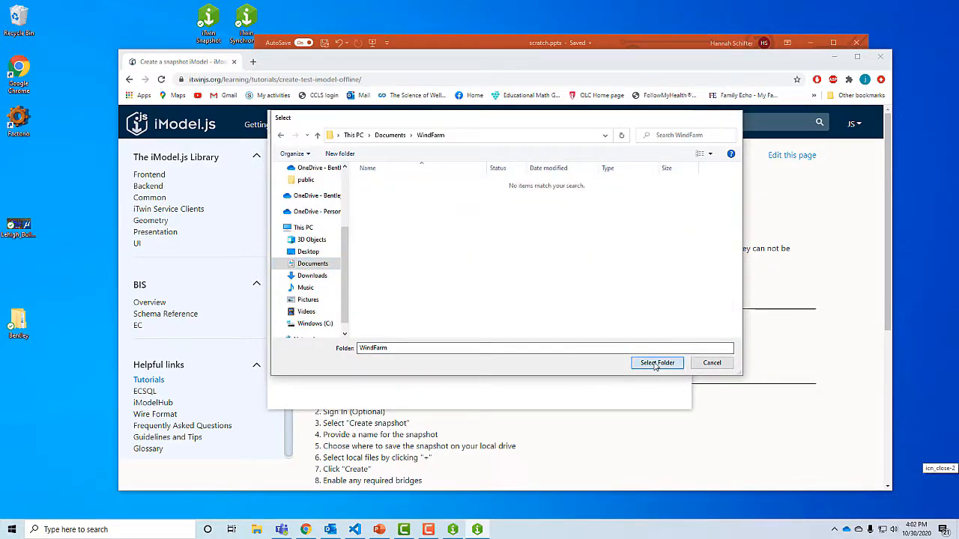
pyautogui.click(657, 362)
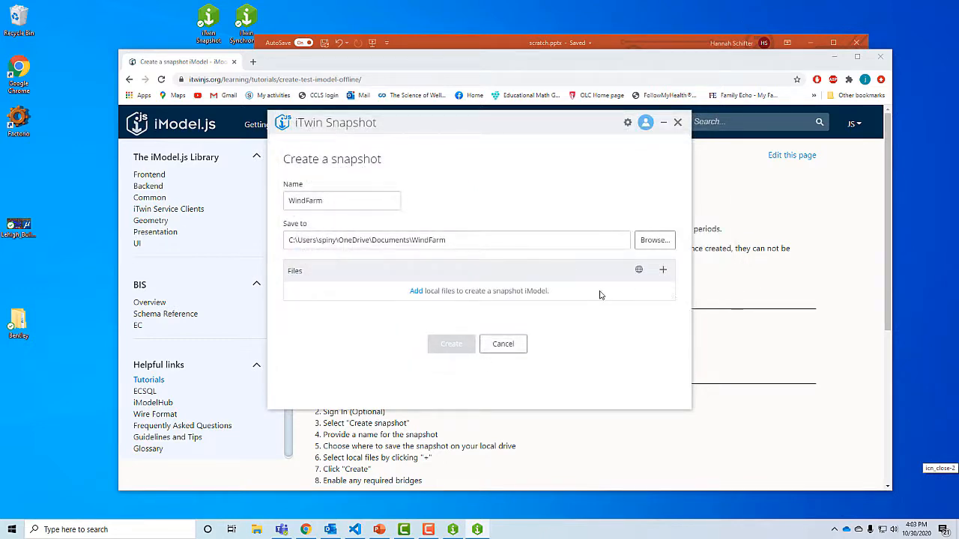
pyautogui.moveTo(663, 271)
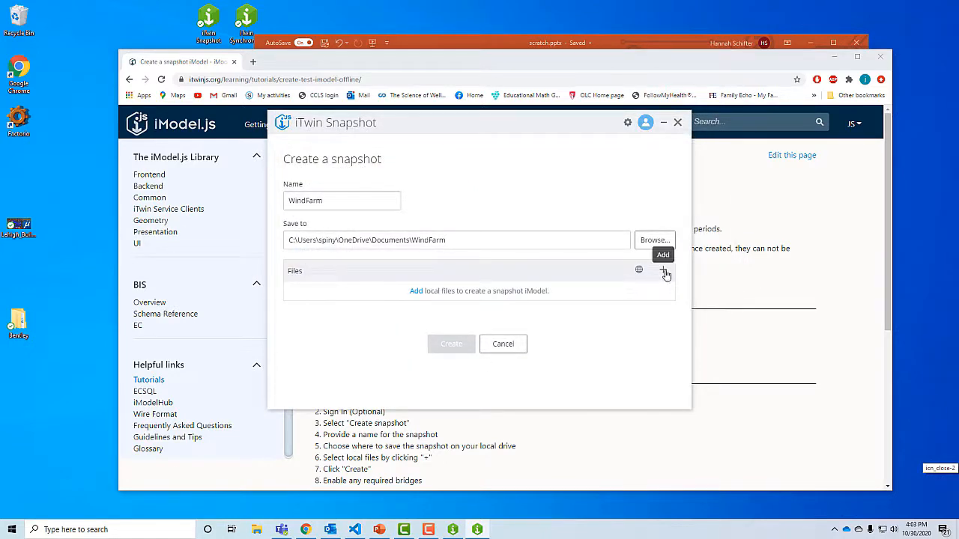
# Add turbines.dgn as the source file and create the snapshot
pyautogui.click(666, 271)
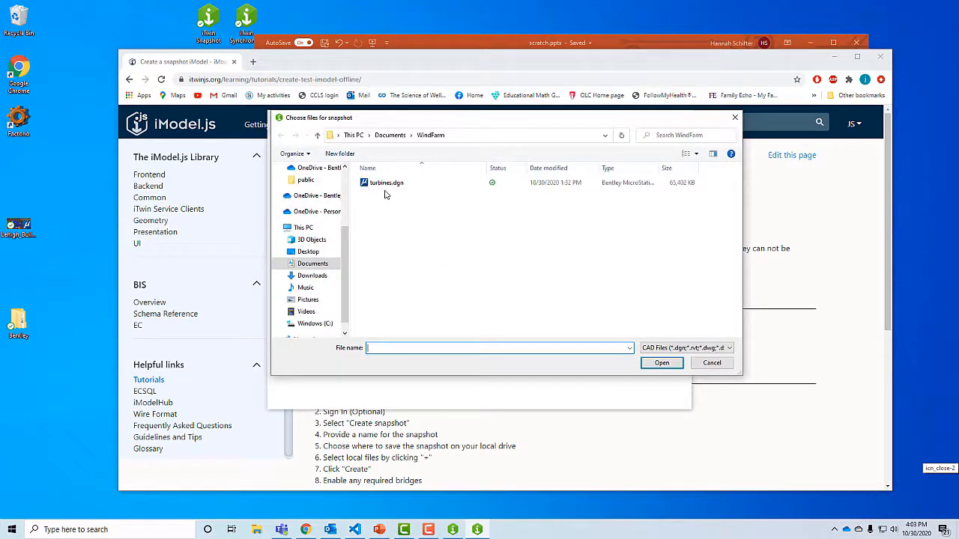
pyautogui.click(386, 183)
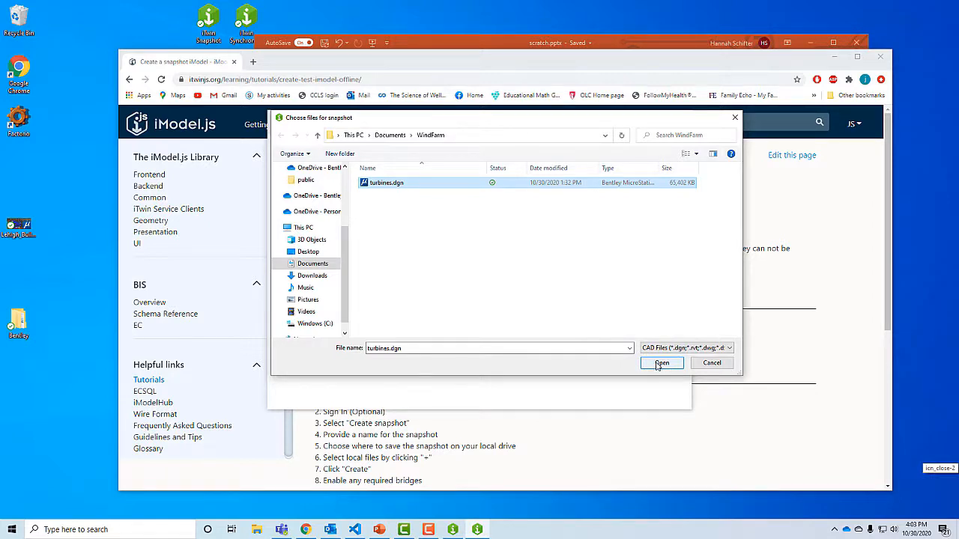
pyautogui.click(661, 362)
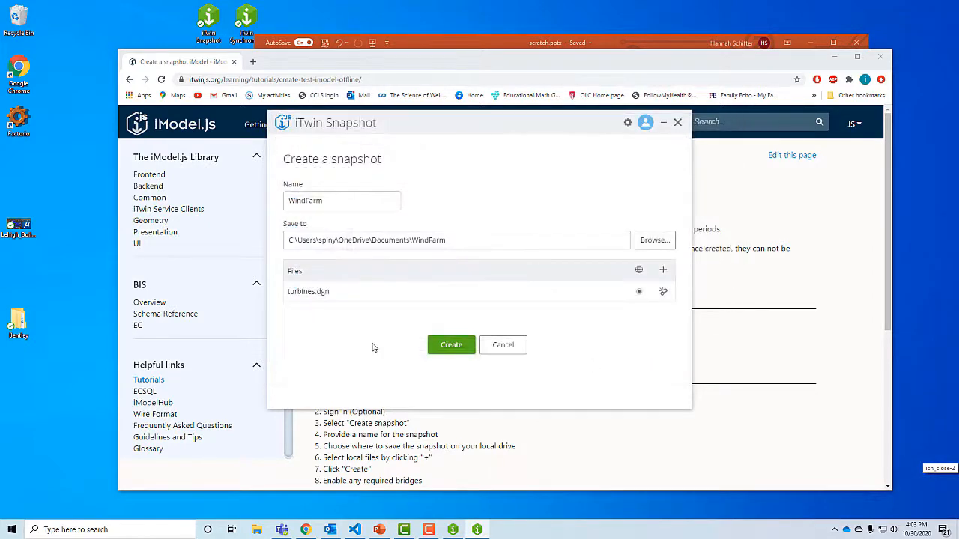
pyautogui.click(451, 345)
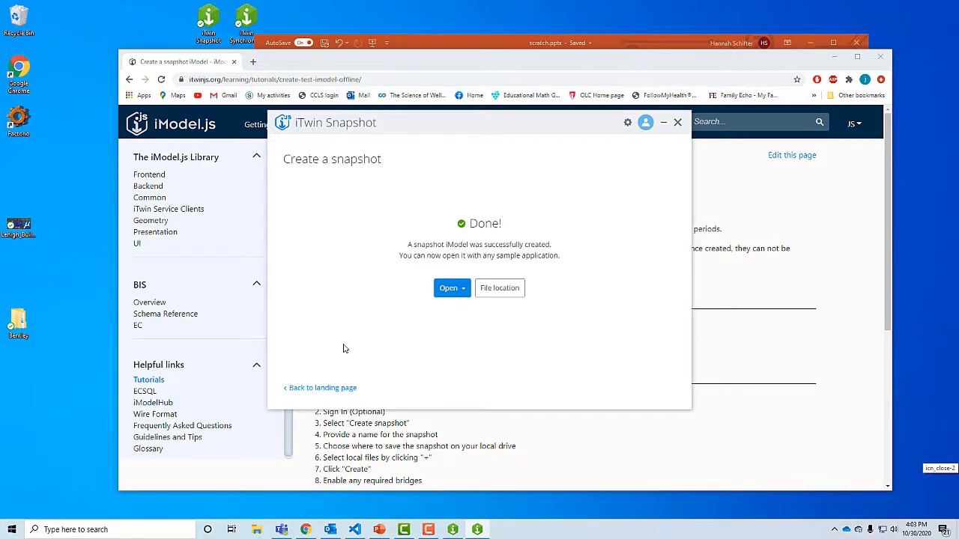
pyautogui.moveTo(435, 346)
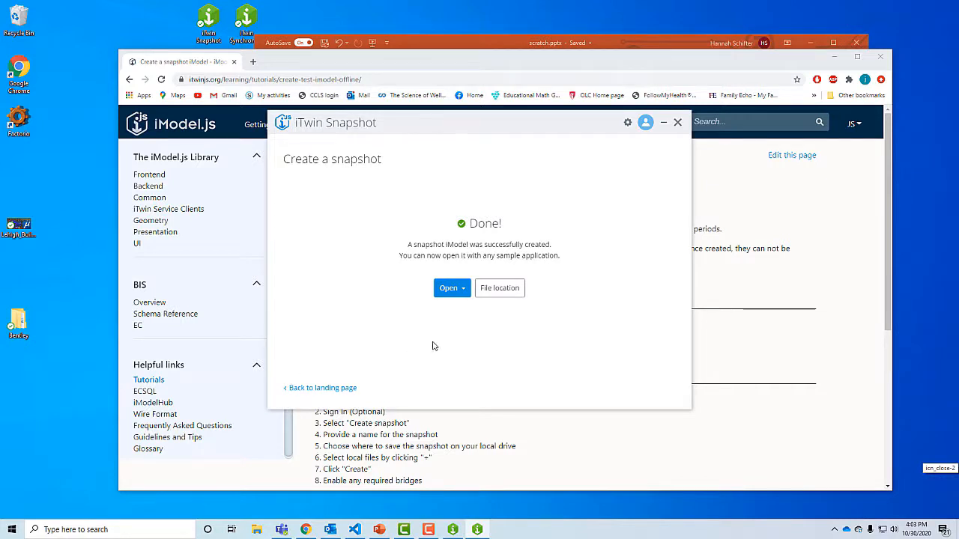
# Open the WindFarm snapshot with iModel Viewer and fit the view on the turbine
pyautogui.click(451, 288)
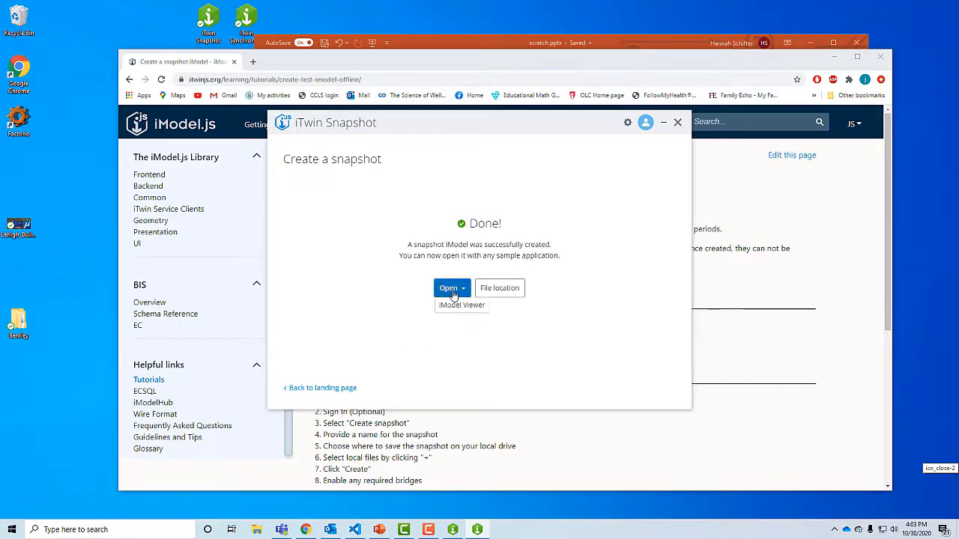
pyautogui.click(462, 305)
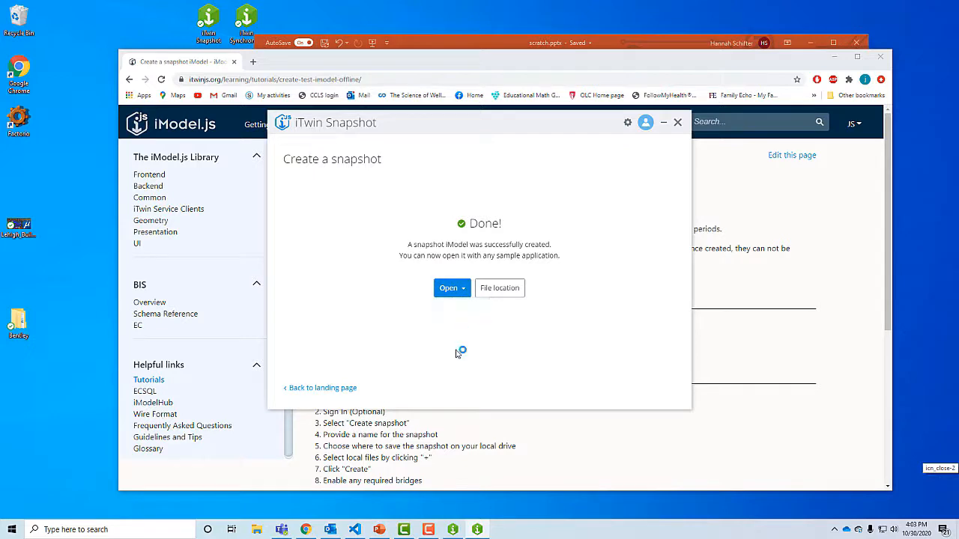
pyautogui.click(448, 289)
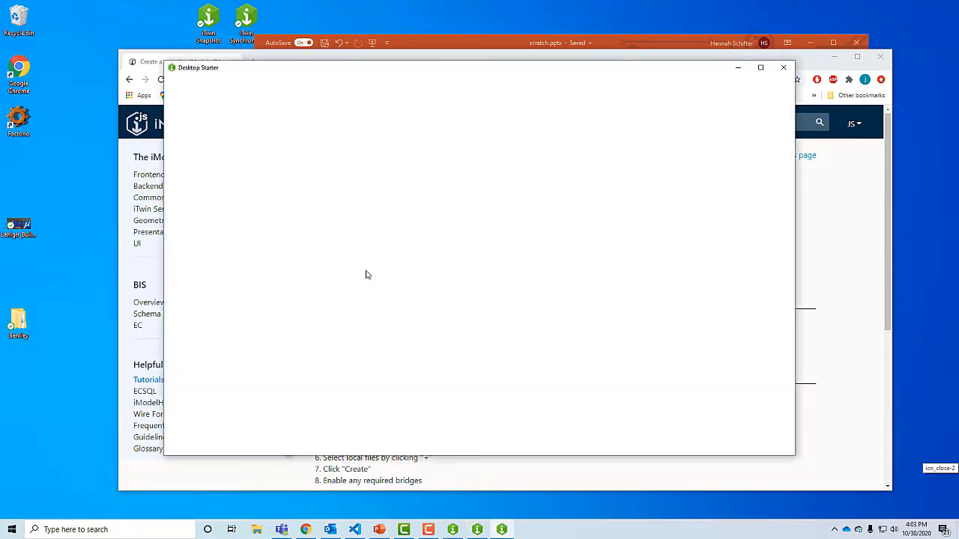
pyautogui.moveTo(202, 77)
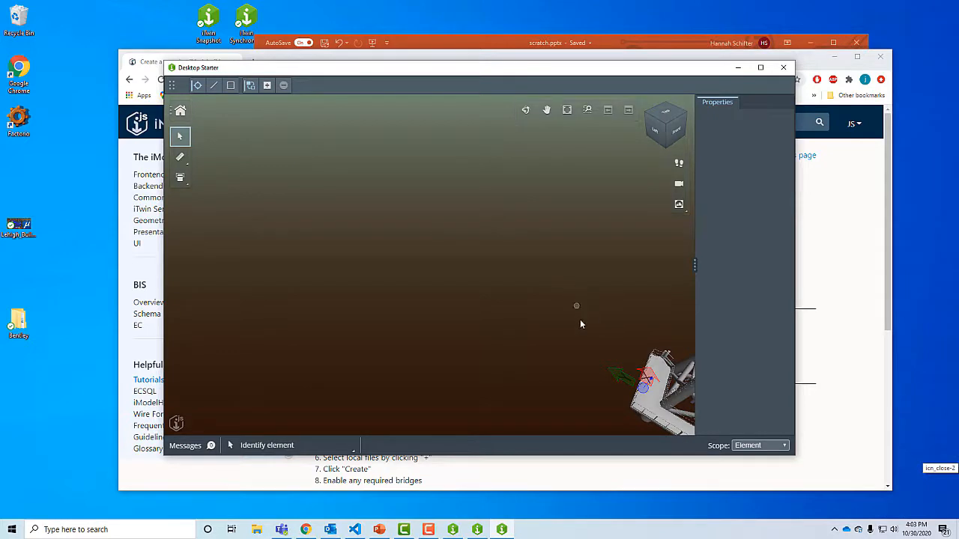
pyautogui.click(546, 110)
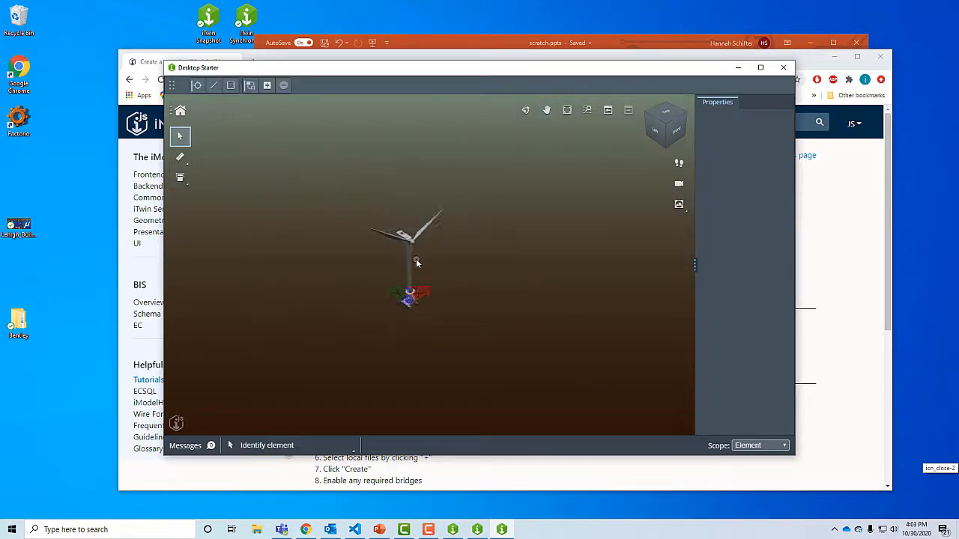
pyautogui.click(546, 110)
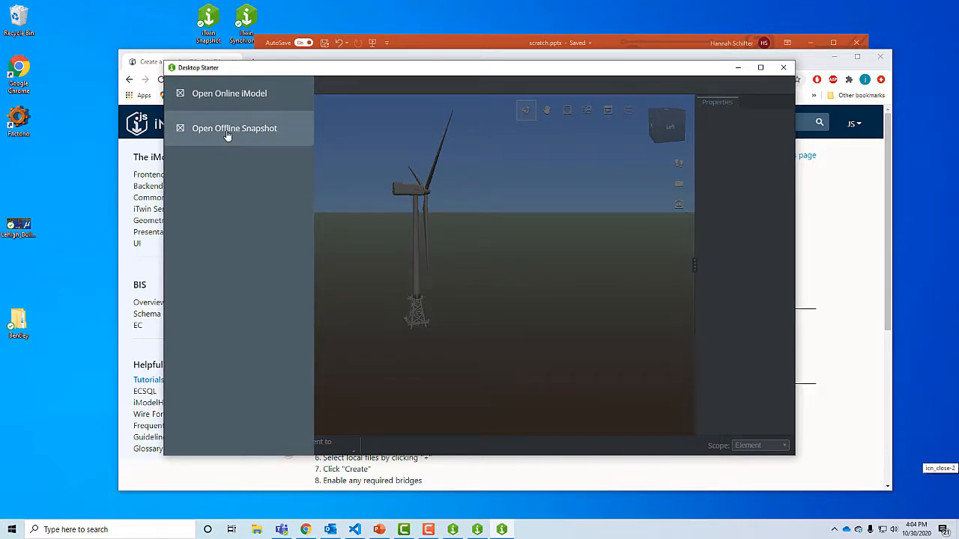
# Open an offline snapshot, browsing to the WindFarm folder and picking WindFarm.bim
pyautogui.click(234, 128)
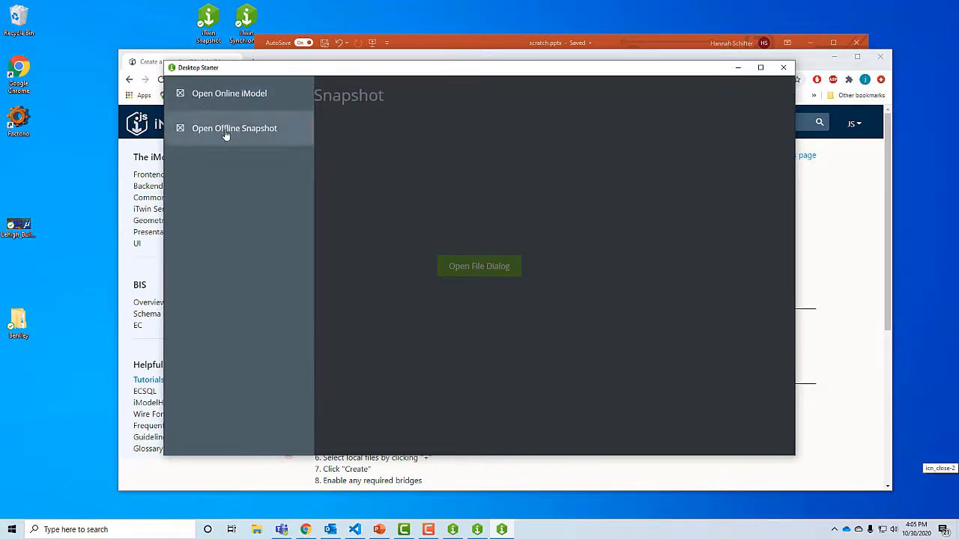
pyautogui.click(233, 128)
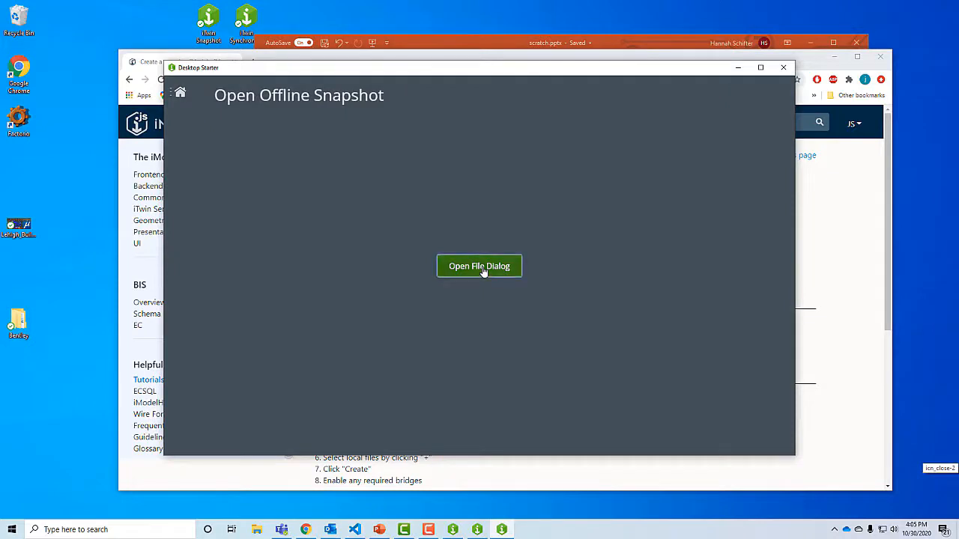
pyautogui.click(479, 266)
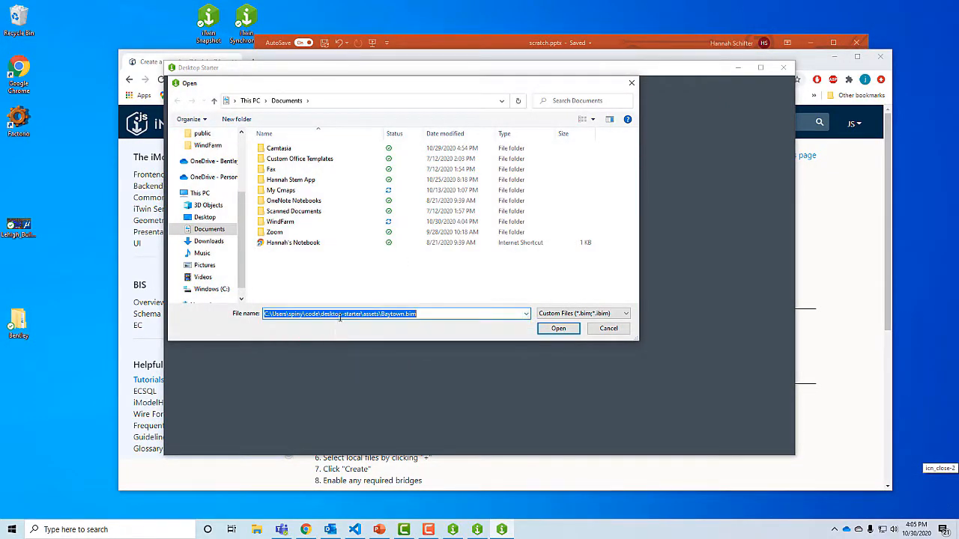
pyautogui.click(558, 328)
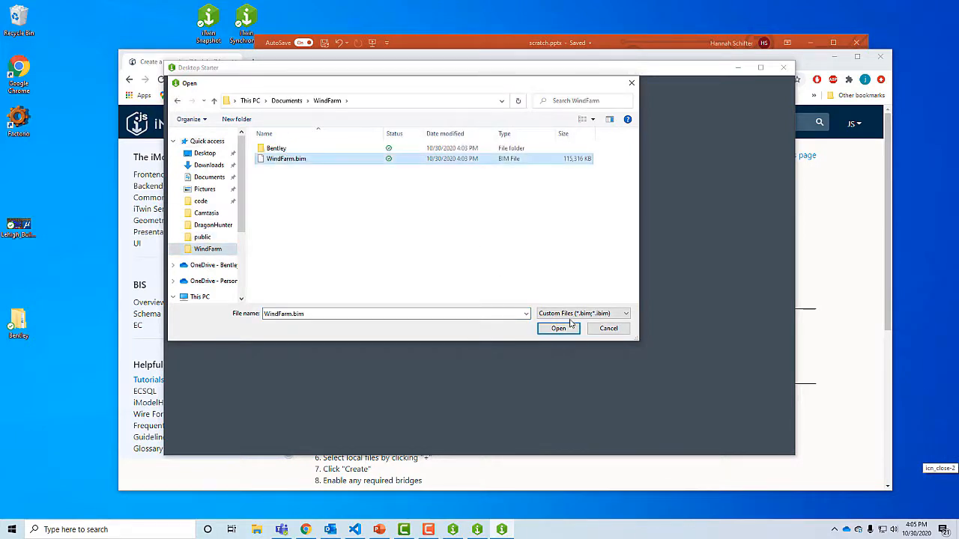
pyautogui.click(557, 328)
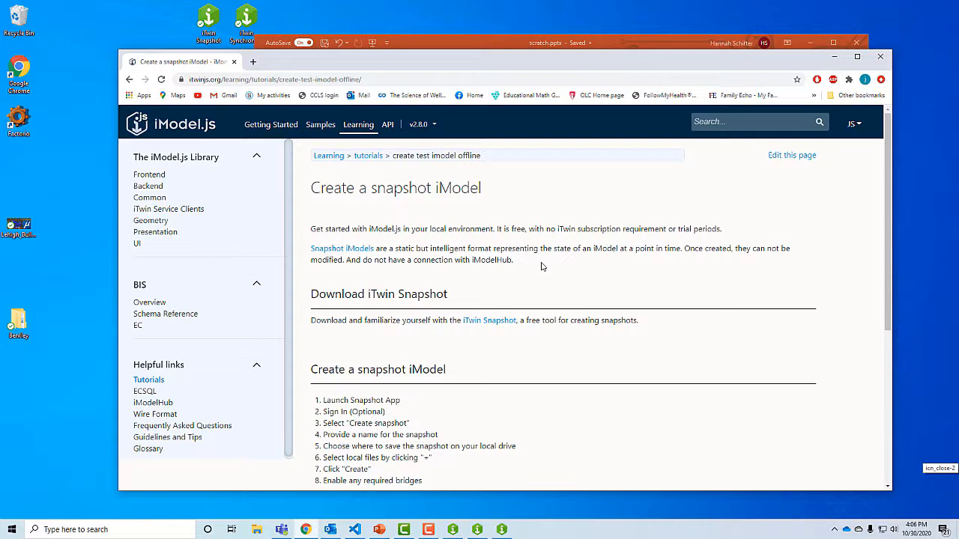
pyautogui.moveTo(255, 132)
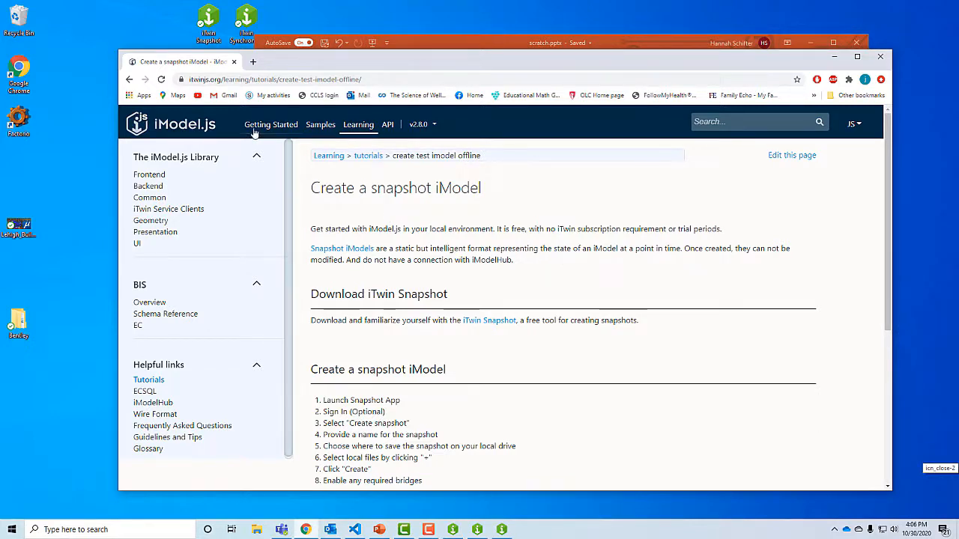
# From Getting Started, open the 'Using a set of local files' tutorial and scroll down
pyautogui.click(270, 125)
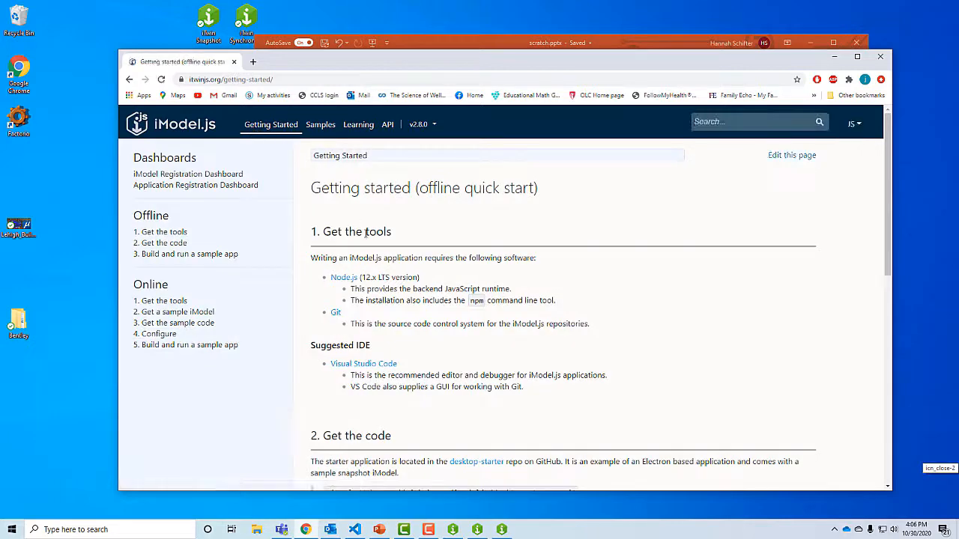
pyautogui.scroll(-3)
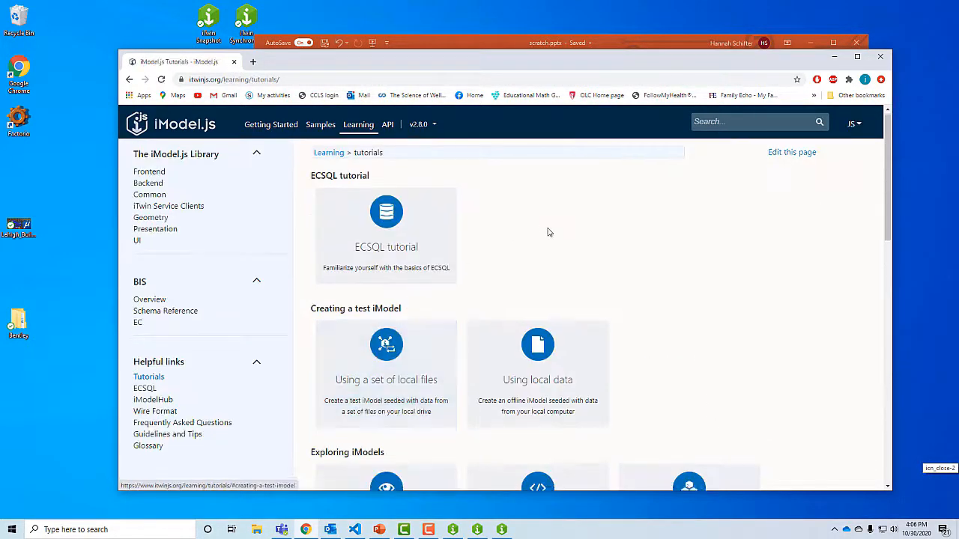
pyautogui.scroll(-3)
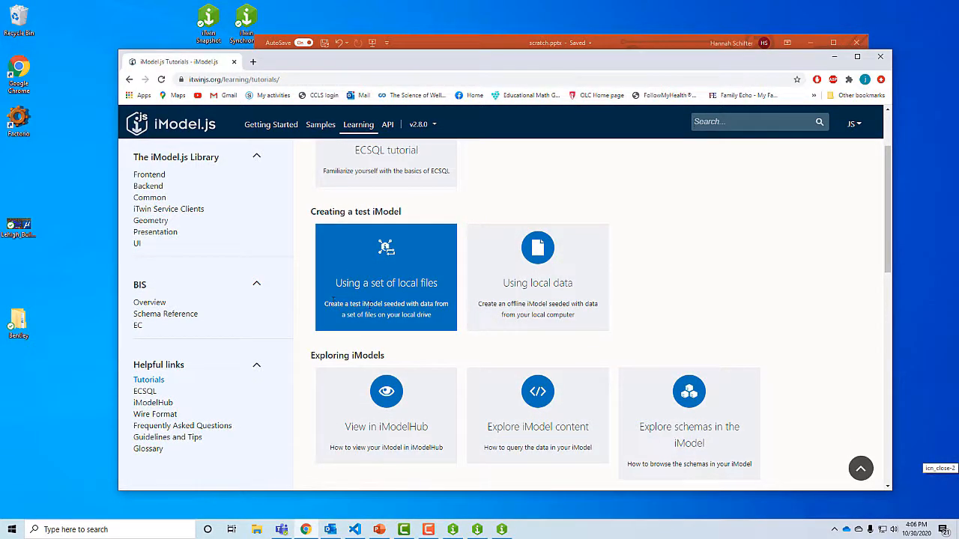
pyautogui.moveTo(399, 286)
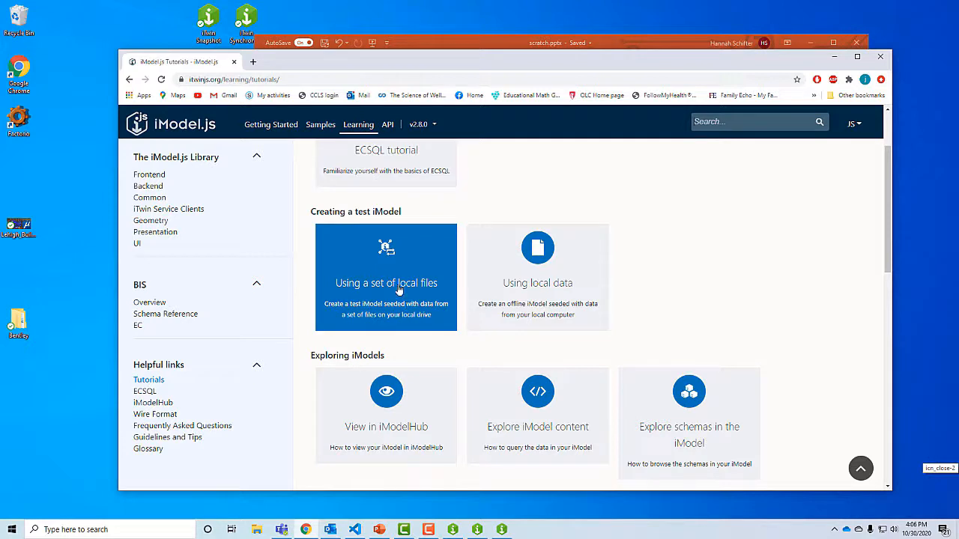
pyautogui.click(386, 283)
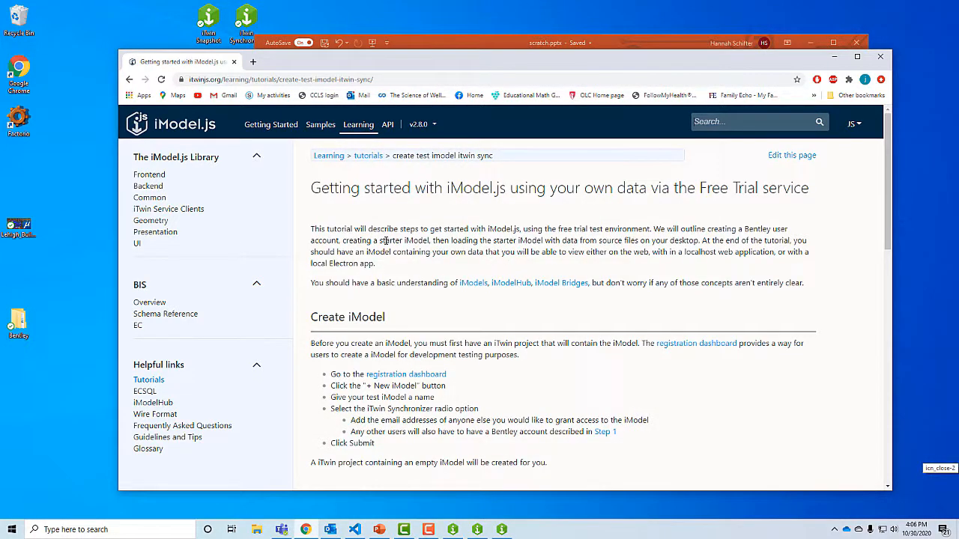
pyautogui.scroll(-3)
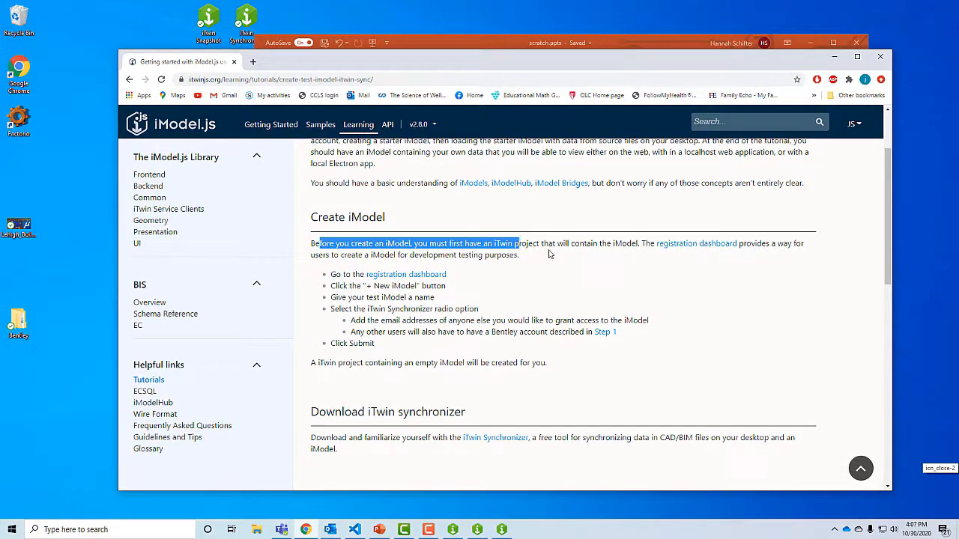
pyautogui.moveTo(679, 251)
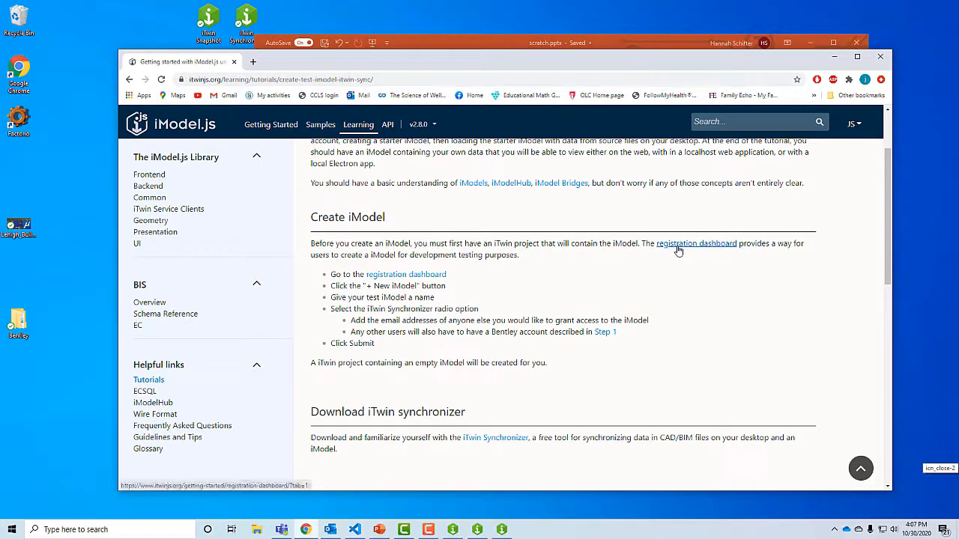
pyautogui.moveTo(671, 253)
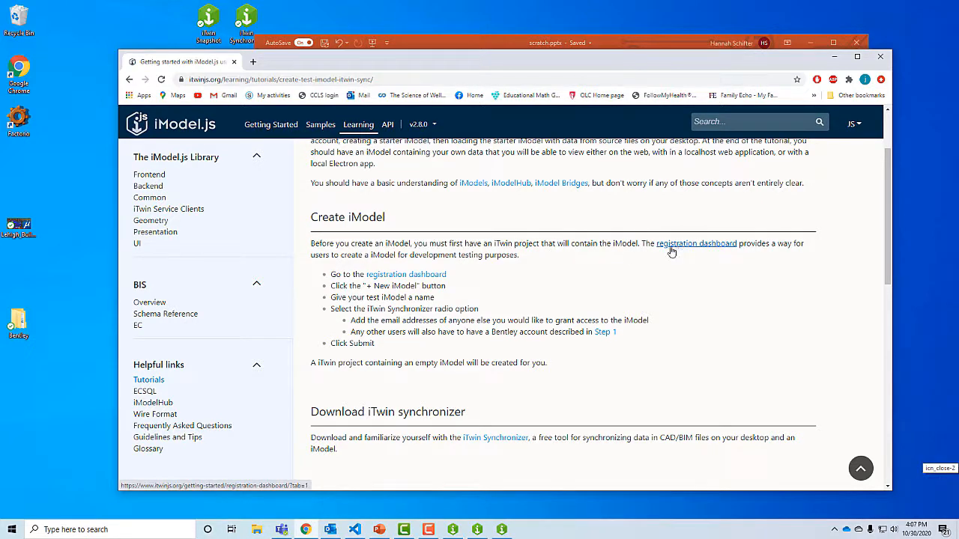
pyautogui.moveTo(729, 268)
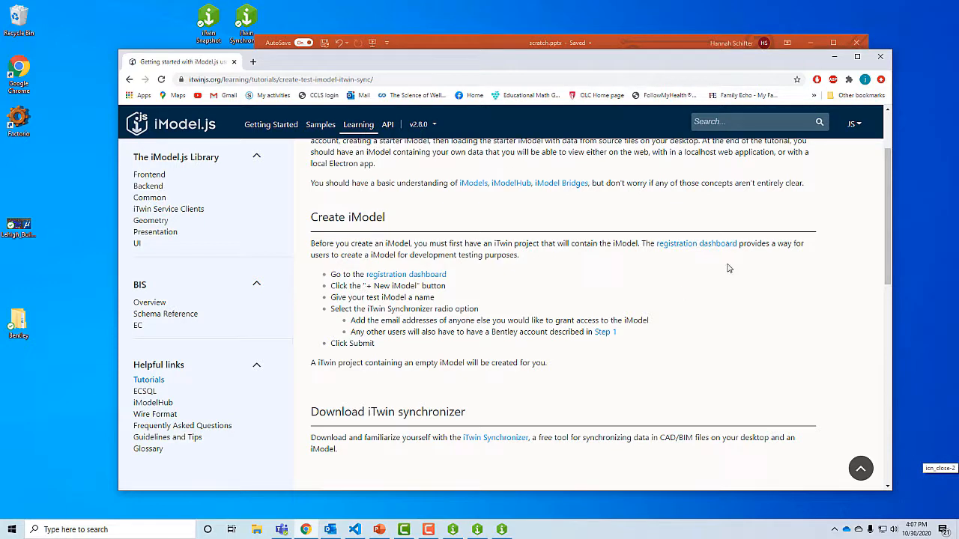
# On the registration dashboard, submit a new 'Wind Farm' iModel using iTwin Synchronizer
pyautogui.click(406, 274)
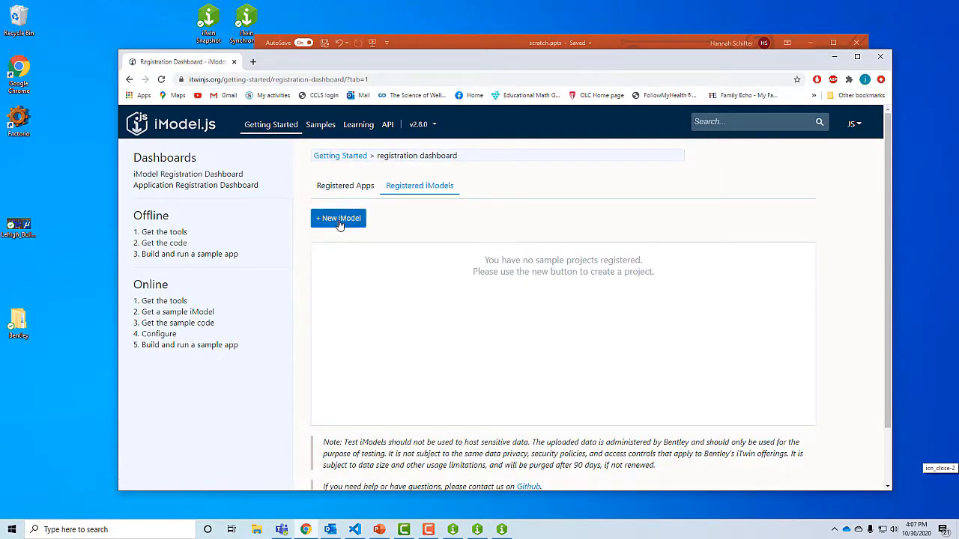
pyautogui.click(338, 218)
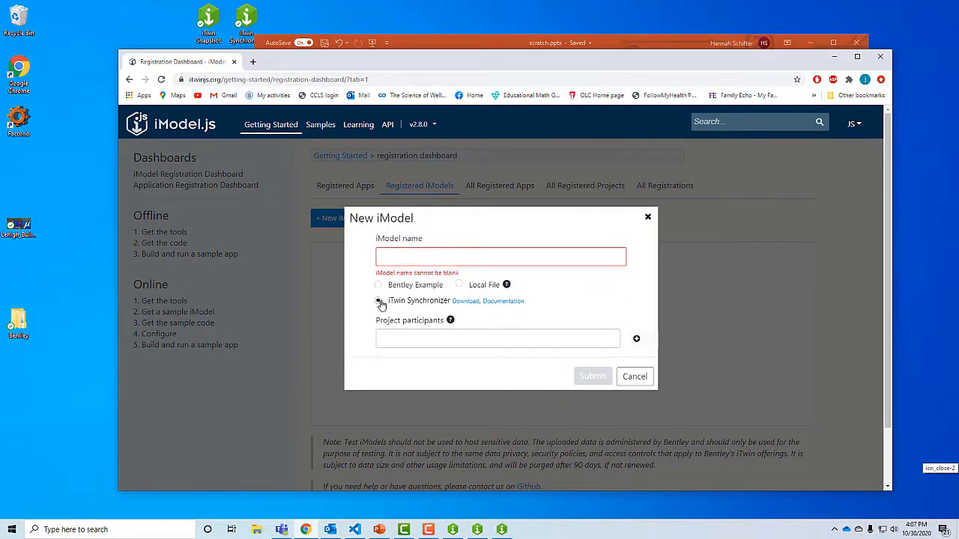
pyautogui.click(378, 301)
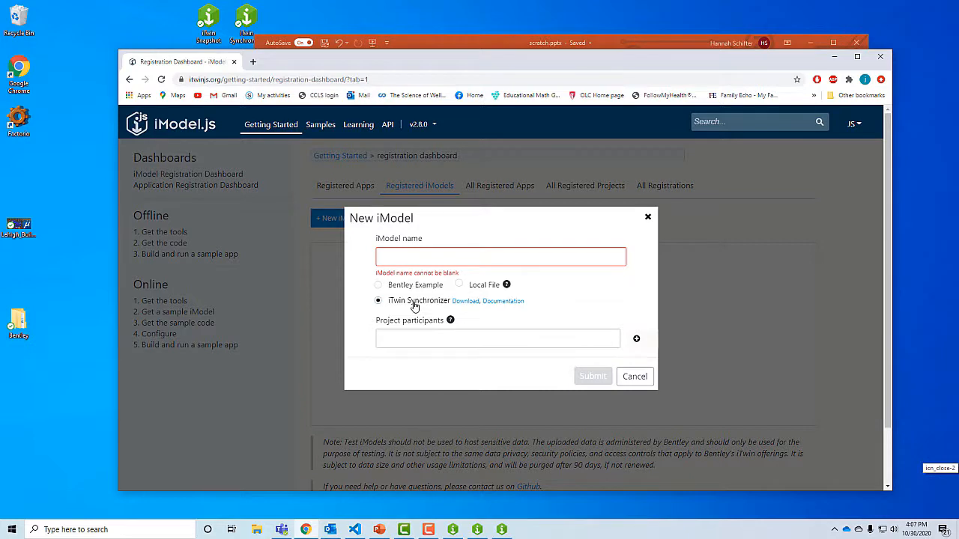
pyautogui.click(501, 256)
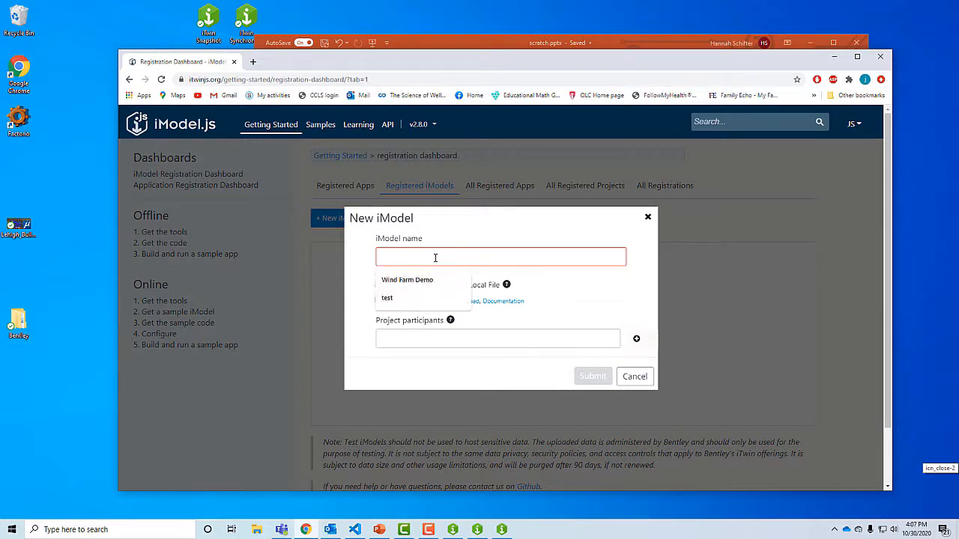
pyautogui.click(407, 280)
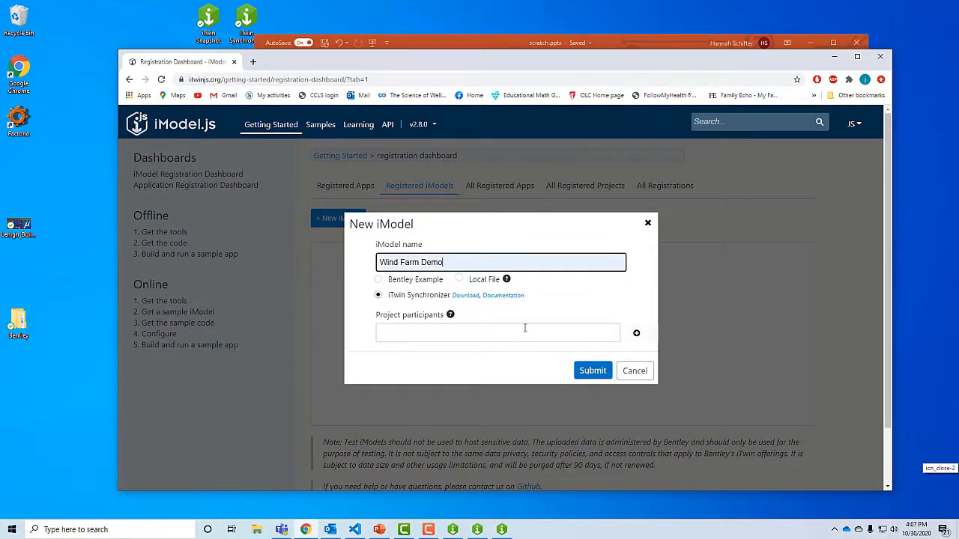
pyautogui.press('Backspace')
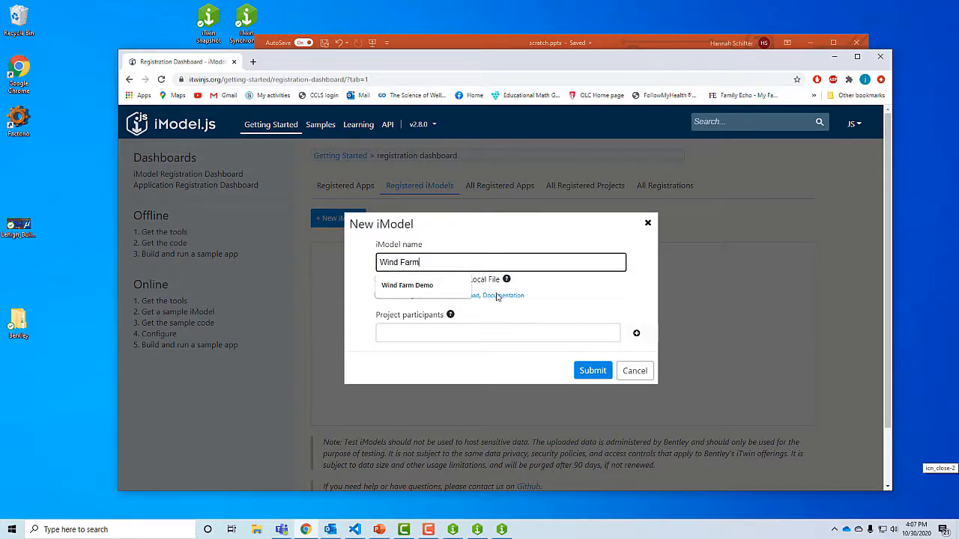
pyautogui.click(592, 371)
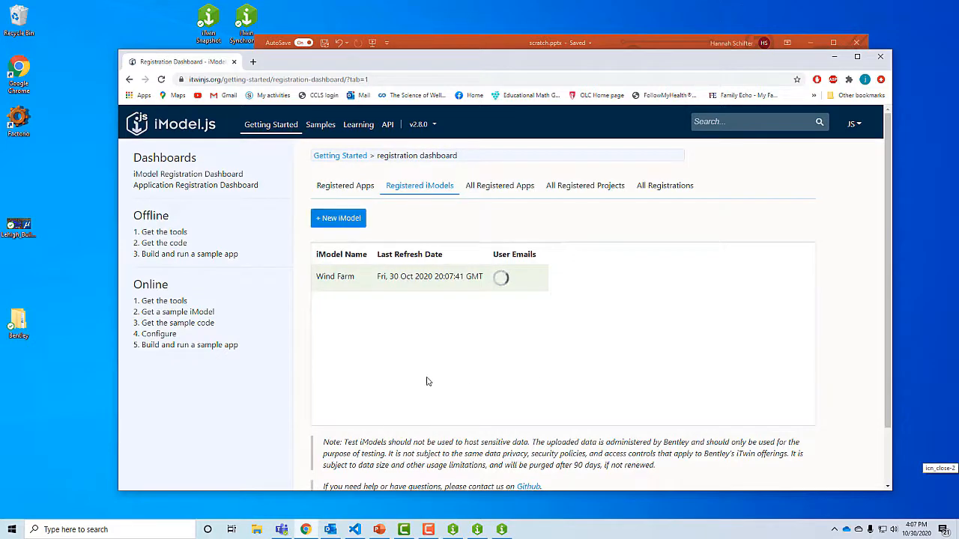
pyautogui.moveTo(435, 377)
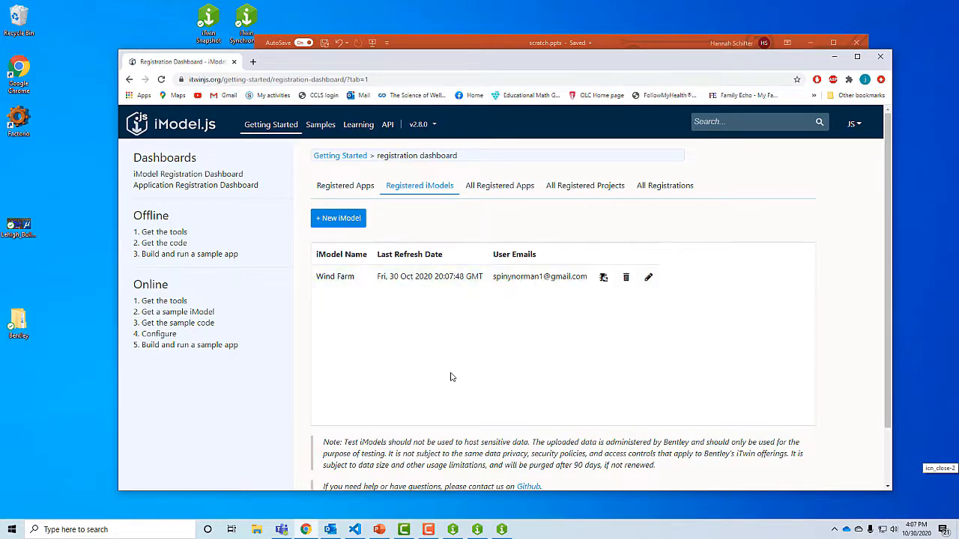
pyautogui.moveTo(546, 341)
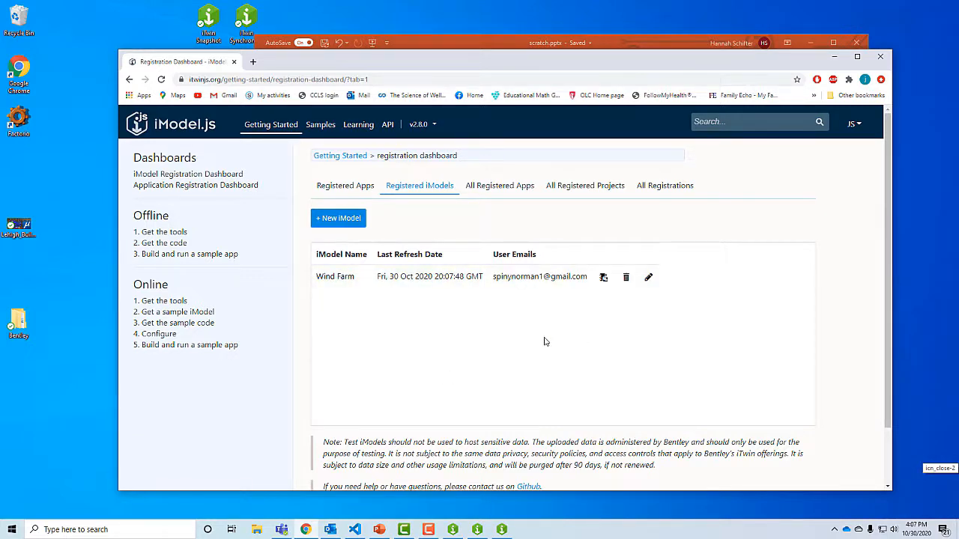
pyautogui.moveTo(468, 339)
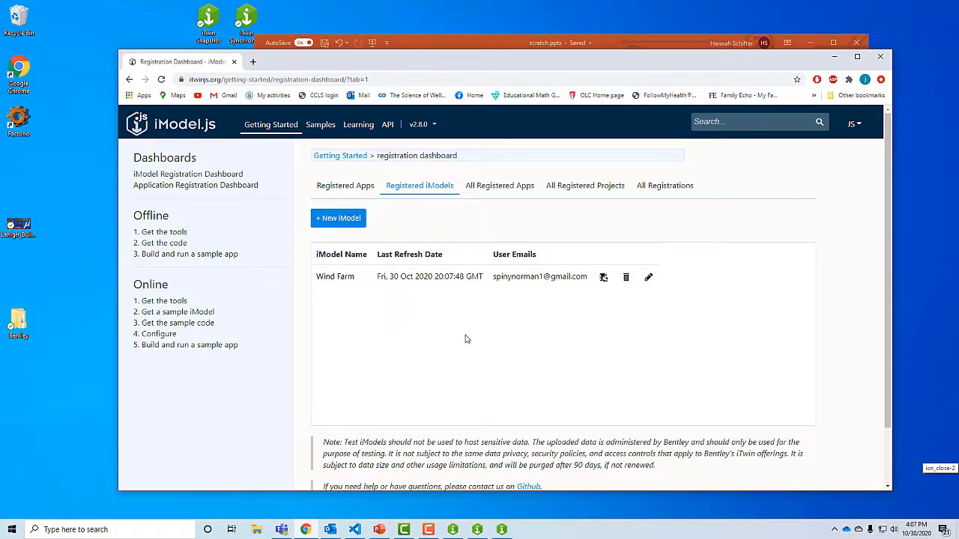
pyautogui.moveTo(446, 244)
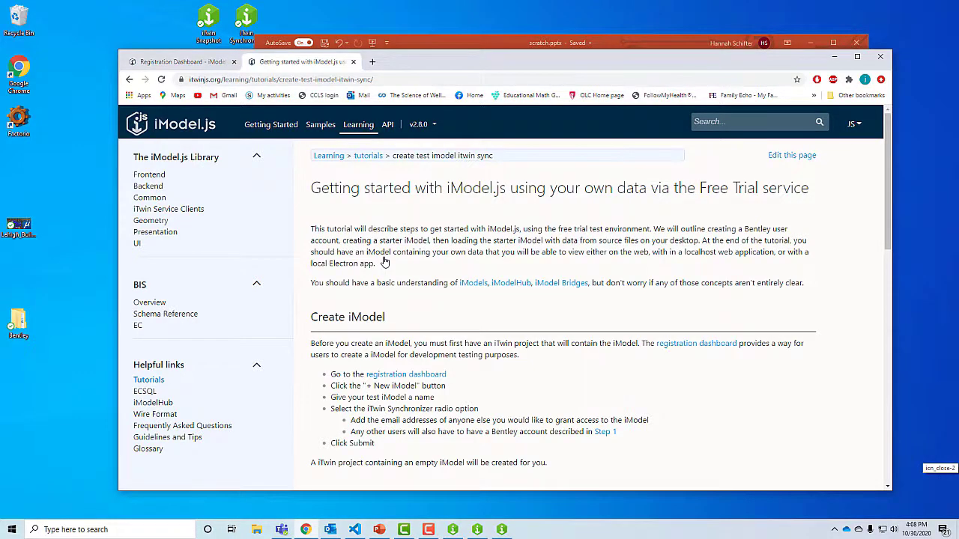
# Allow iTwin Synchronizer the requested permissions on the Request for Approval page
pyautogui.scroll(-3)
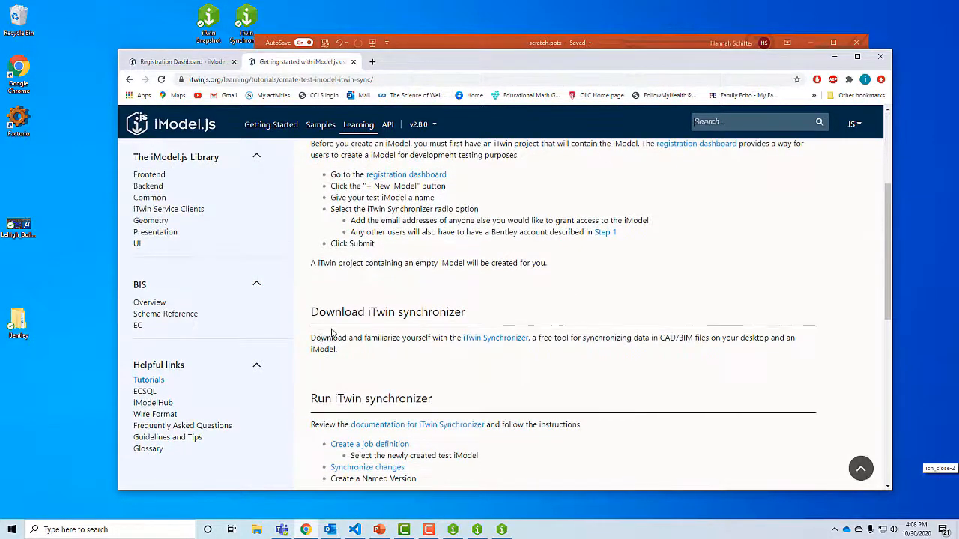
pyautogui.scroll(-3)
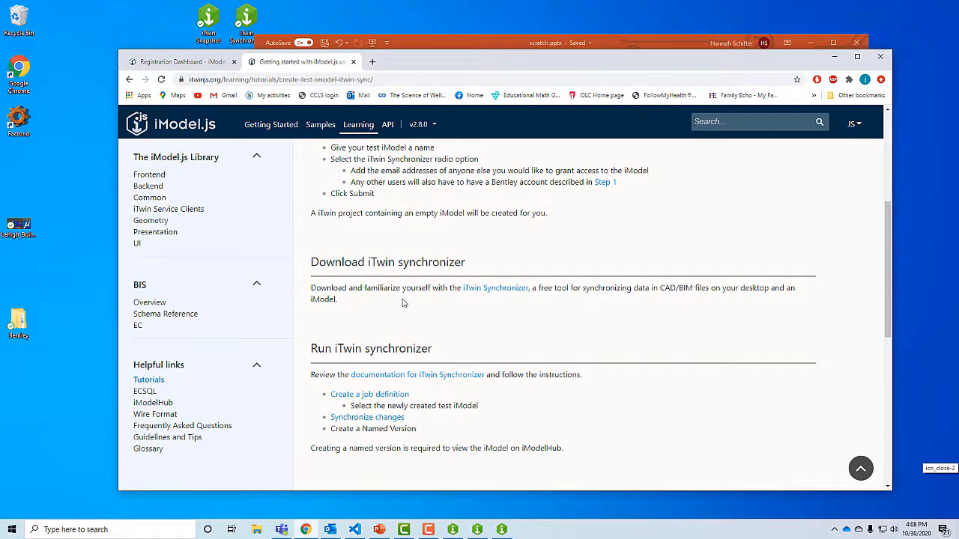
pyautogui.moveTo(489, 292)
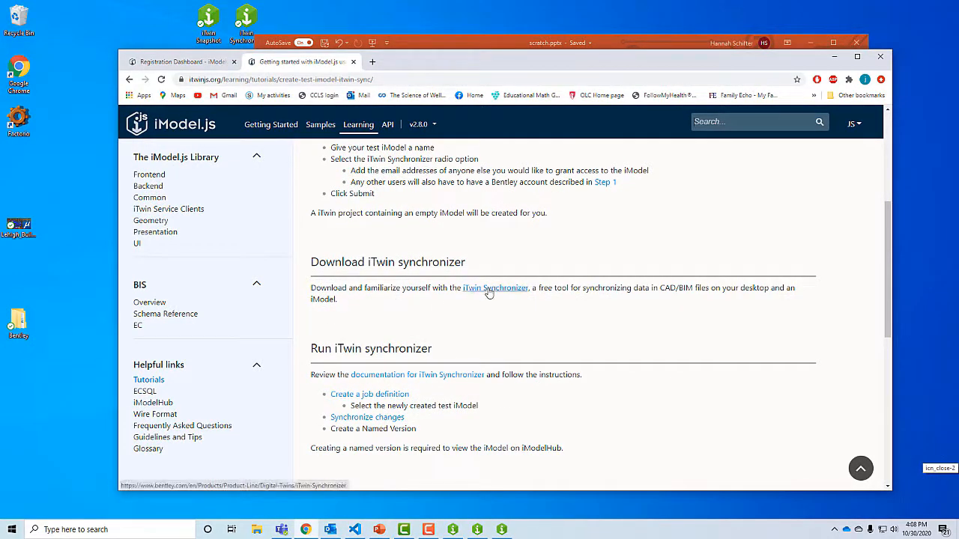
pyautogui.click(494, 288)
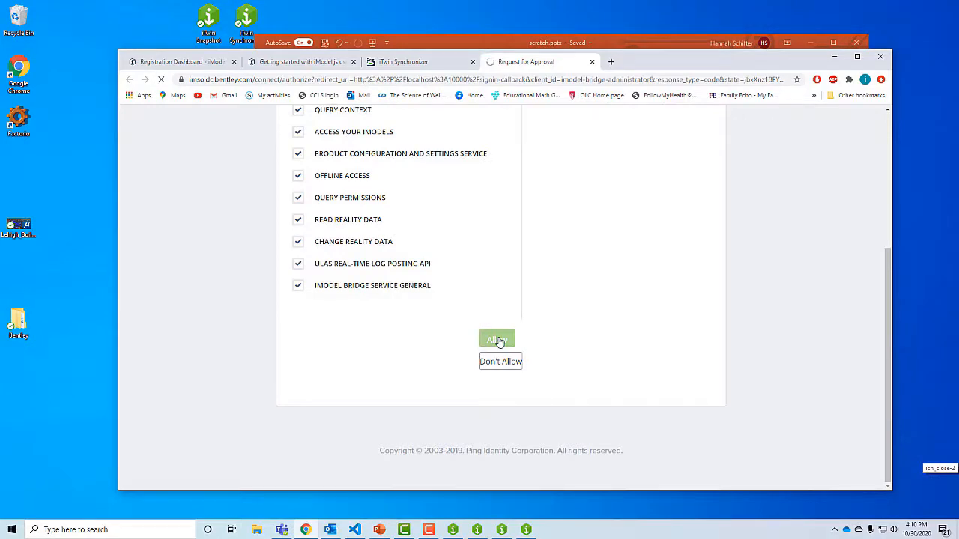
pyautogui.click(497, 339)
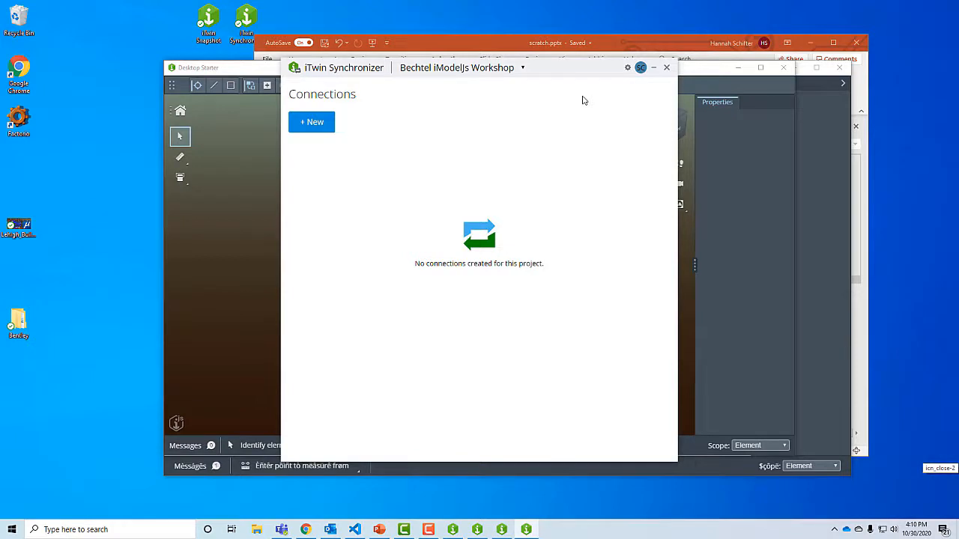
# Switch to the Wind Farm project and start a 'Windfarm test' connection mapped to the Wind Farm iModel
pyautogui.click(521, 67)
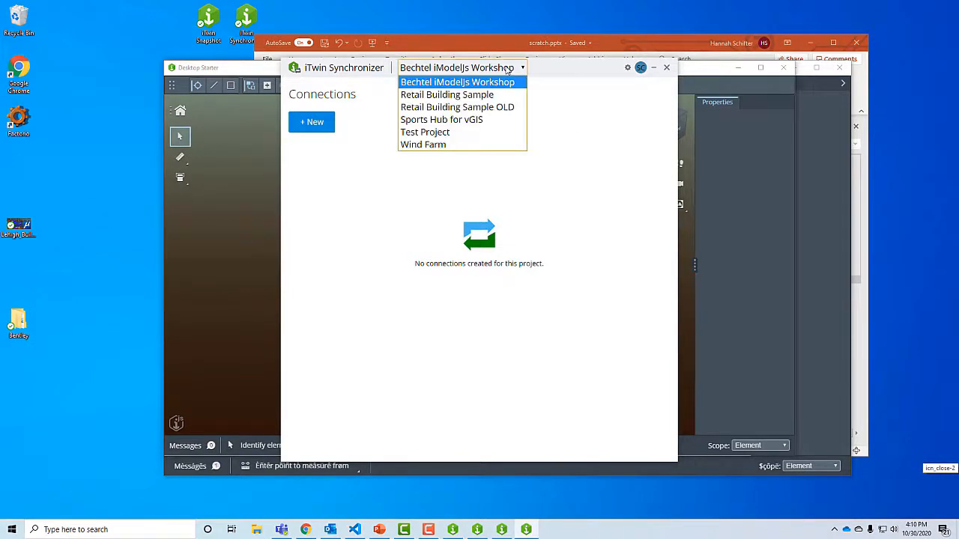
pyautogui.click(423, 144)
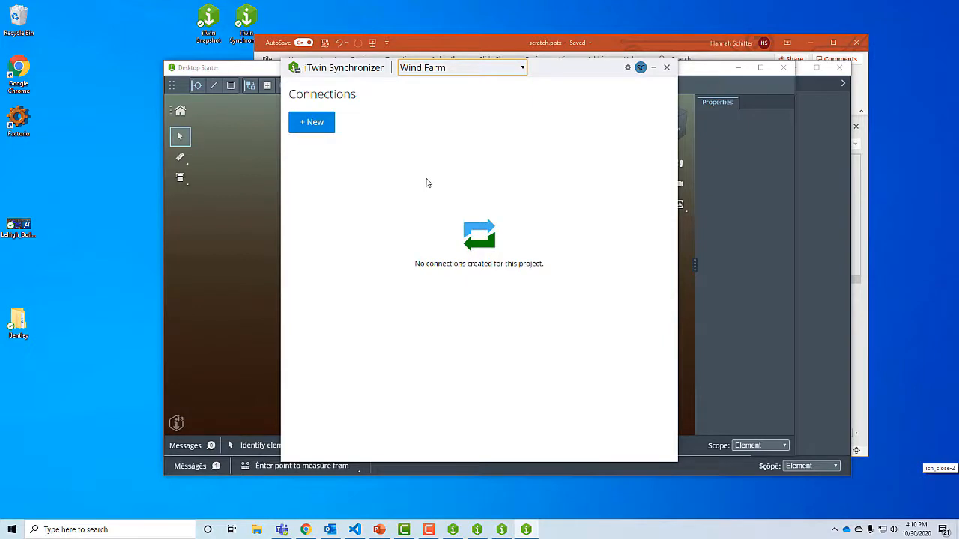
pyautogui.moveTo(311, 122)
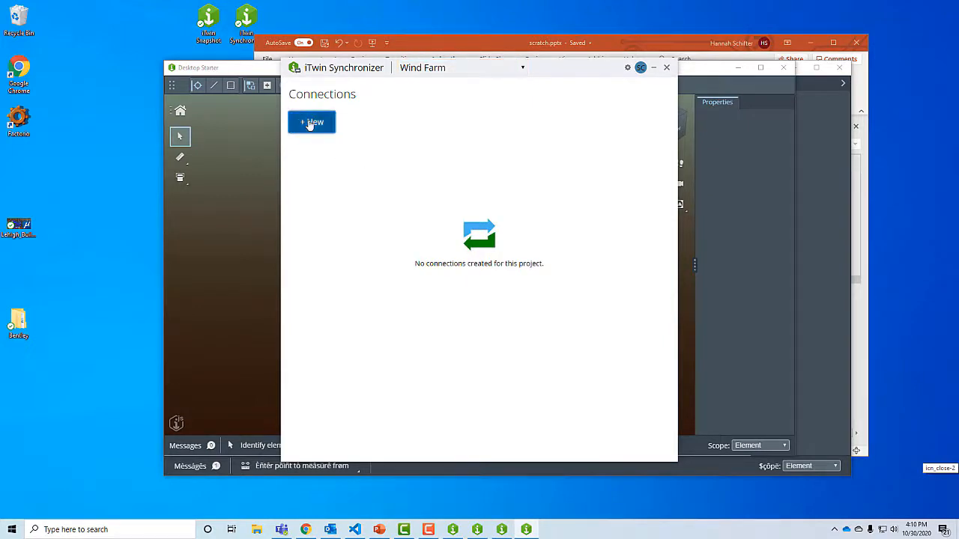
pyautogui.click(312, 122)
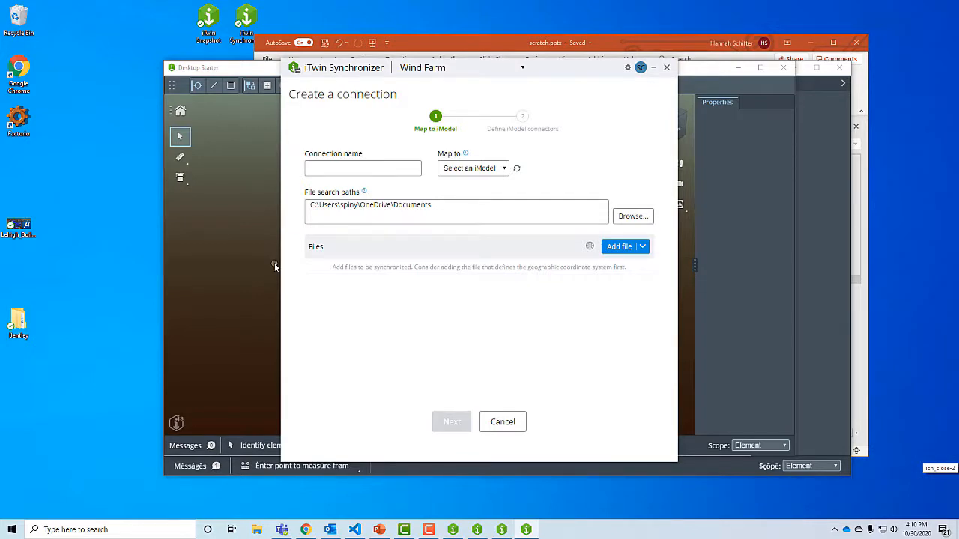
pyautogui.click(363, 168)
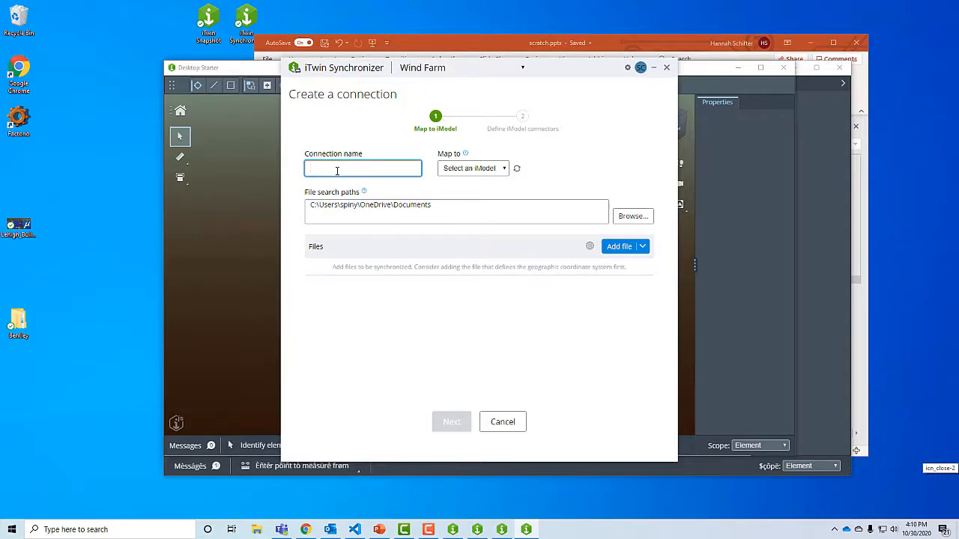
pyautogui.write('Windfarm')
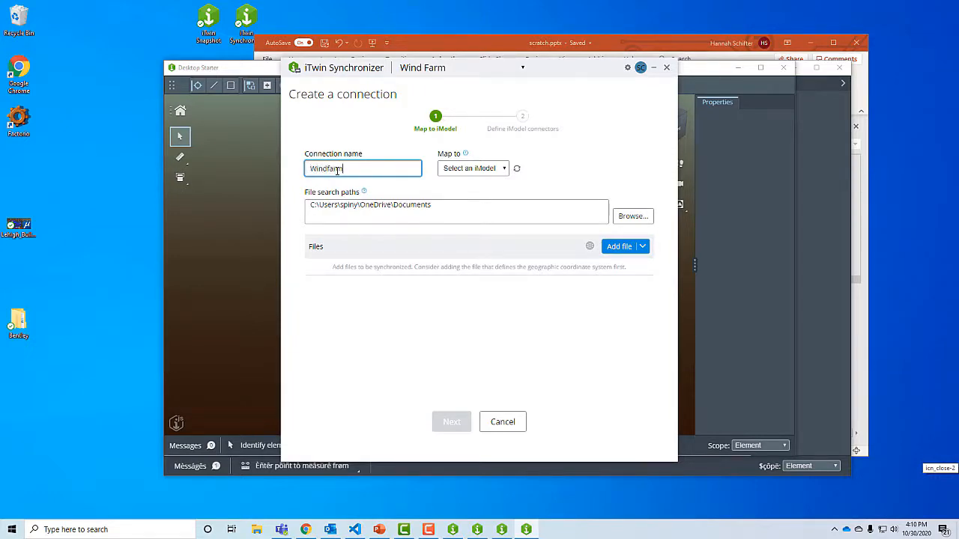
pyautogui.write('test')
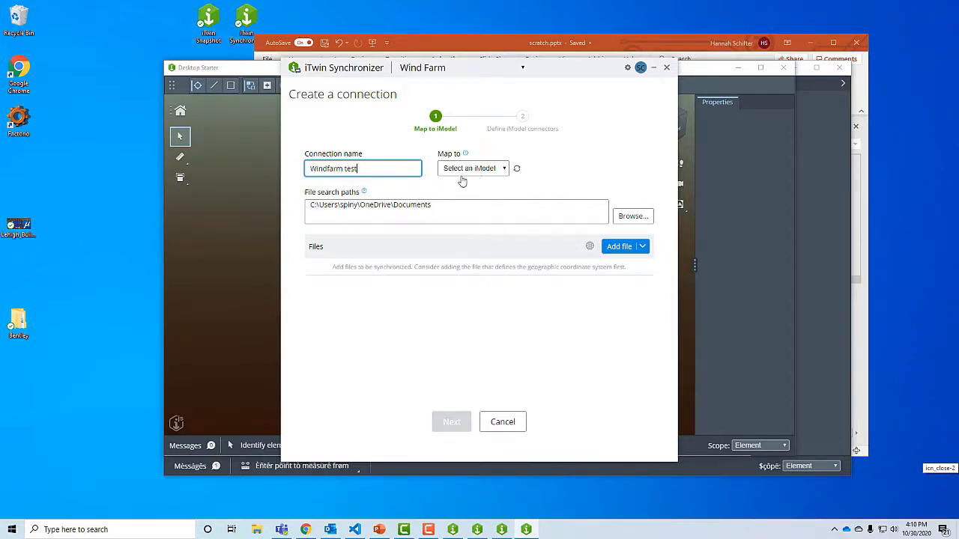
pyautogui.click(473, 168)
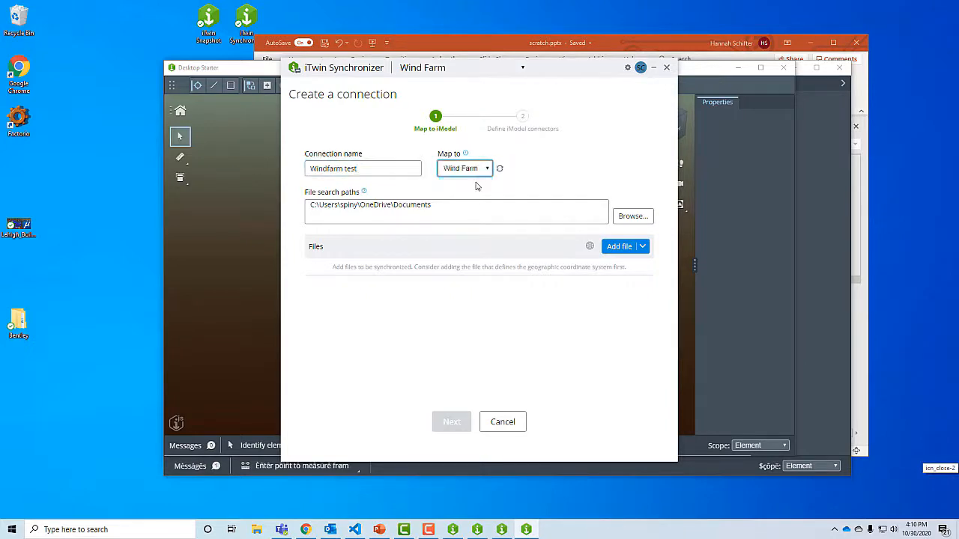
pyautogui.moveTo(460, 195)
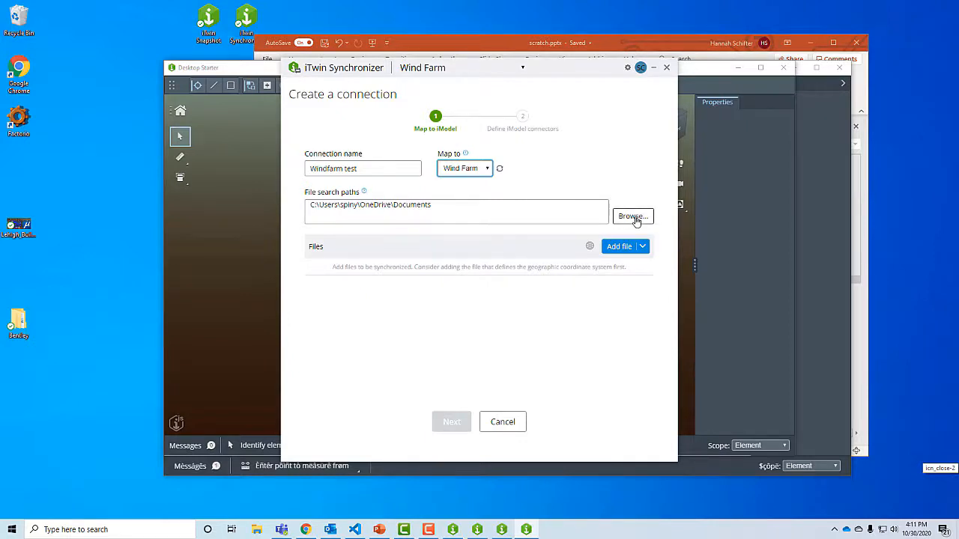
# Add turbines.dgn from the WindFarm folder and continue to the connectors step
pyautogui.click(632, 216)
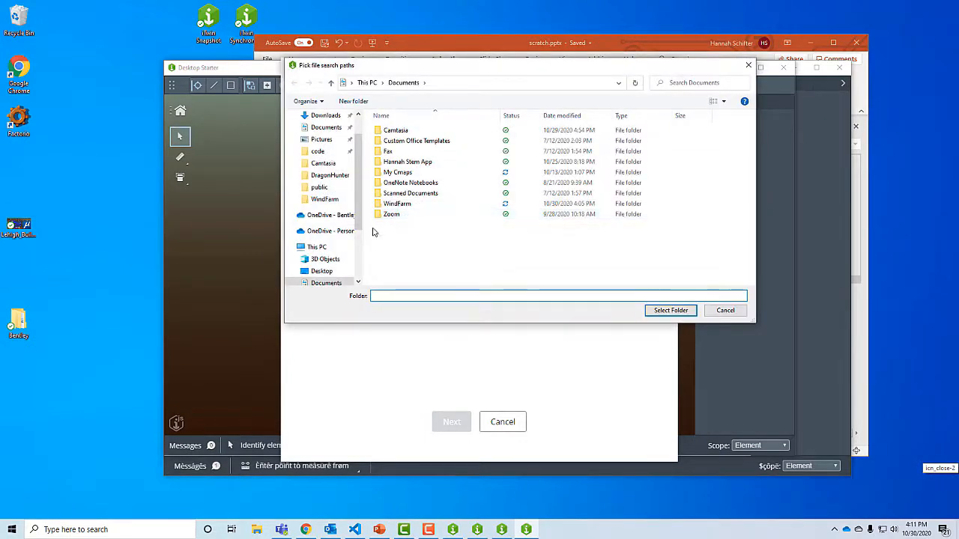
pyautogui.doubleClick(397, 203)
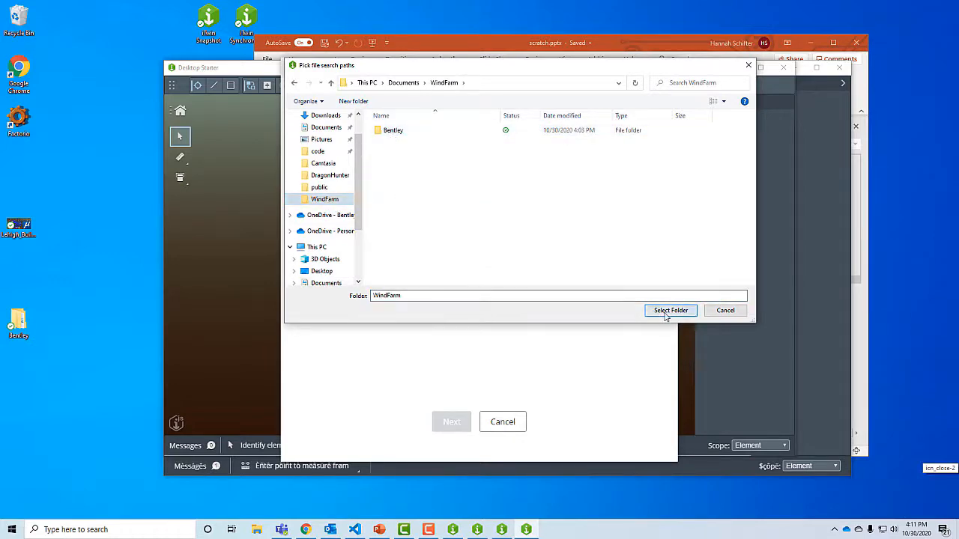
pyautogui.click(670, 311)
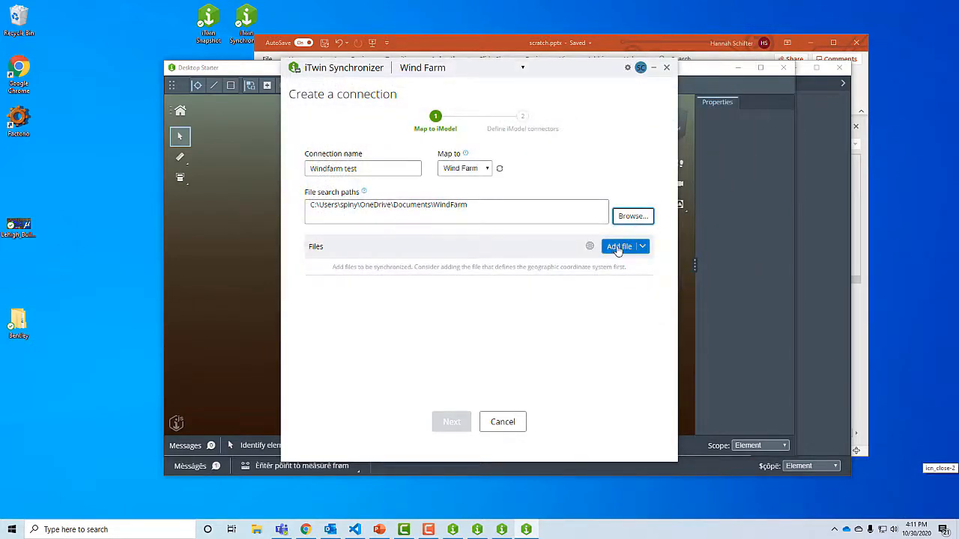
pyautogui.click(619, 246)
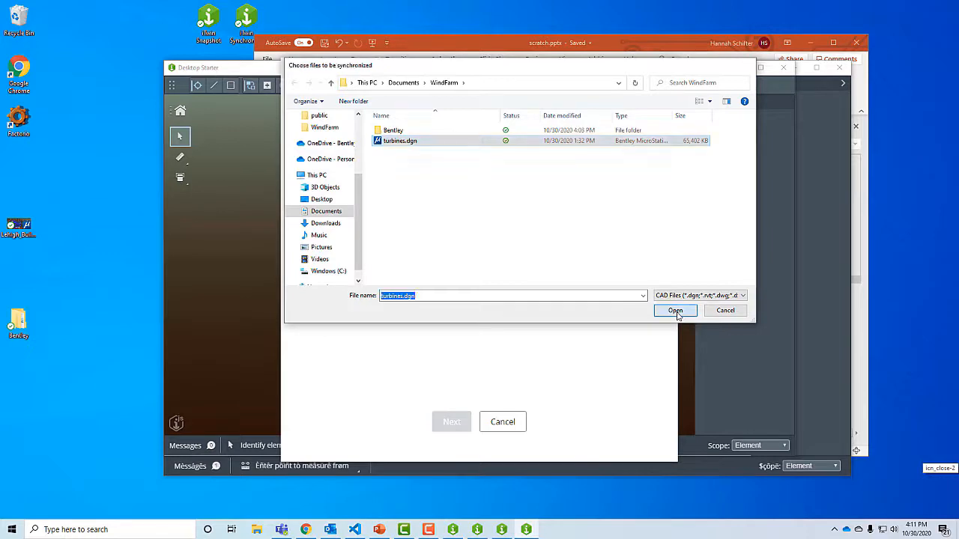
pyautogui.click(674, 311)
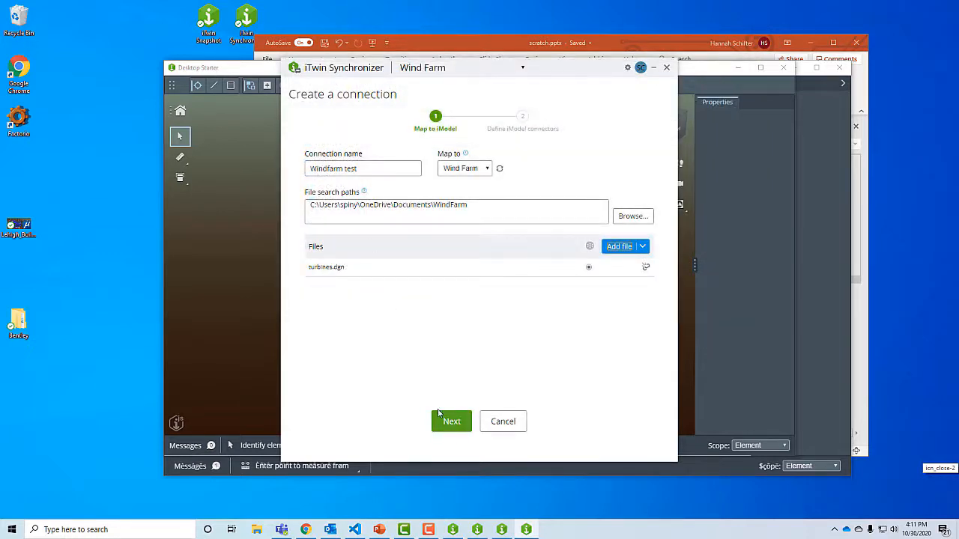
pyautogui.click(451, 421)
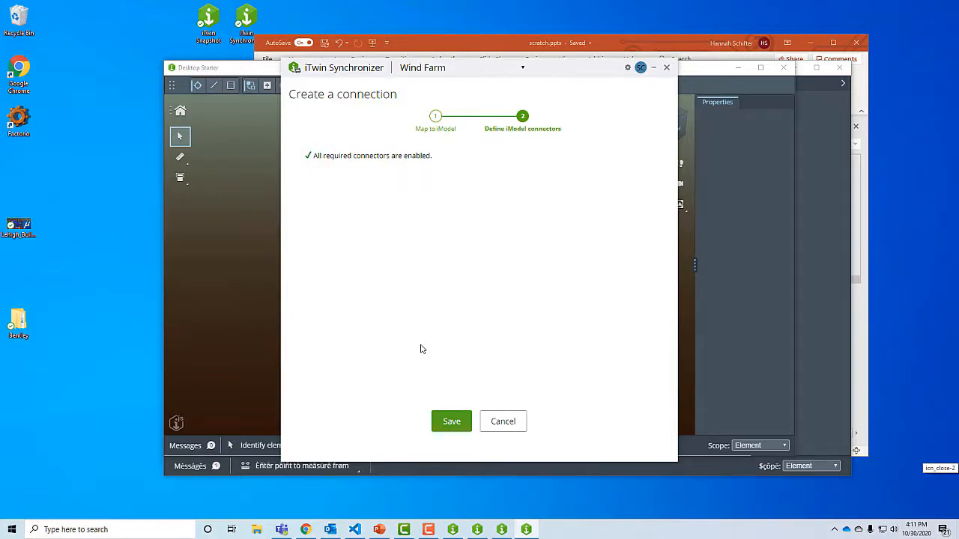
# Save the Windfarm test connection and open its Synchronize form
pyautogui.click(451, 421)
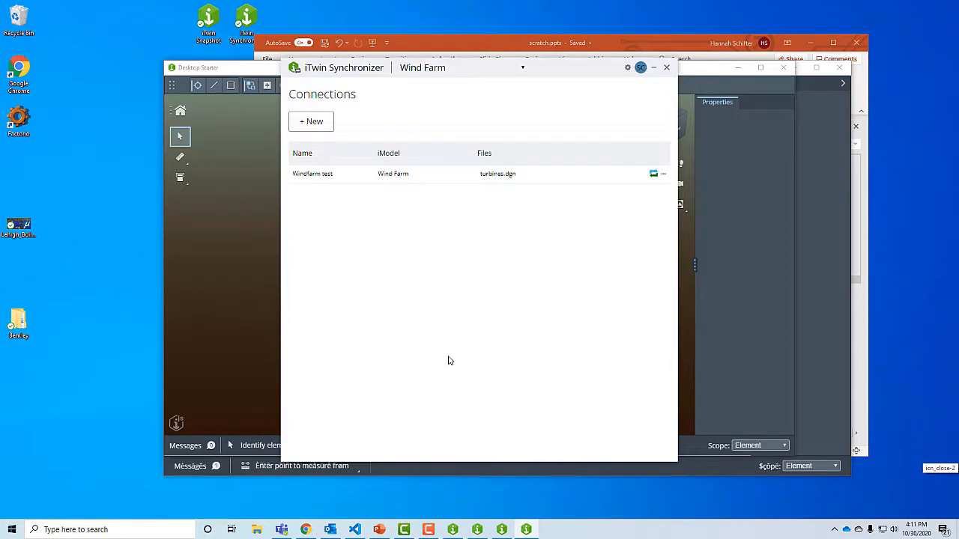
pyautogui.moveTo(481, 323)
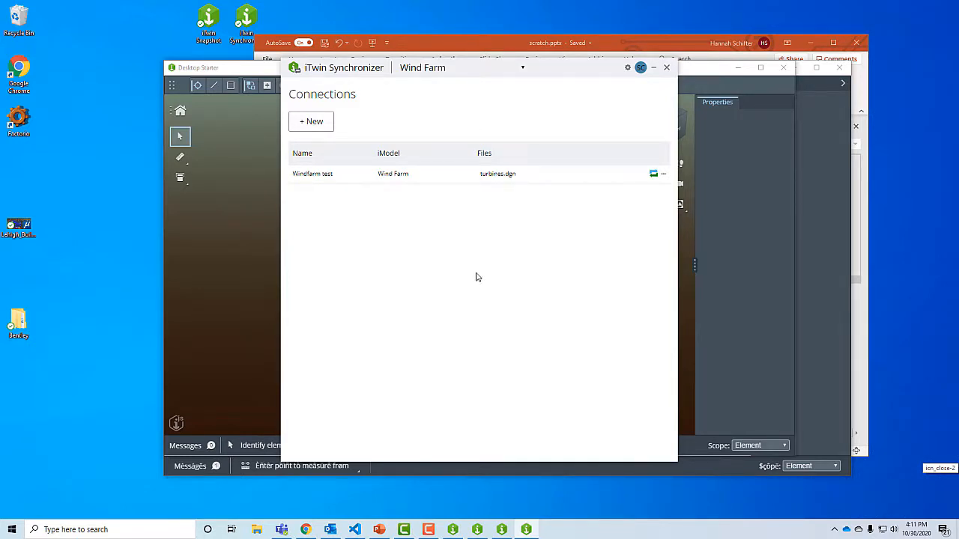
pyautogui.moveTo(457, 236)
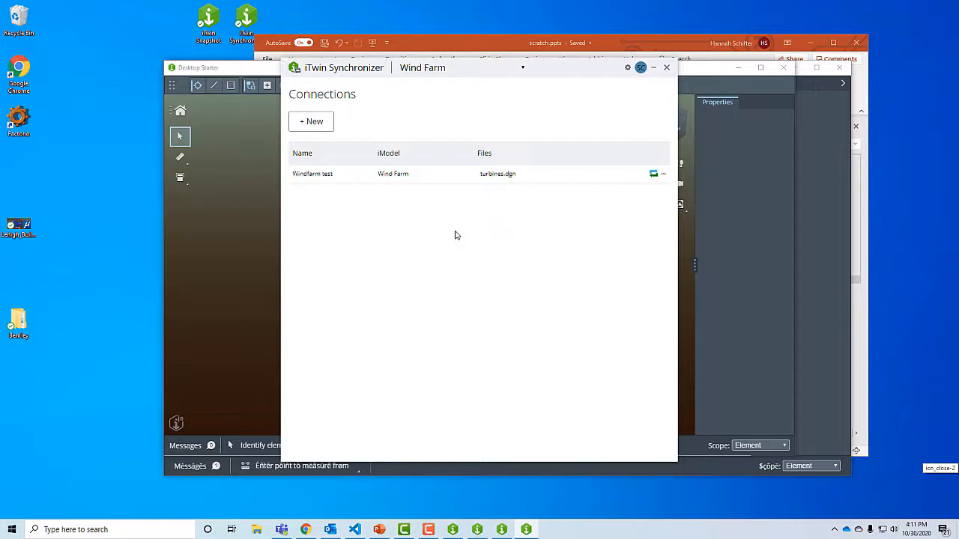
pyautogui.moveTo(688, 213)
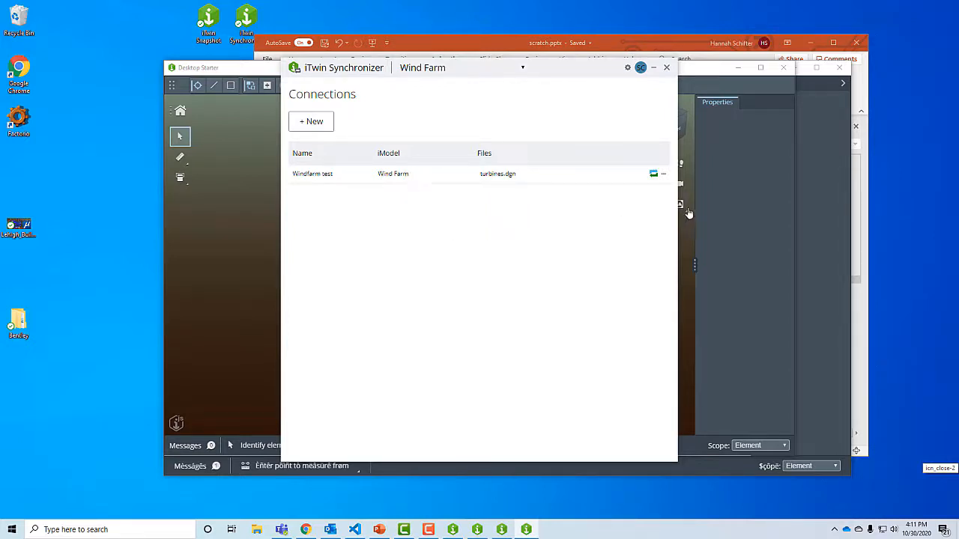
pyautogui.moveTo(653, 174)
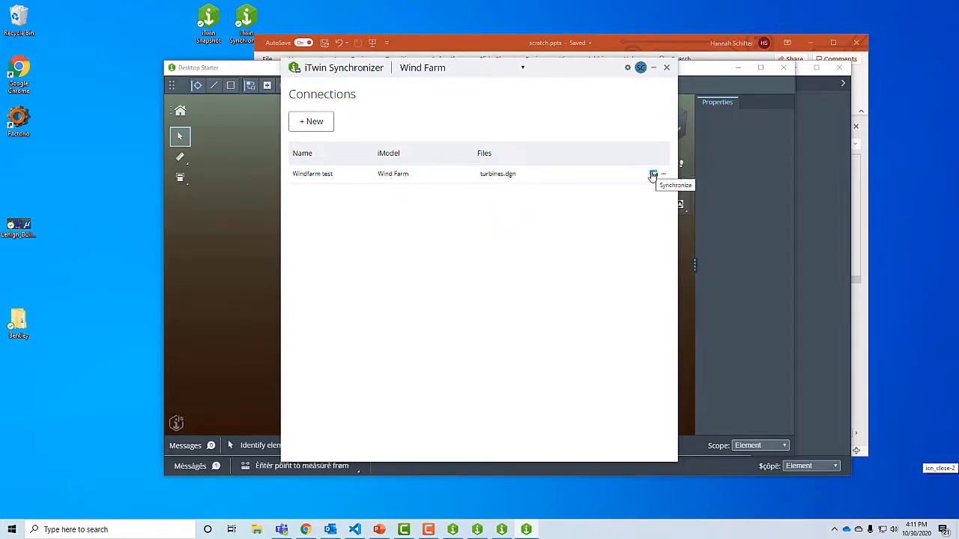
pyautogui.moveTo(654, 175)
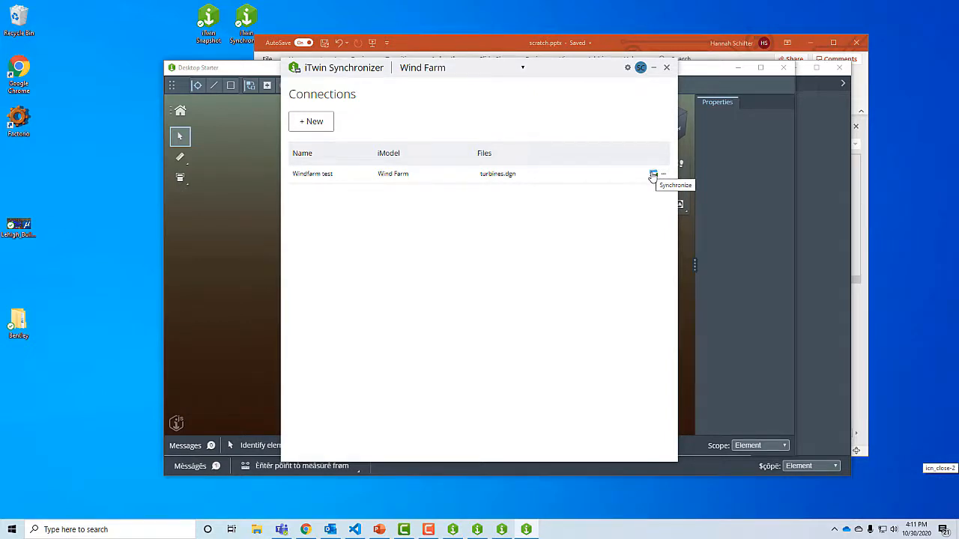
pyautogui.click(652, 174)
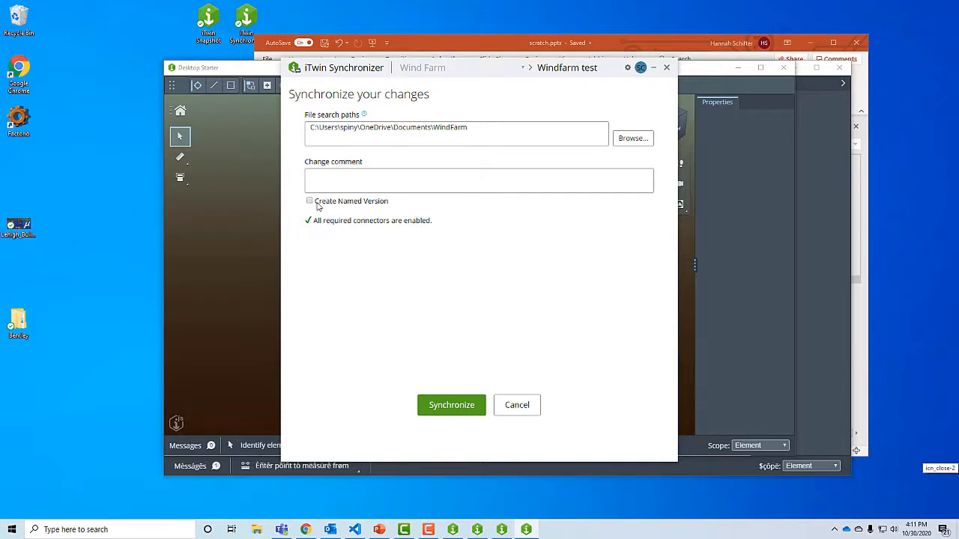
# Synchronize Windfarm test with a named version 'Version 1', then go to the iModel's hub page
pyautogui.click(309, 200)
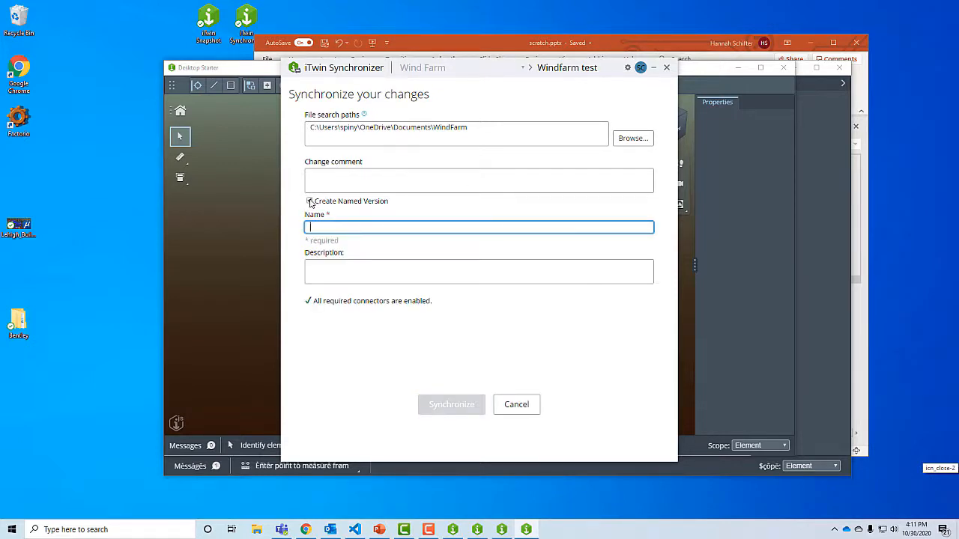
pyautogui.click(309, 200)
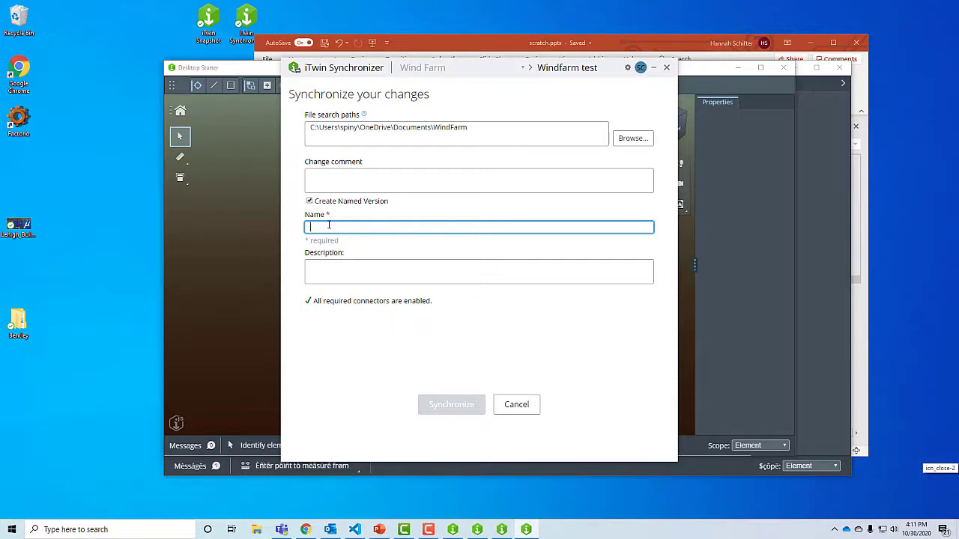
pyautogui.write('Version 1')
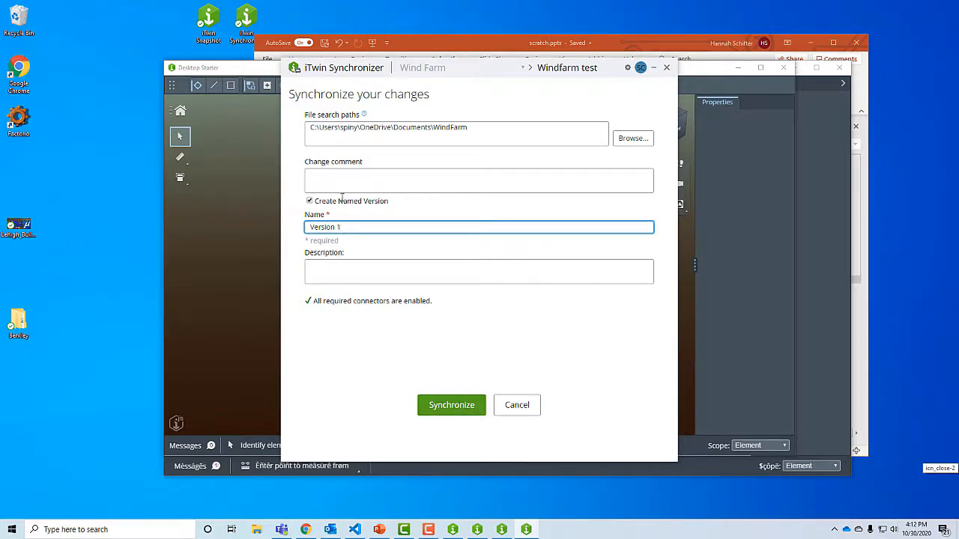
pyautogui.click(451, 406)
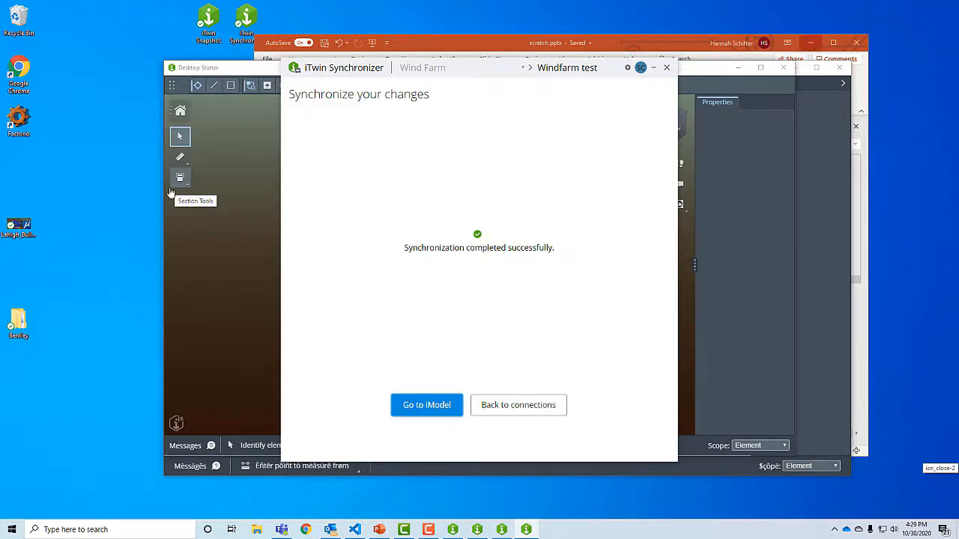
pyautogui.moveTo(383, 256)
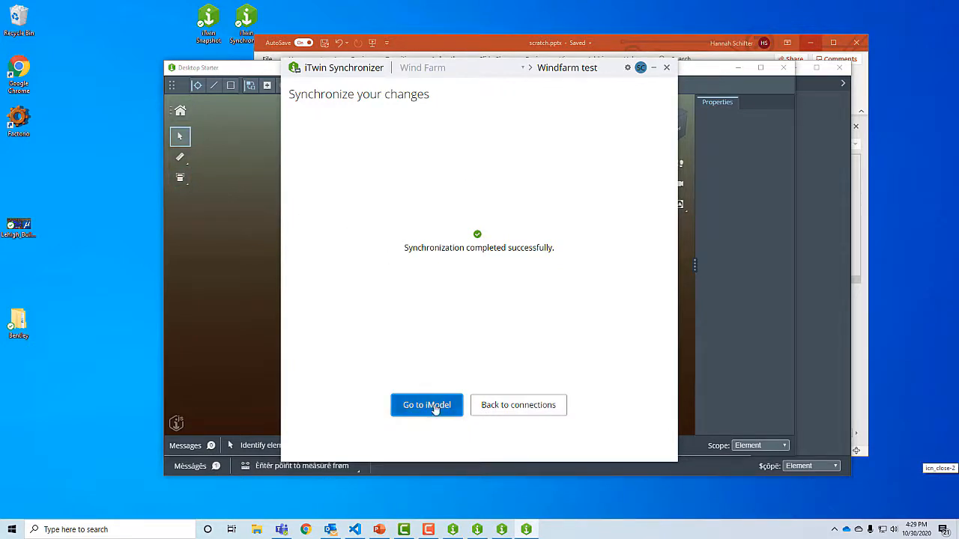
pyautogui.click(427, 405)
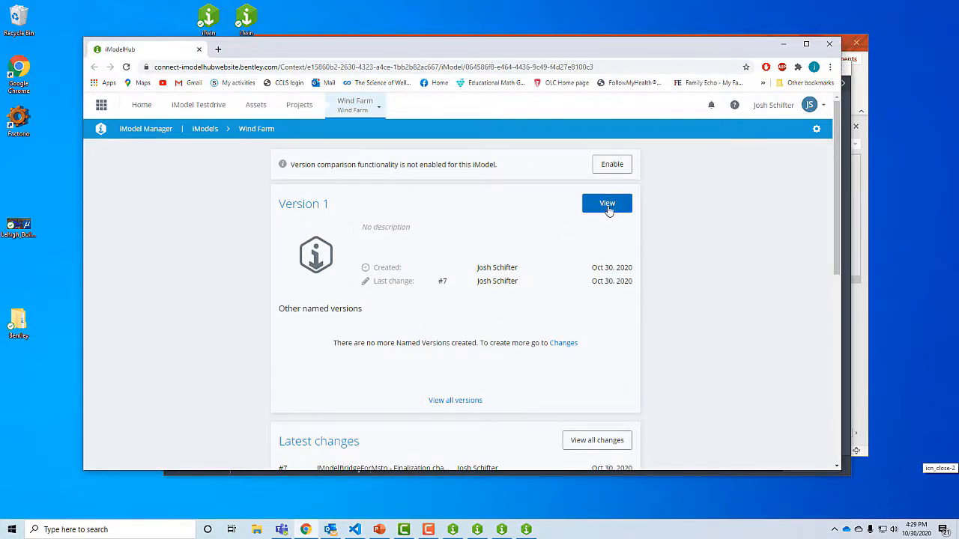
# Open Version 1 with the Wind Farm 3D model and orbit toward a turbine
pyautogui.click(606, 203)
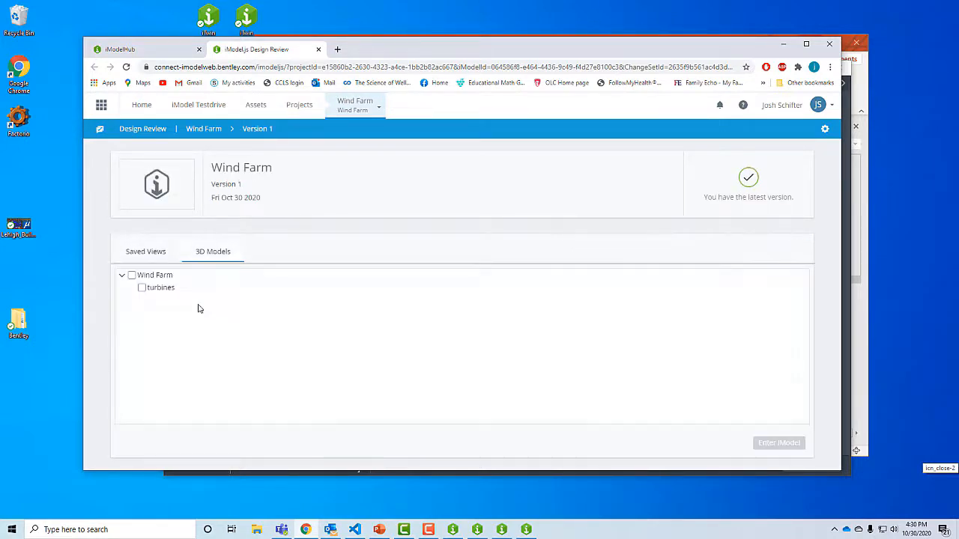
pyautogui.click(131, 275)
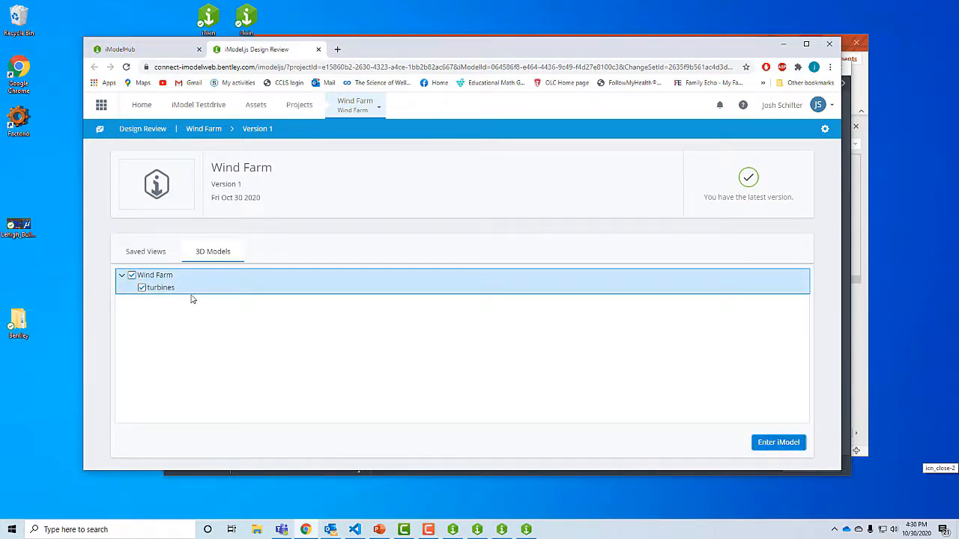
pyautogui.click(779, 442)
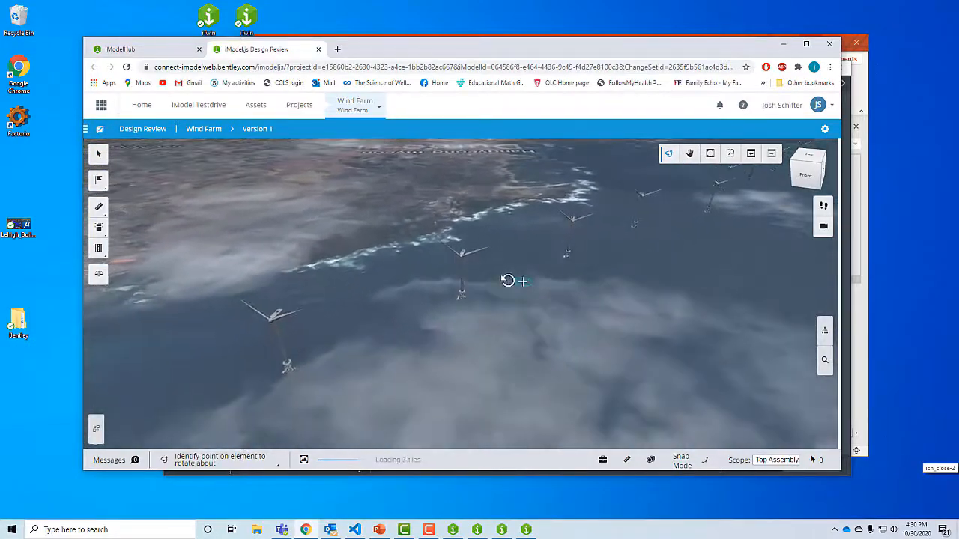
pyautogui.moveTo(507, 281); pyautogui.dragTo(448, 261)
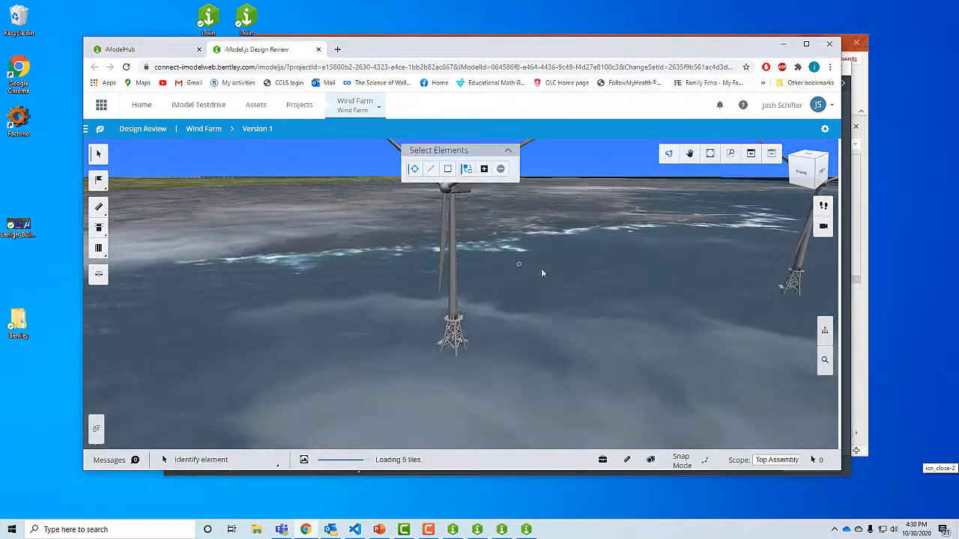
pyautogui.moveTo(553, 272)
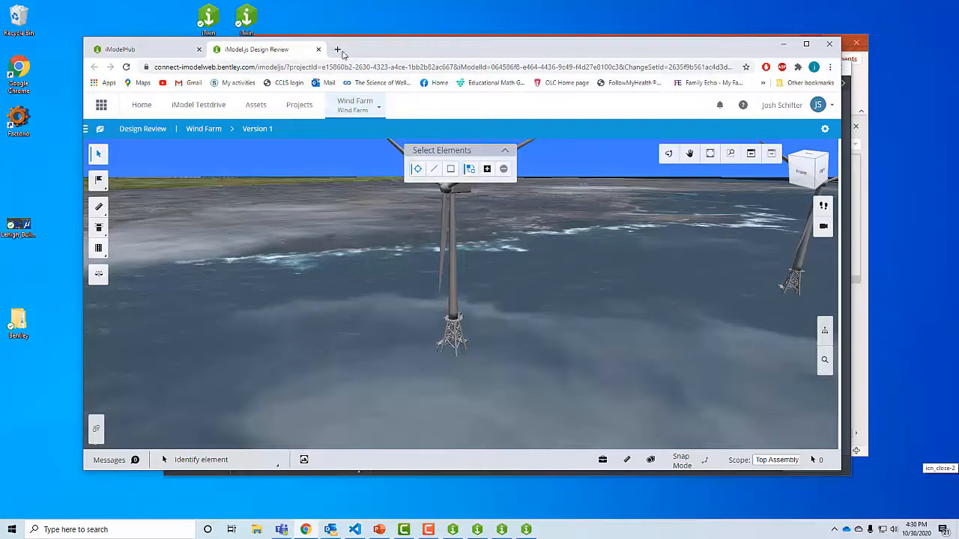
# Go to imodelconsole.bentley.com in a new browser tab
pyautogui.click(343, 49)
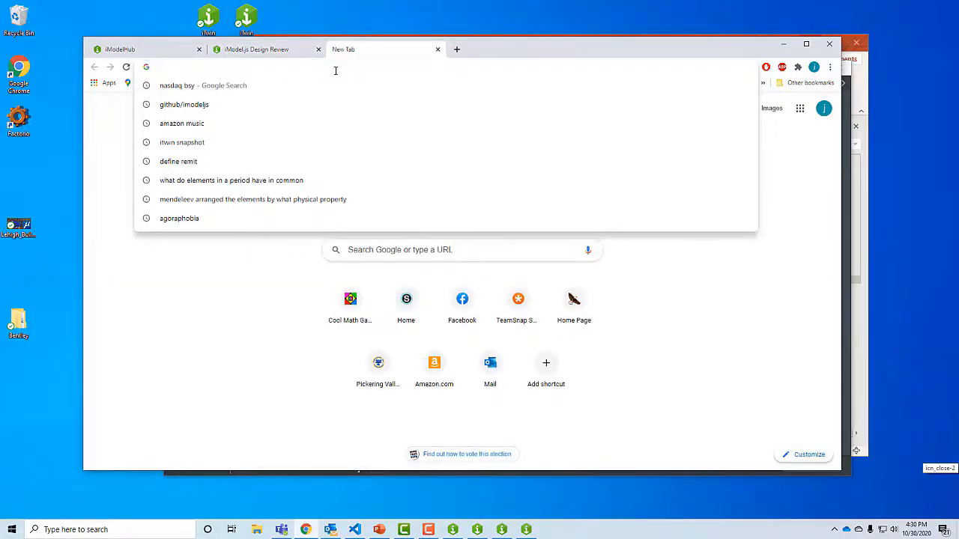
pyautogui.write('imocon')
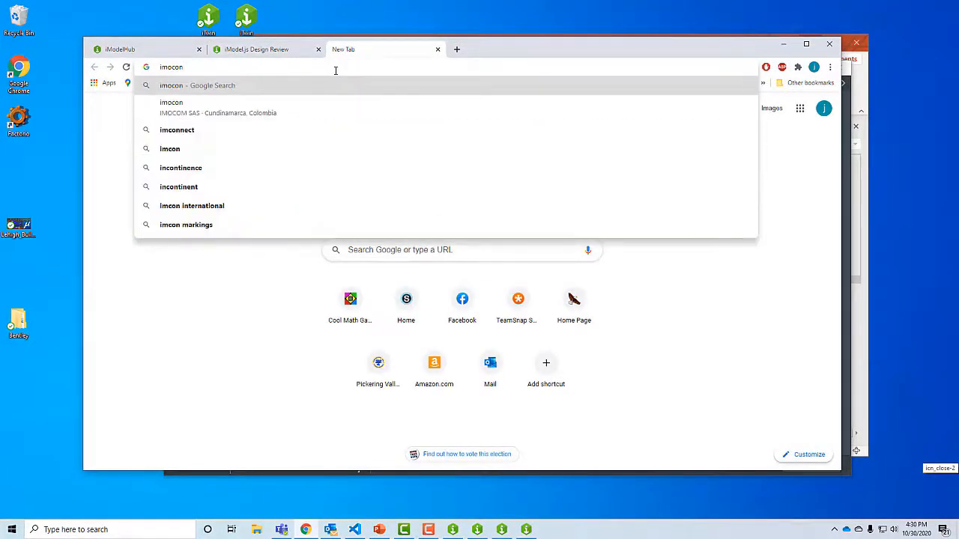
pyautogui.write('imodeljs.org')
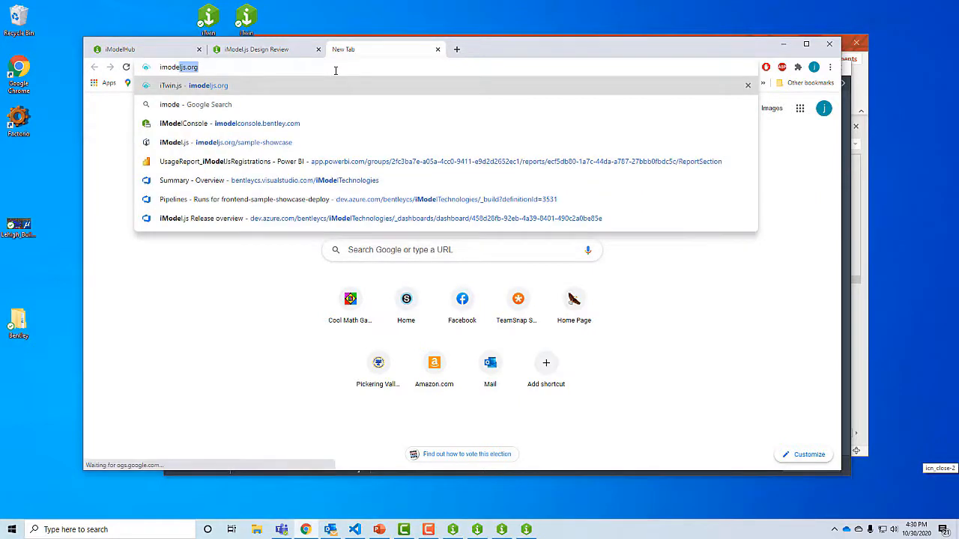
pyautogui.write('imodelconsole.bentley.com')
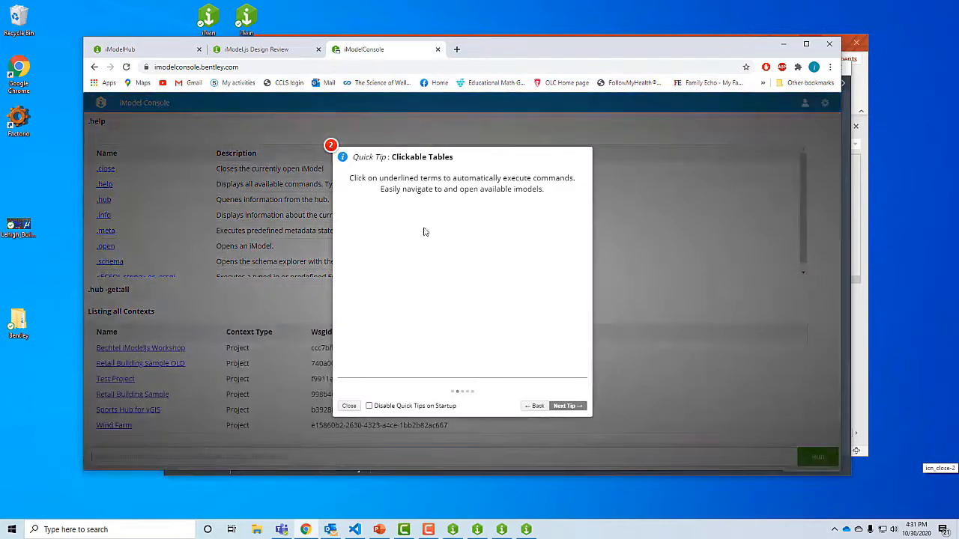
# Dismiss the quick tip and open the Wind Farm iModel at the Version 1 changeset
pyautogui.click(348, 406)
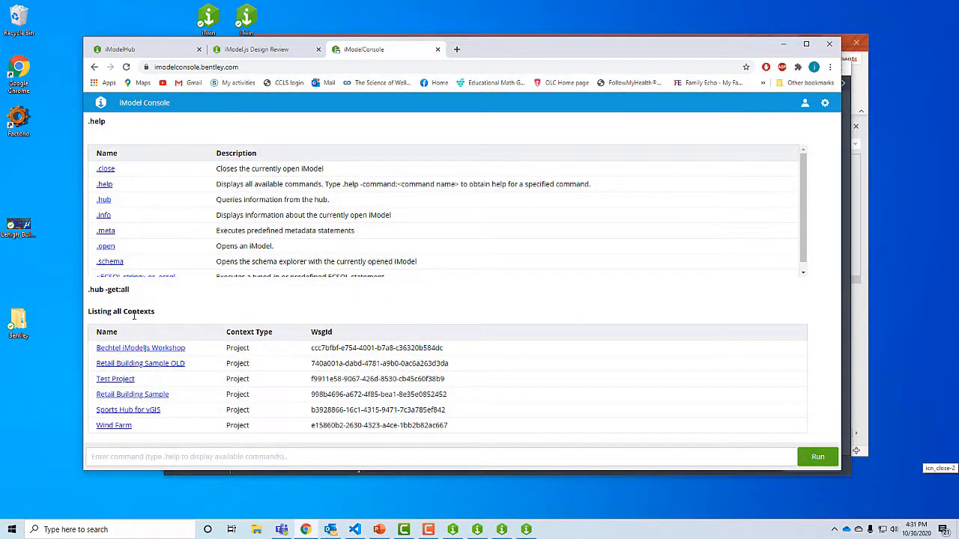
pyautogui.moveTo(108, 438)
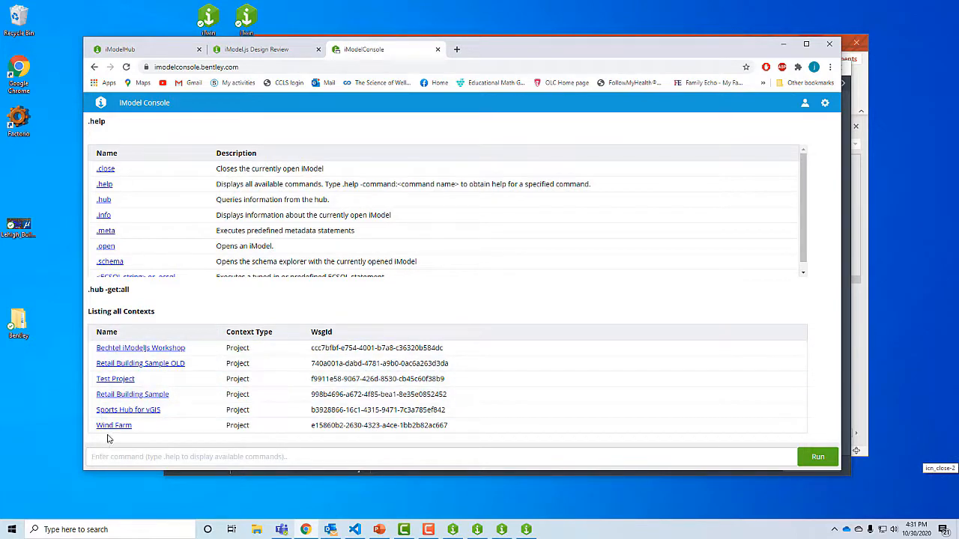
pyautogui.click(114, 425)
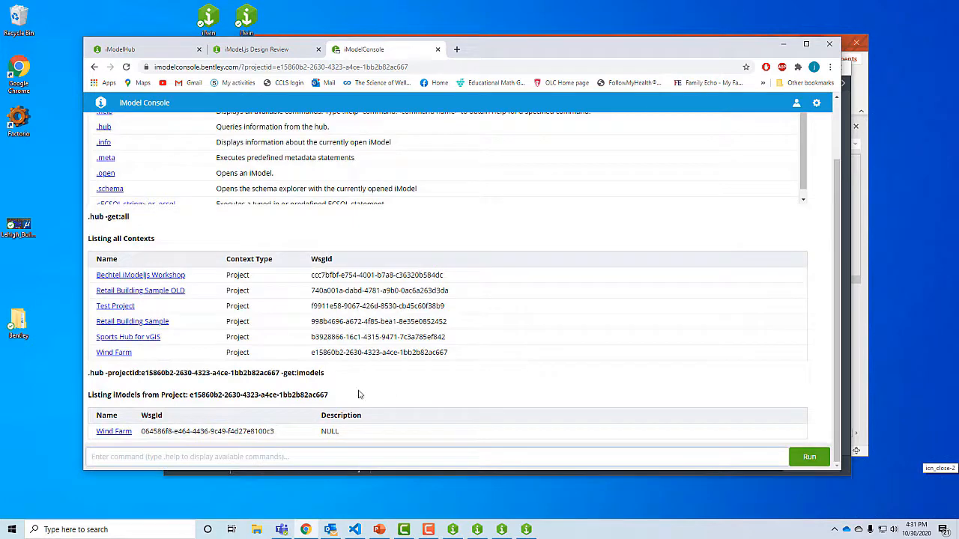
pyautogui.moveTo(114, 353)
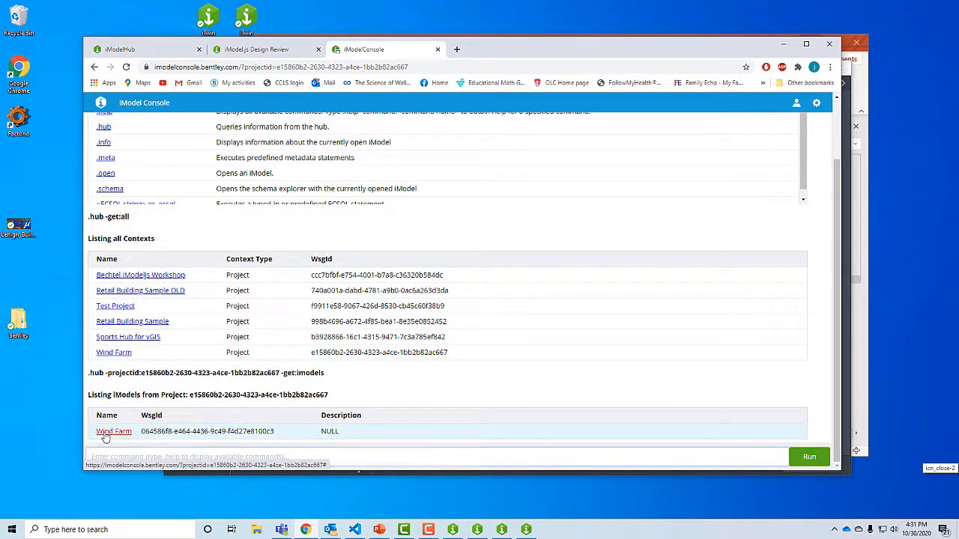
pyautogui.click(113, 432)
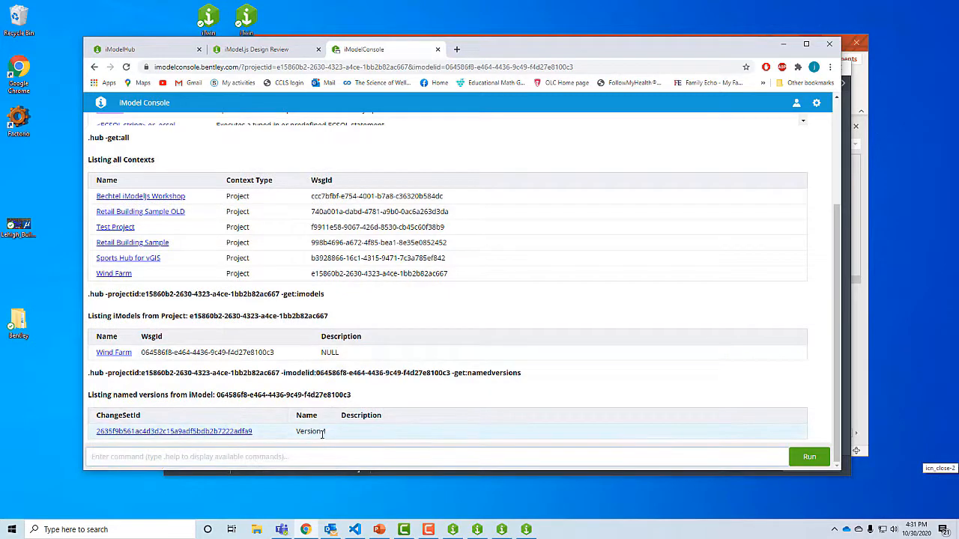
pyautogui.moveTo(206, 438)
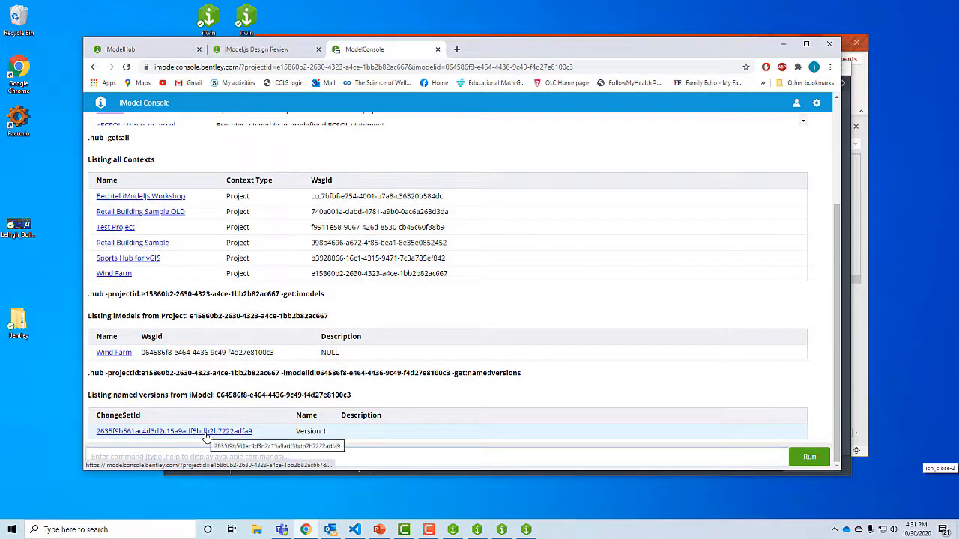
pyautogui.click(174, 432)
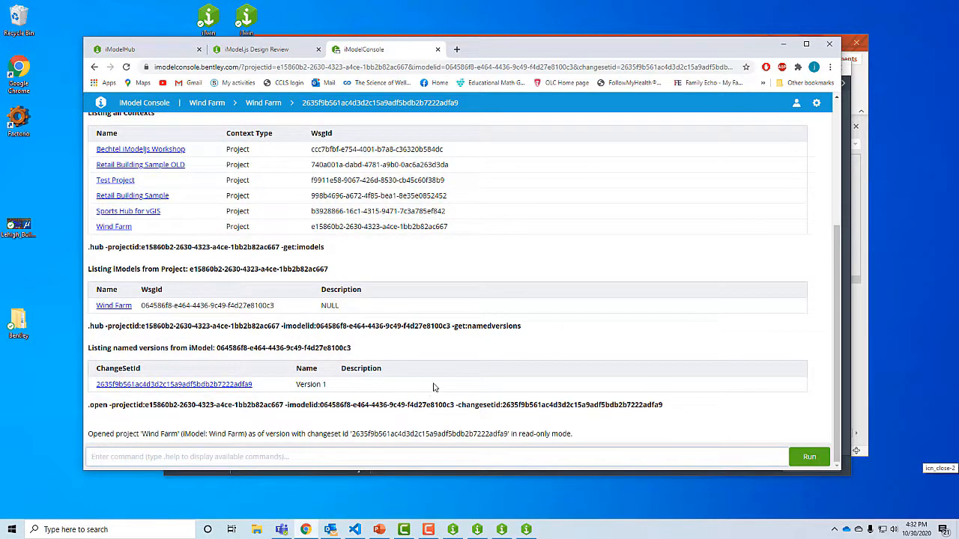
pyautogui.moveTo(487, 358)
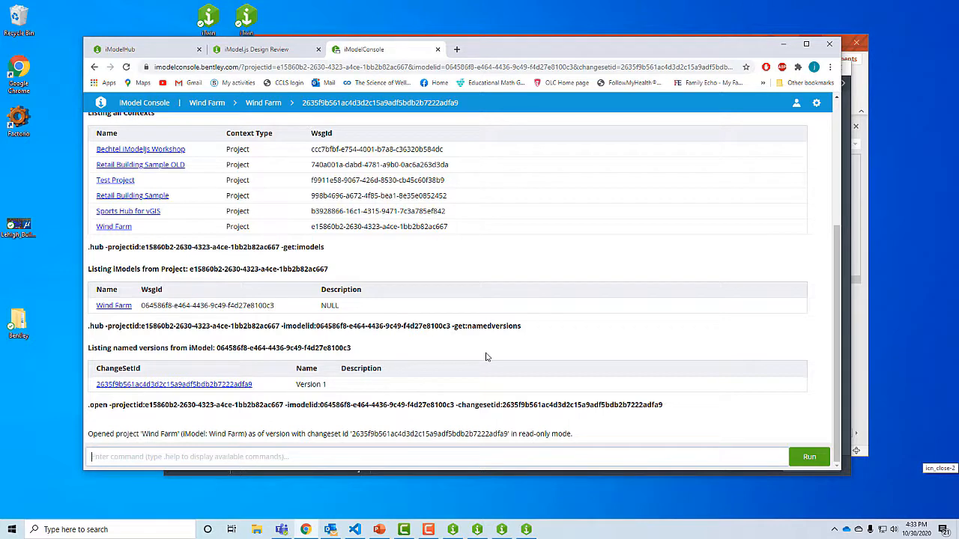
# Run the ECSQL query 'select * from bis.element' and get 200 rows
pyautogui.write('select *')
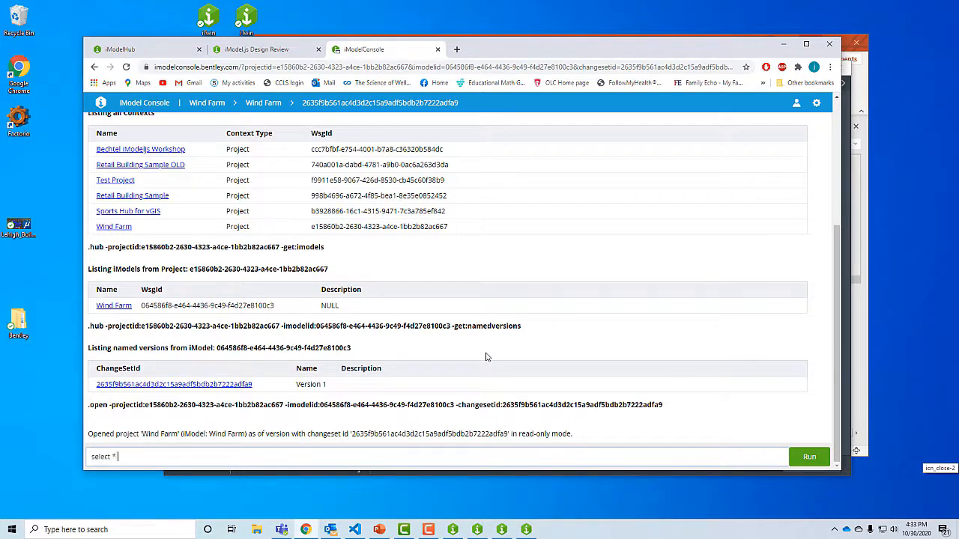
pyautogui.write('from')
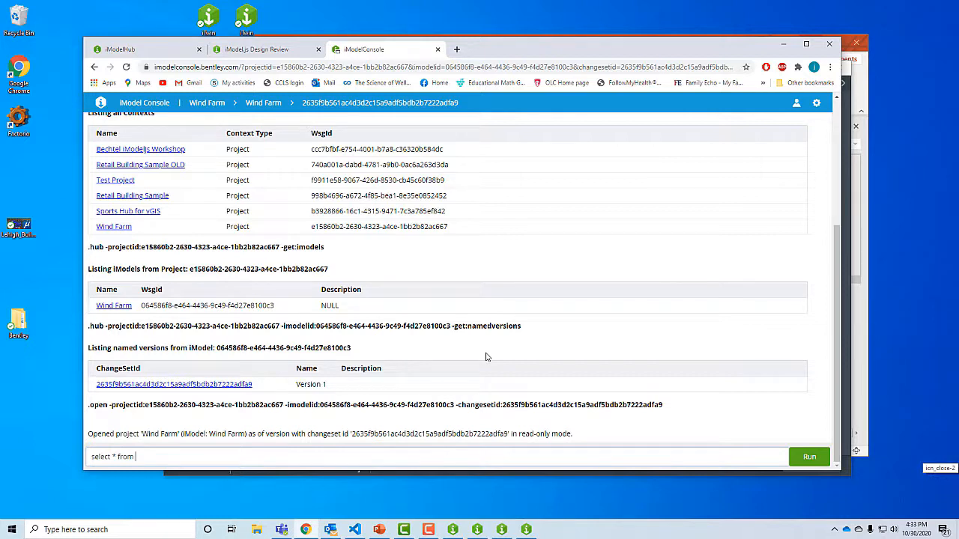
pyautogui.write('bis')
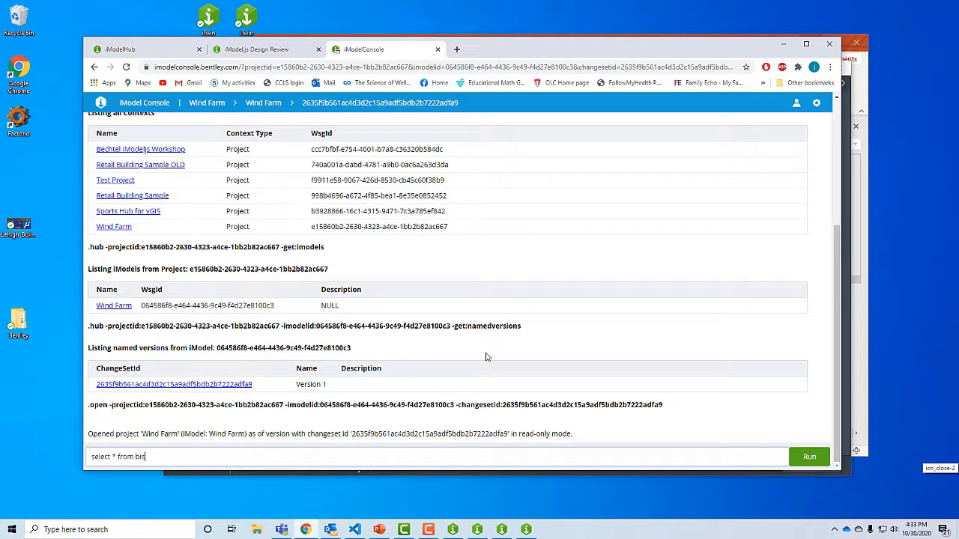
pyautogui.write('.')
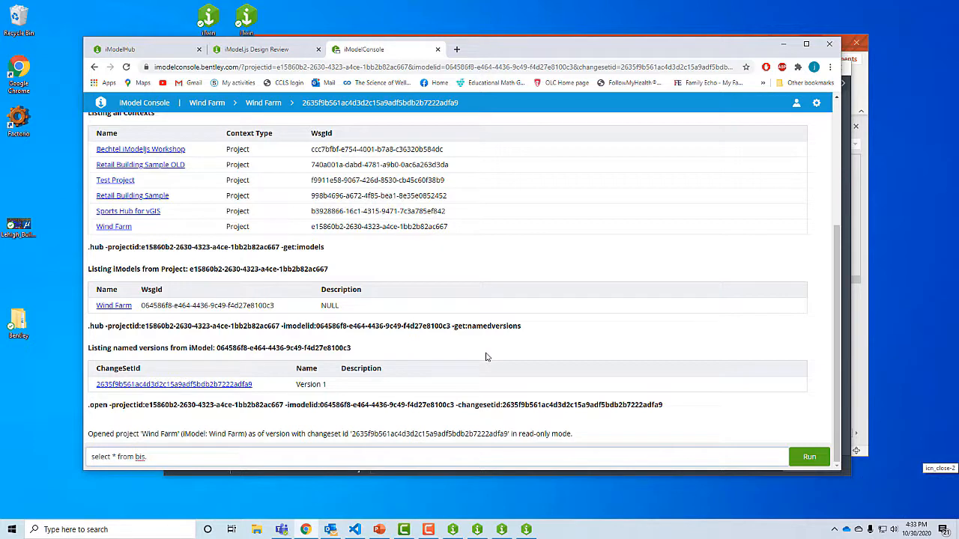
pyautogui.write('e')
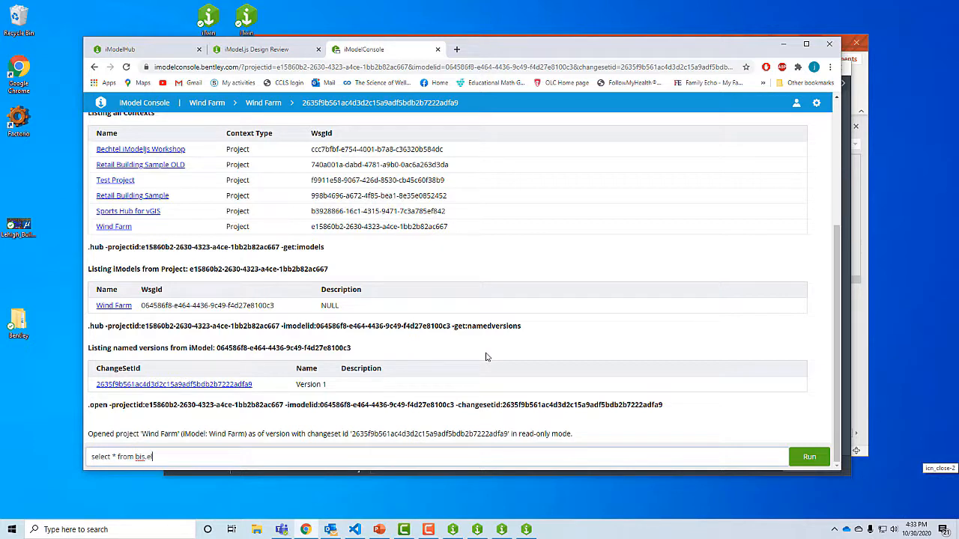
pyautogui.write('lement')
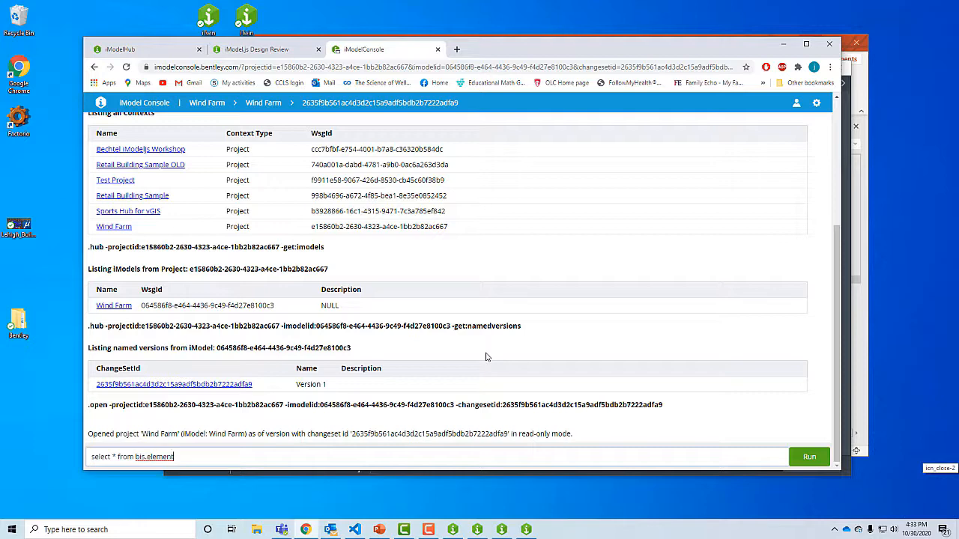
pyautogui.click(809, 456)
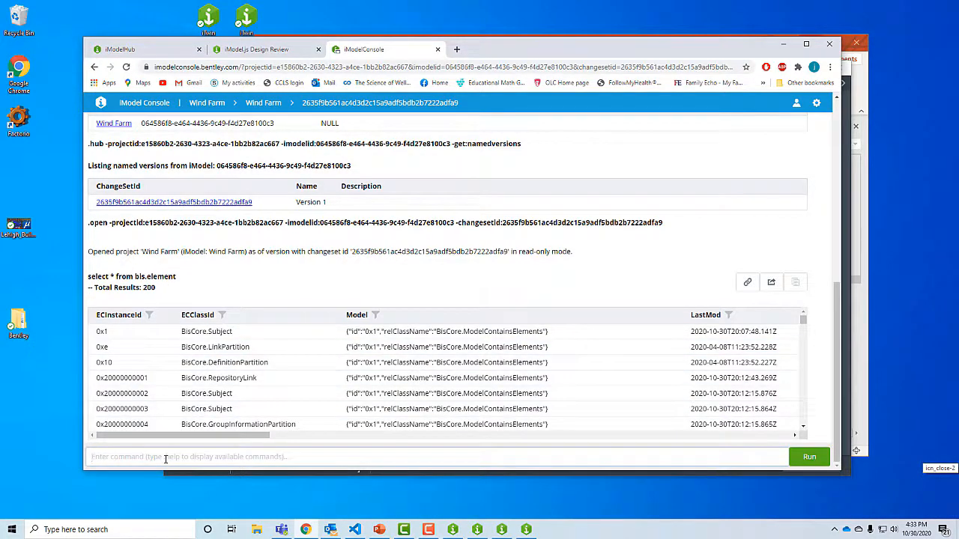
pyautogui.moveTo(255, 311)
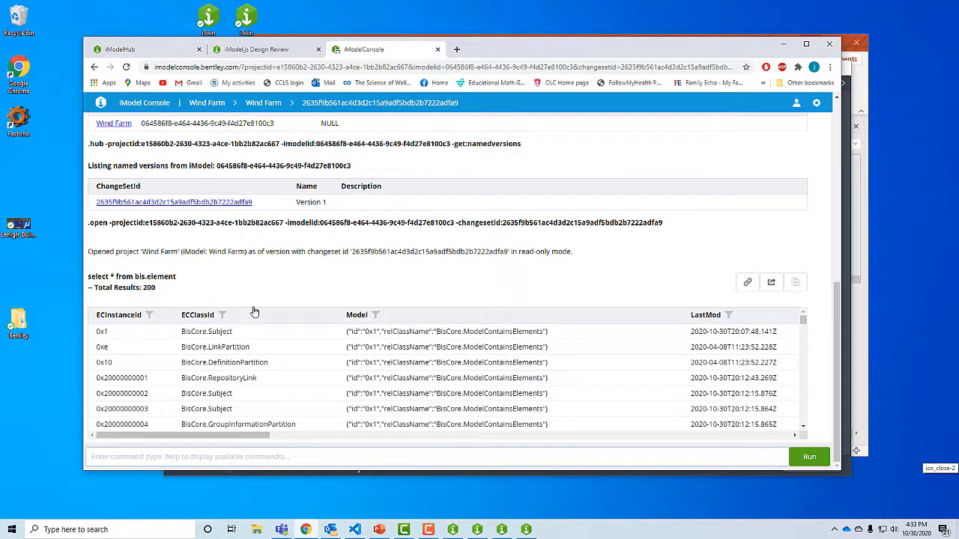
pyautogui.moveTo(262, 298)
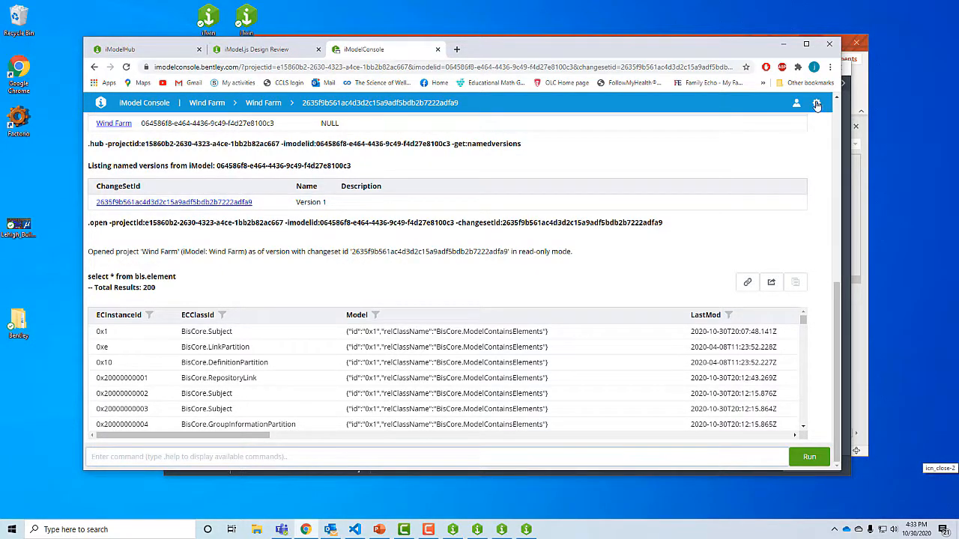
# Open Schema Explorer, expand Schemas and Entities, and select the Turbine class name
pyautogui.click(817, 103)
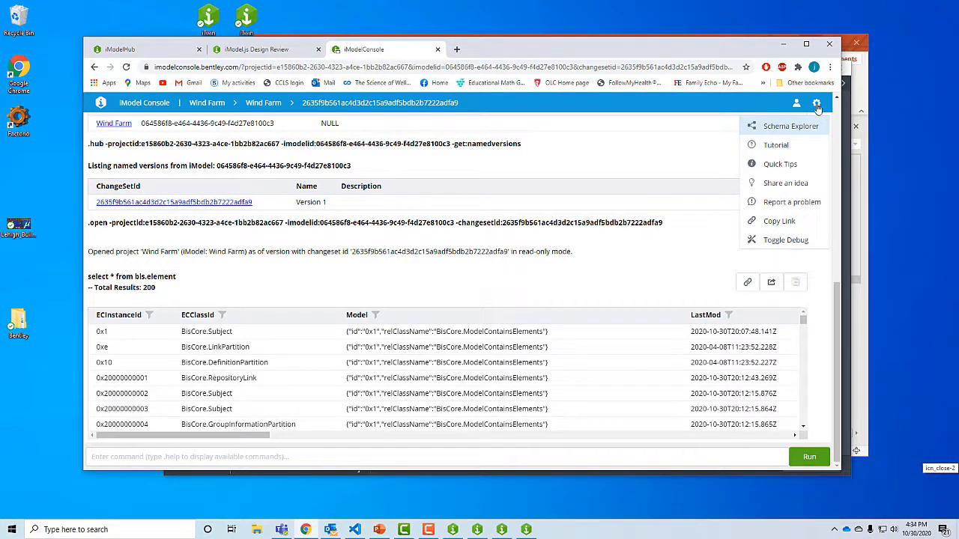
pyautogui.moveTo(783, 126)
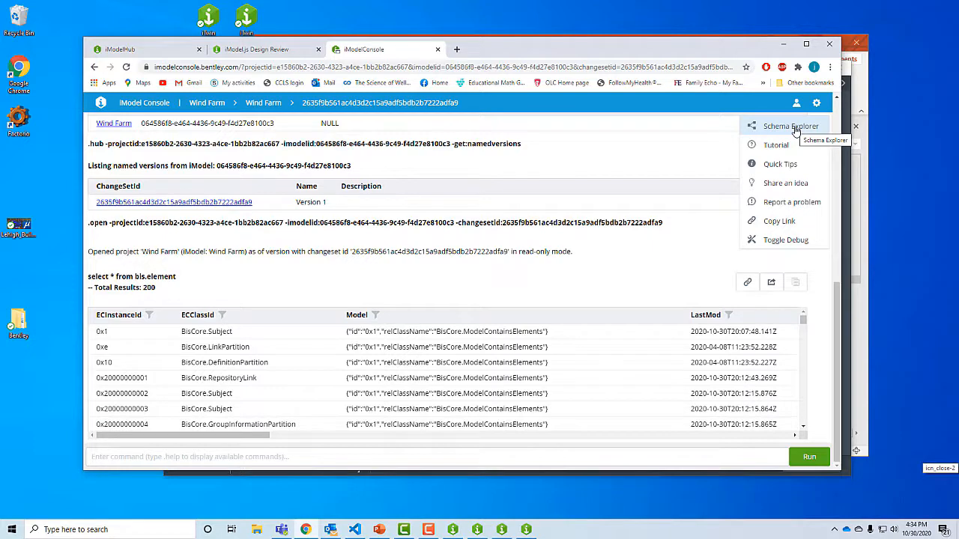
pyautogui.click(788, 126)
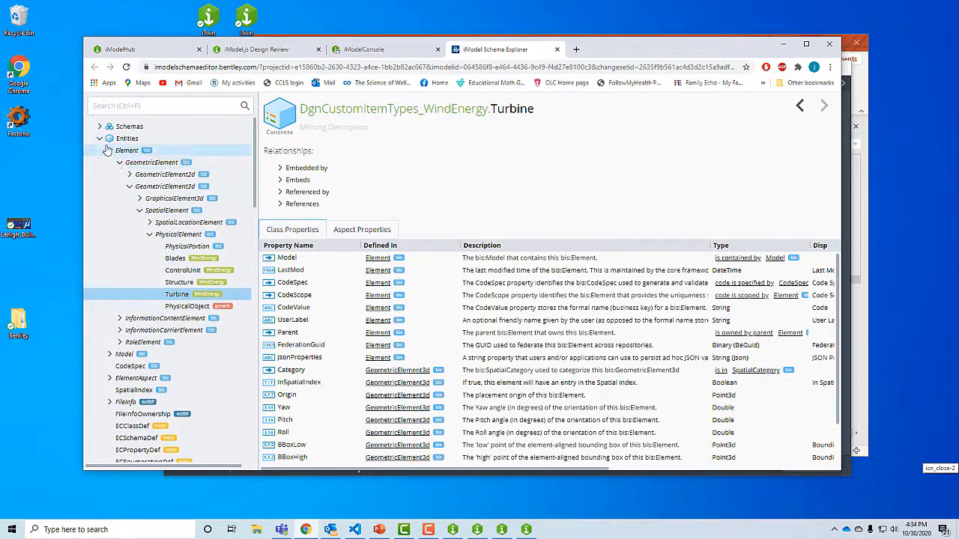
pyautogui.click(100, 138)
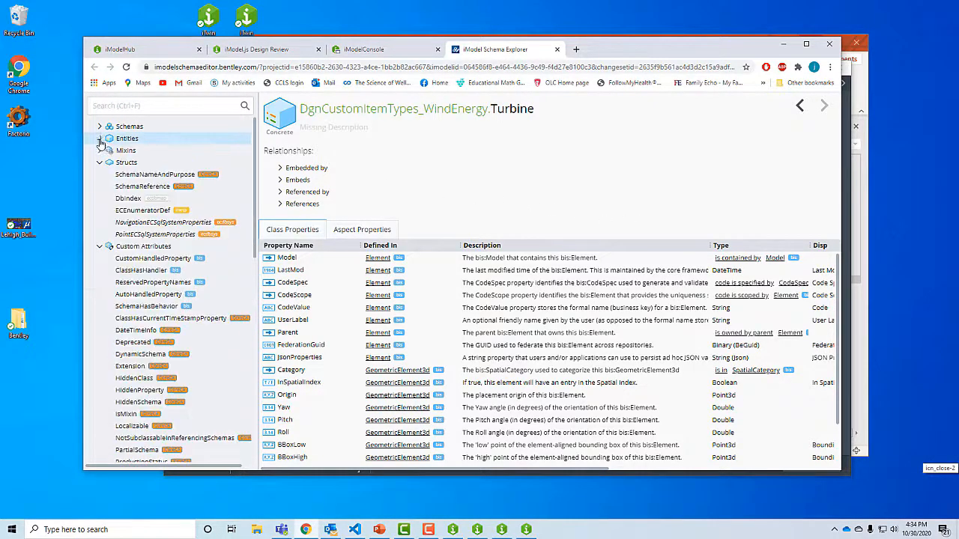
pyautogui.click(100, 126)
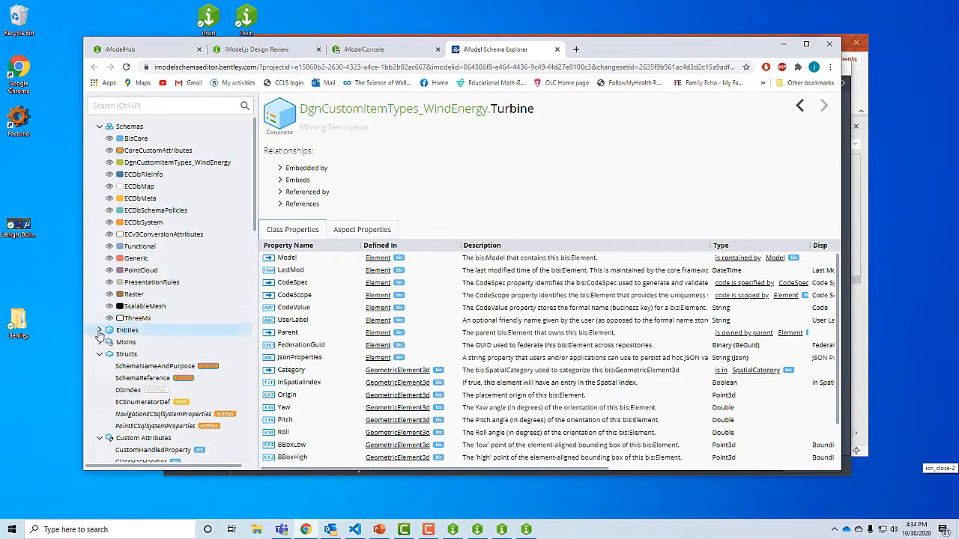
pyautogui.click(99, 331)
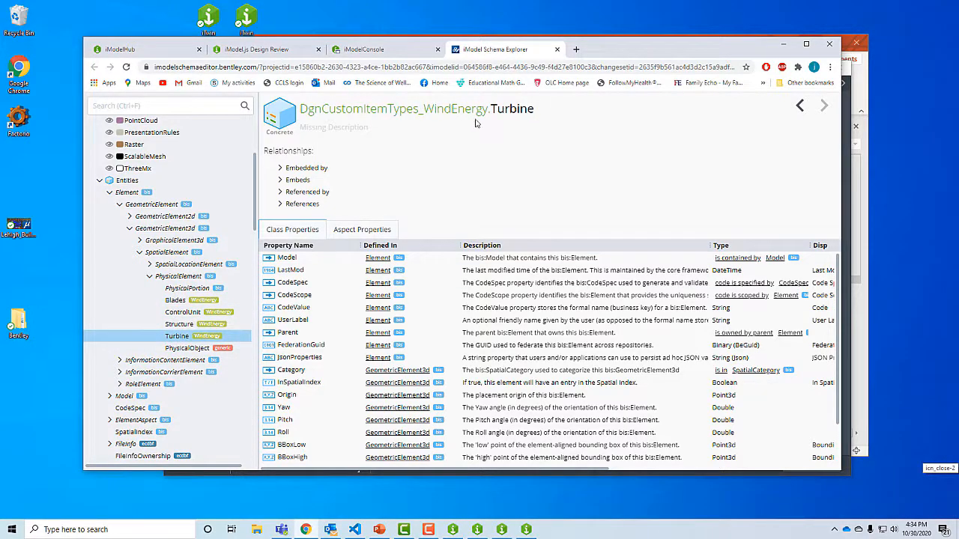
pyautogui.doubleClick(460, 109)
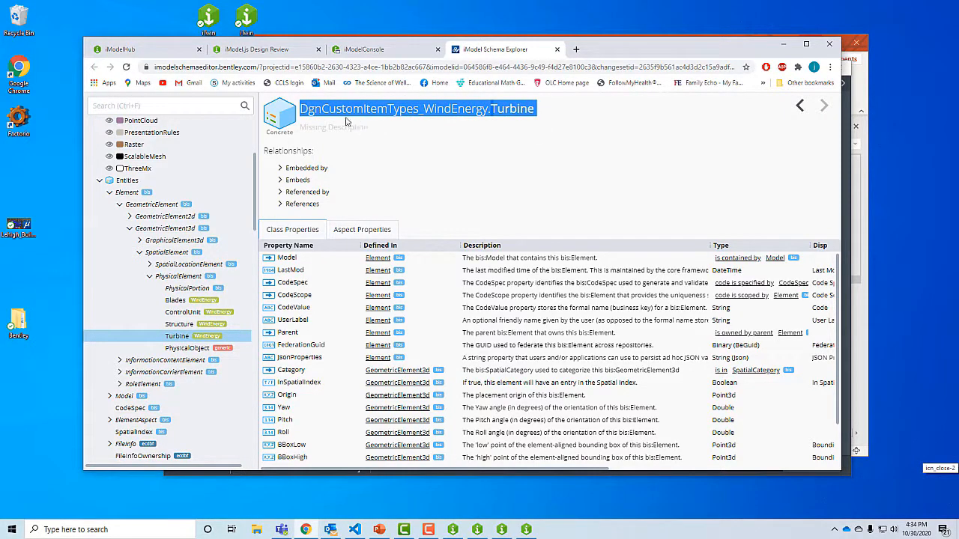
pyautogui.moveTo(541, 113)
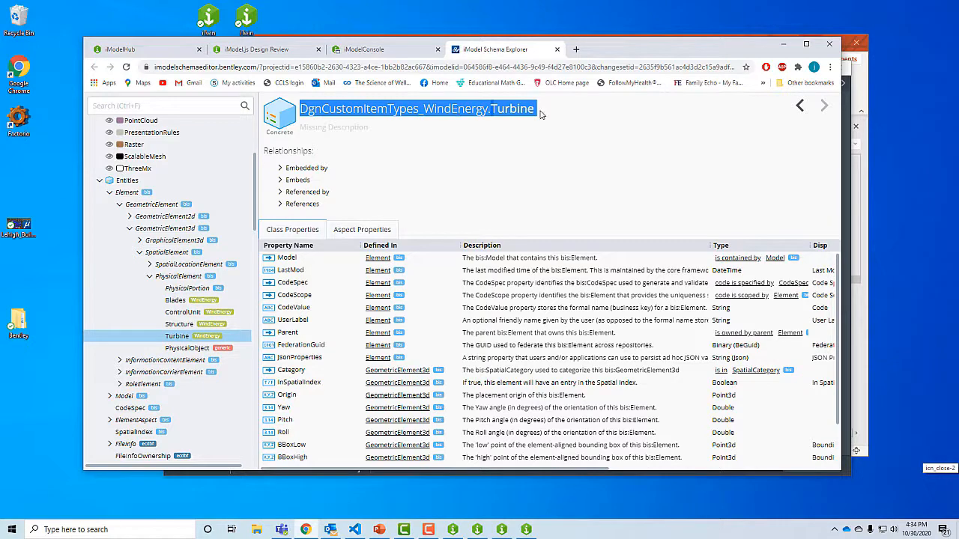
pyautogui.moveTo(465, 137)
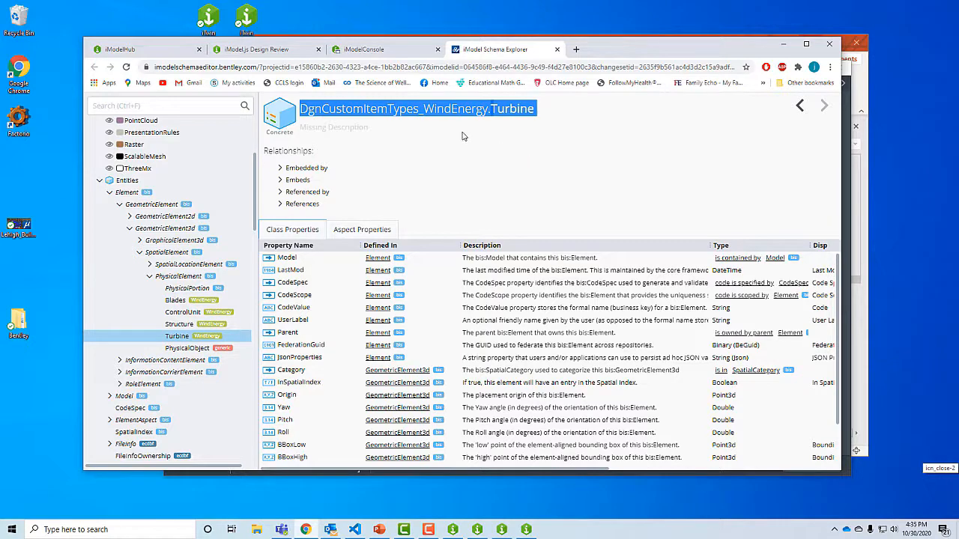
# Run 'select * from DgnCustomItemTypes_WindEnergy.Turbine' and scroll the 10 turbine rows sideways
pyautogui.click(364, 49)
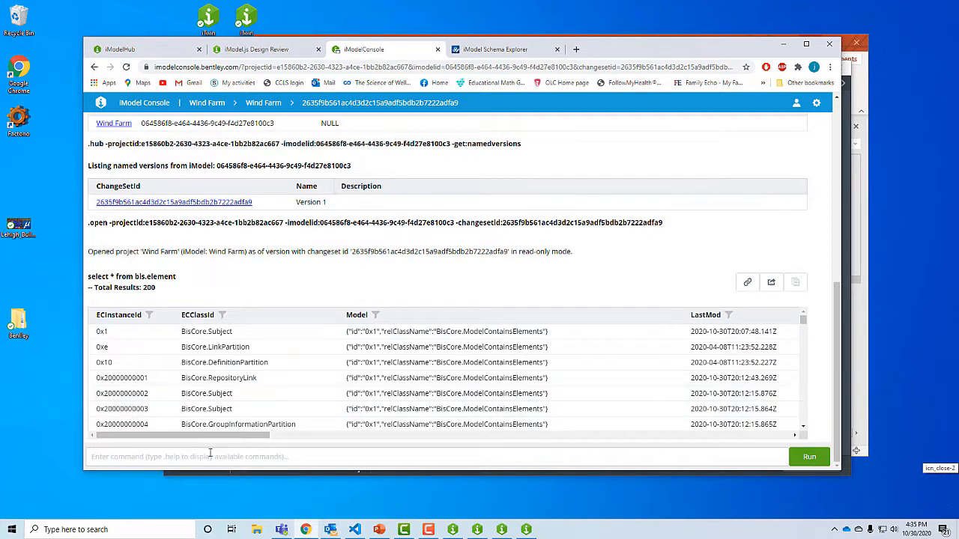
pyautogui.write('sel')
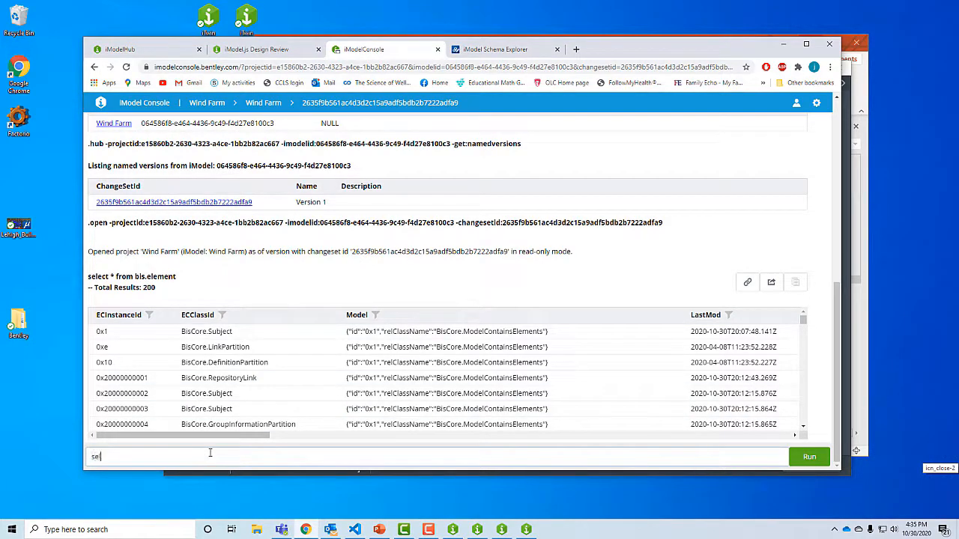
pyautogui.write('elect *')
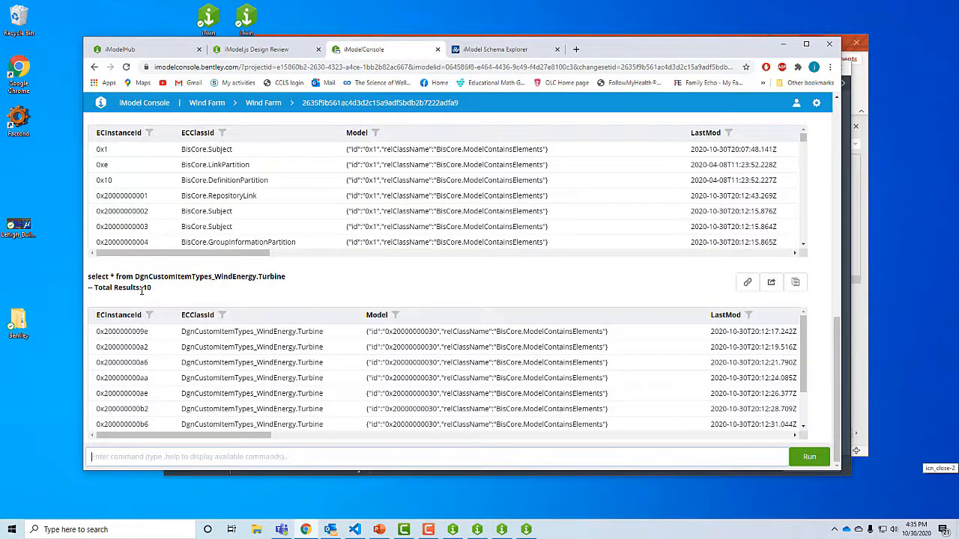
pyautogui.moveTo(177, 443)
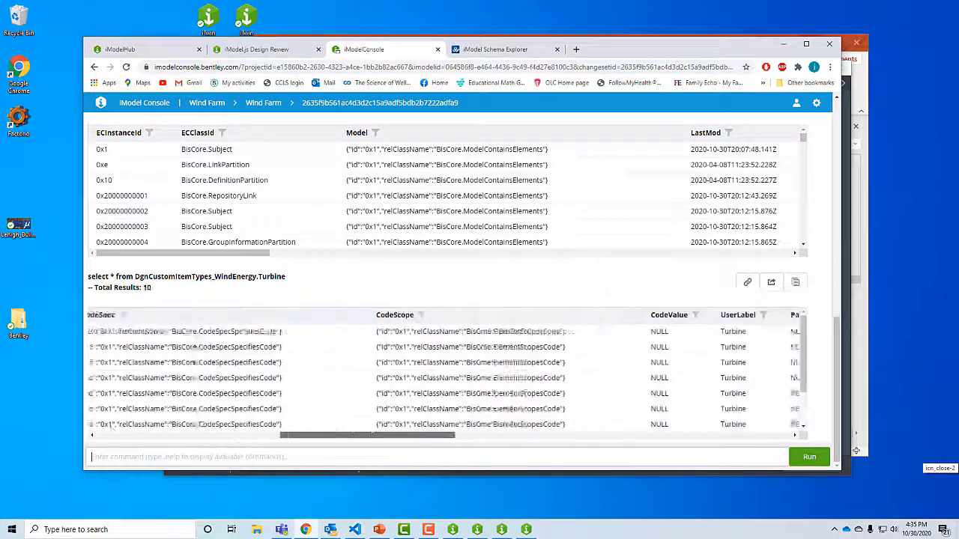
pyautogui.hscroll(3)
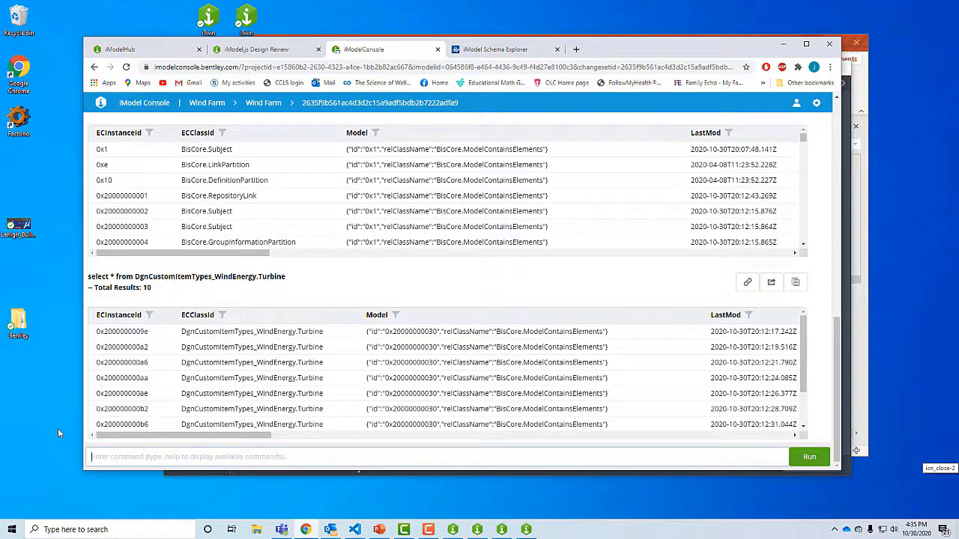
pyautogui.moveTo(150, 369)
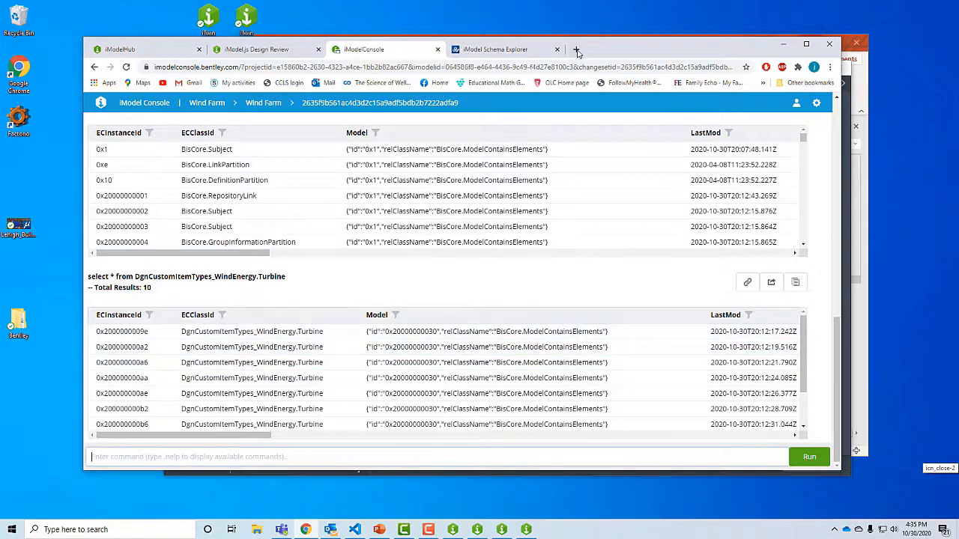
# Go to the iTwin.js sample showcase in a new tab and orbit the Metrostation model
pyautogui.click(596, 49)
pyautogui.write('itwinjs.org')
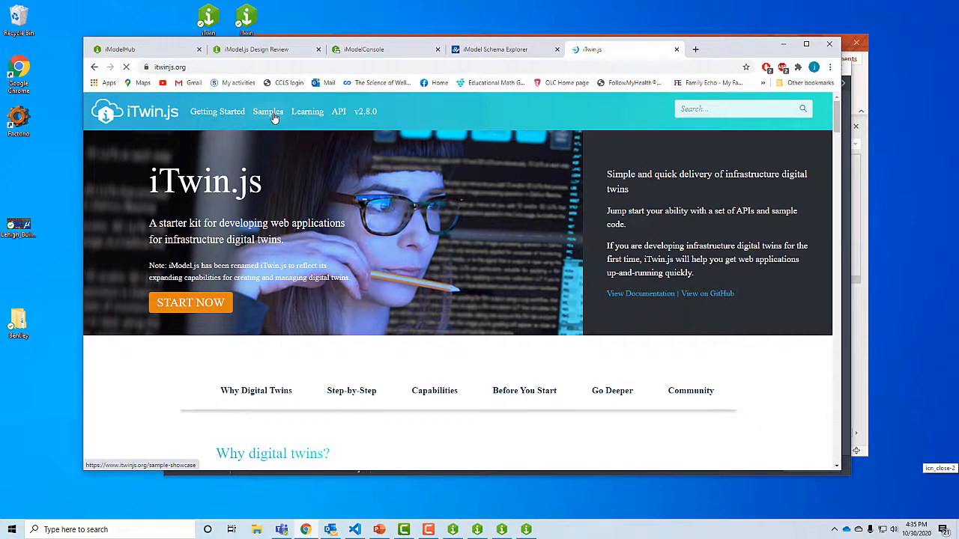
pyautogui.click(267, 111)
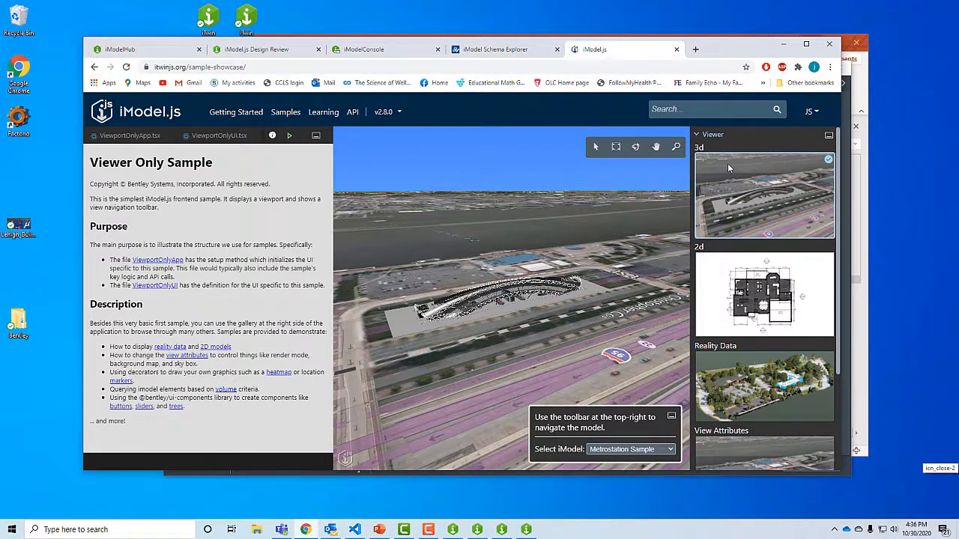
pyautogui.scroll(-3)
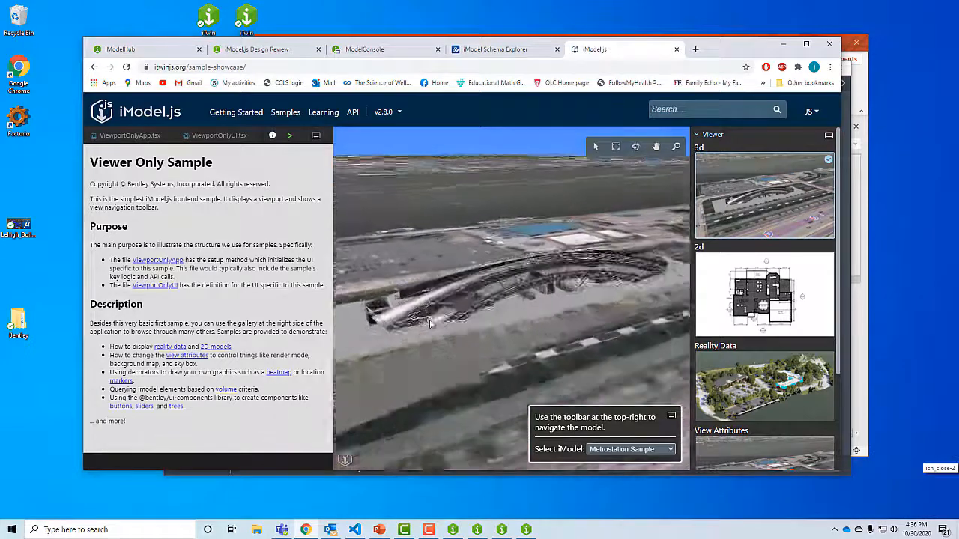
pyautogui.moveTo(431, 322); pyautogui.dragTo(546, 232)
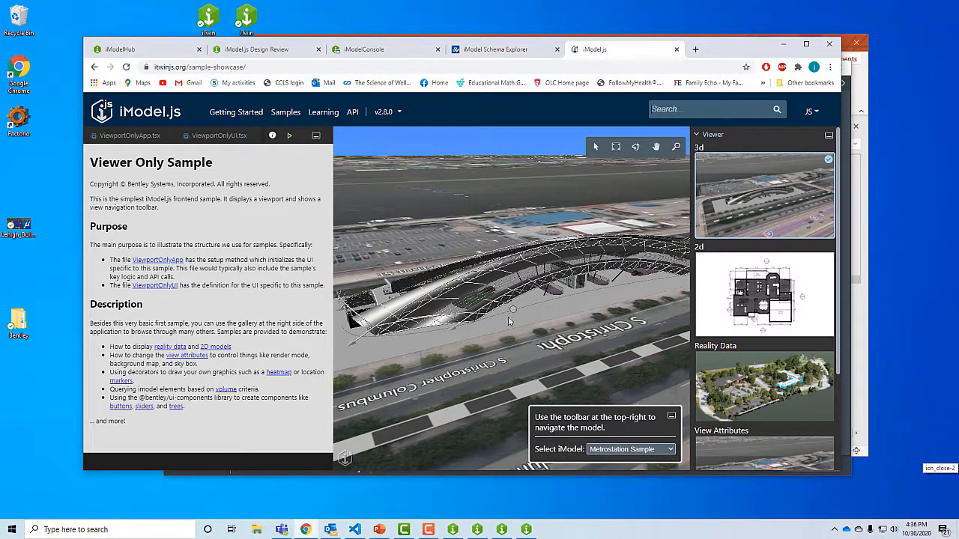
# Load Bay Town Process Plant and view the ViewportOnlyApp.tsx and ViewportOnlyUI.tsx sources
pyautogui.click(628, 449)
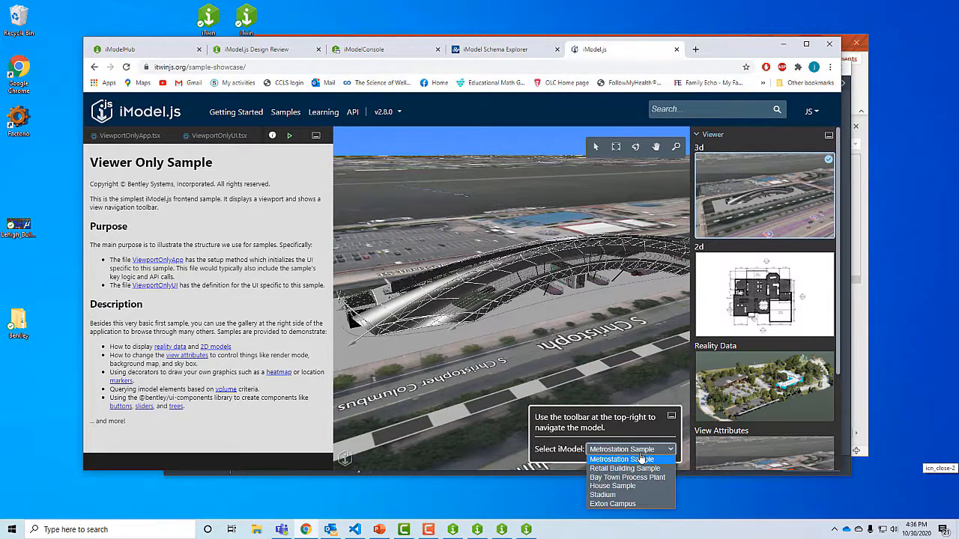
pyautogui.moveTo(623, 468)
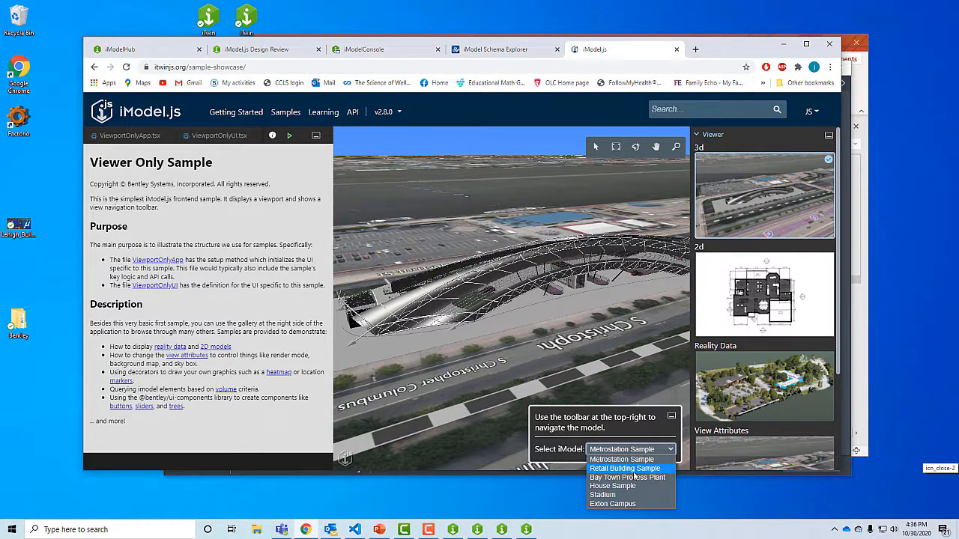
pyautogui.click(627, 477)
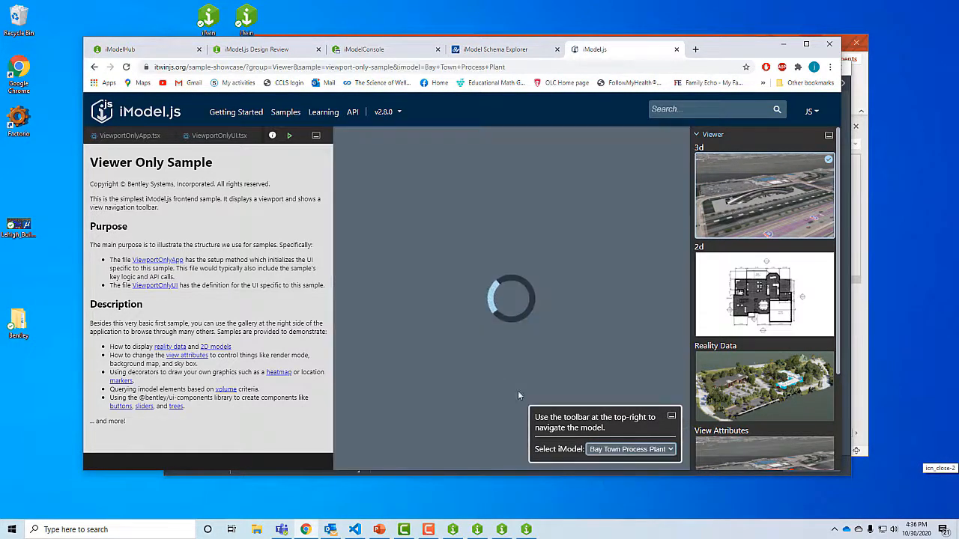
pyautogui.moveTo(495, 377)
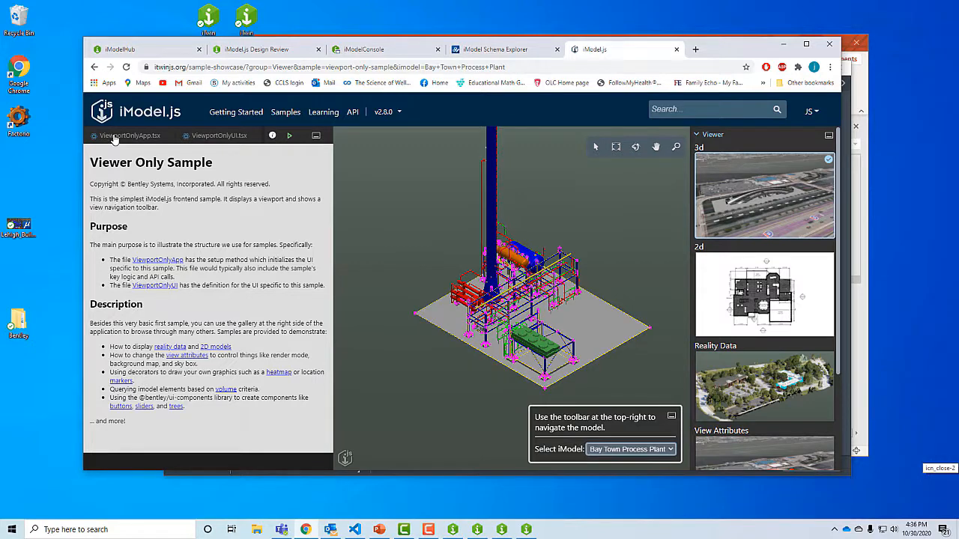
pyautogui.click(127, 136)
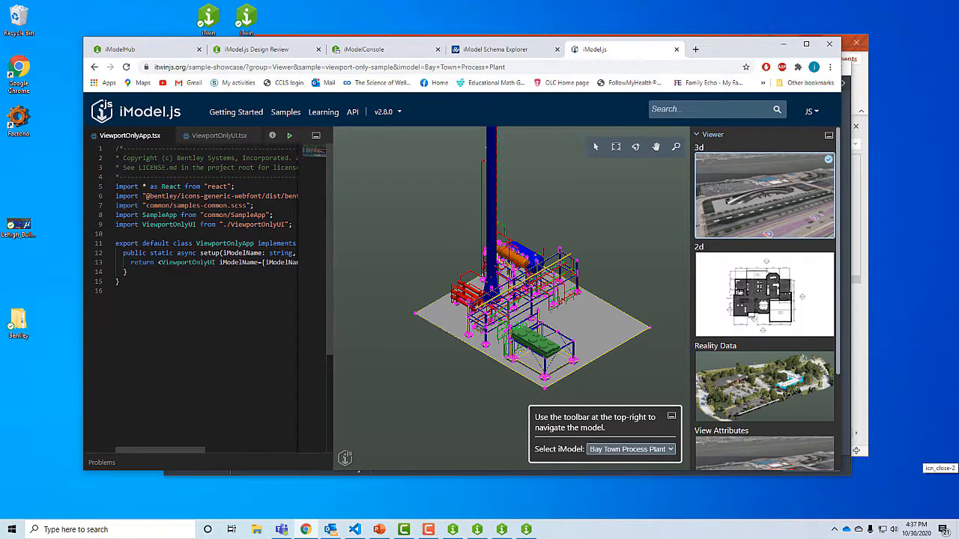
pyautogui.click(220, 136)
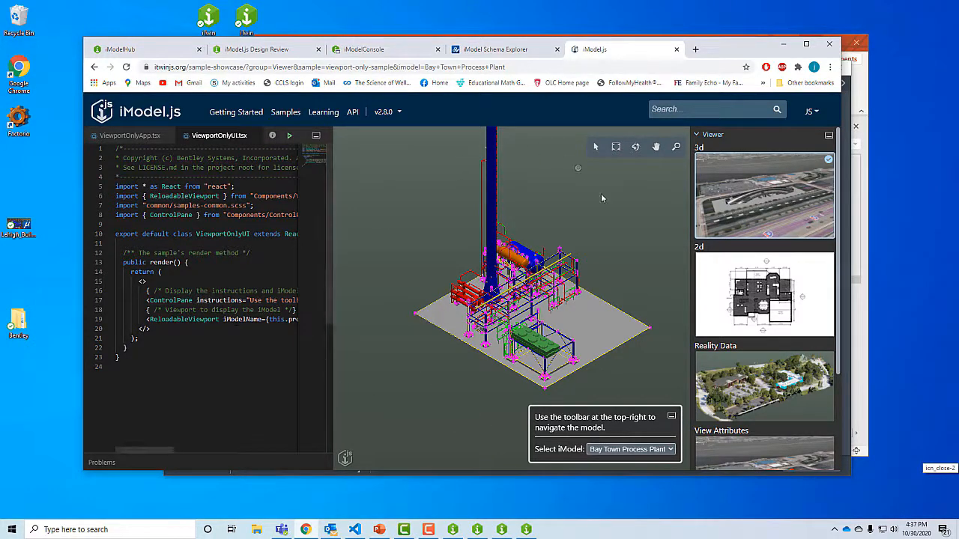
pyautogui.moveTo(798, 201)
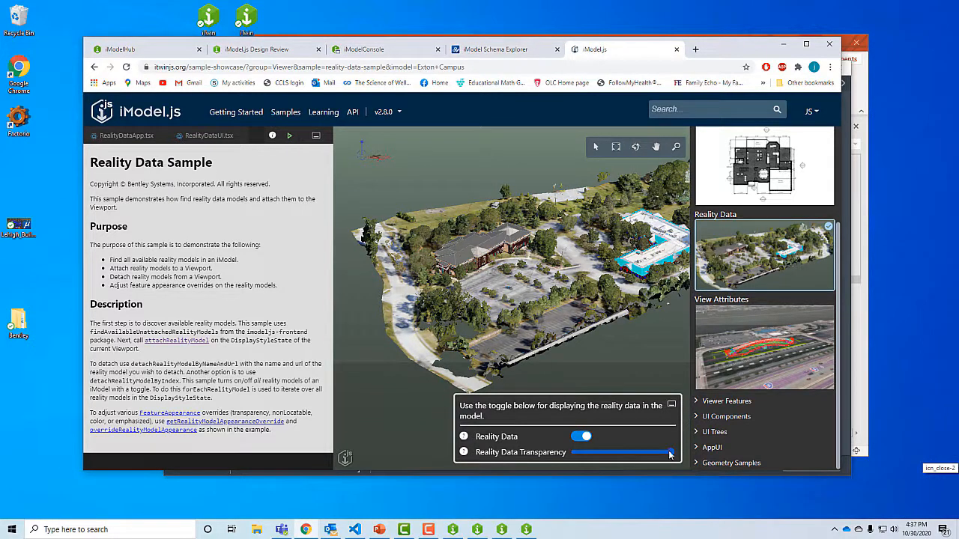
# Fade the campus reality mesh to nearly fully transparent with the Transparency slider
pyautogui.moveTo(669, 453); pyautogui.dragTo(644, 453)
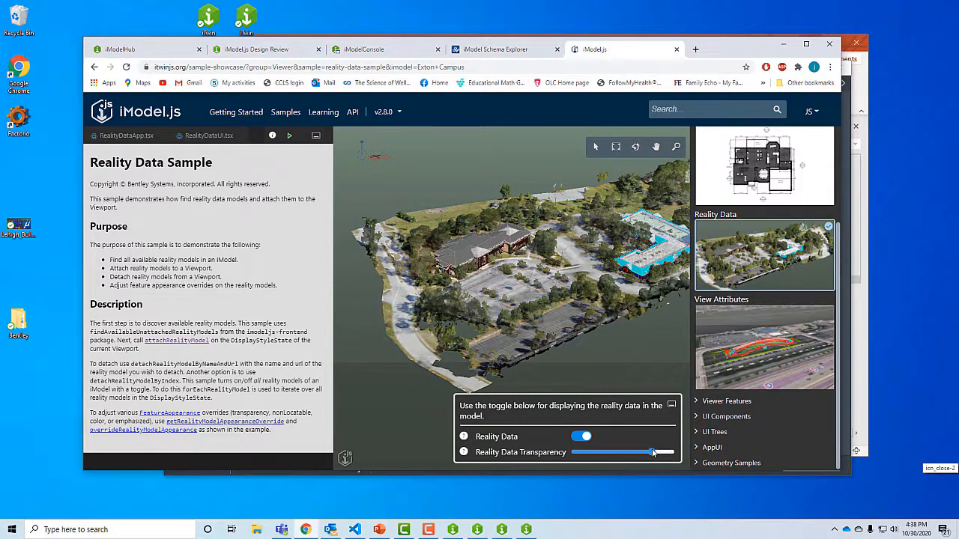
pyautogui.moveTo(652, 452); pyautogui.dragTo(589, 452)
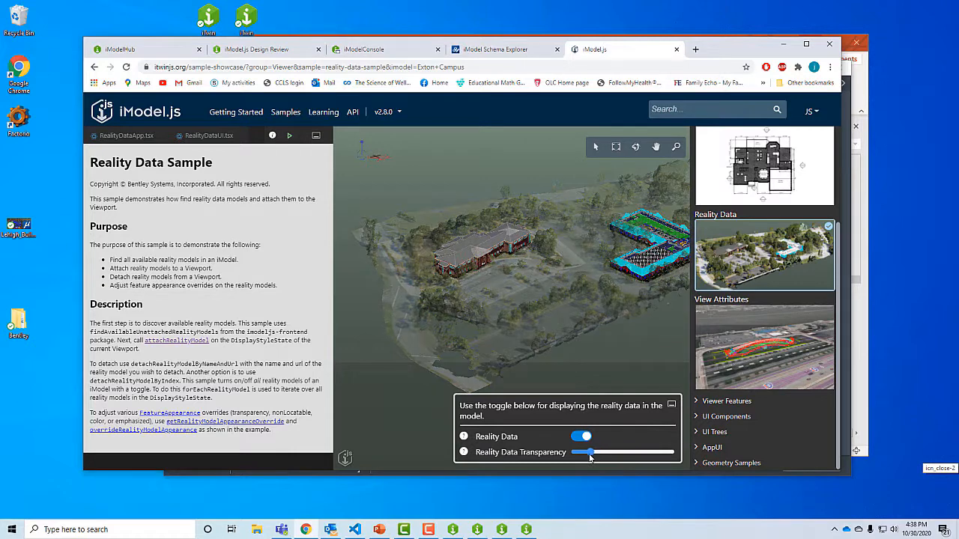
pyautogui.moveTo(590, 452); pyautogui.dragTo(596, 451)
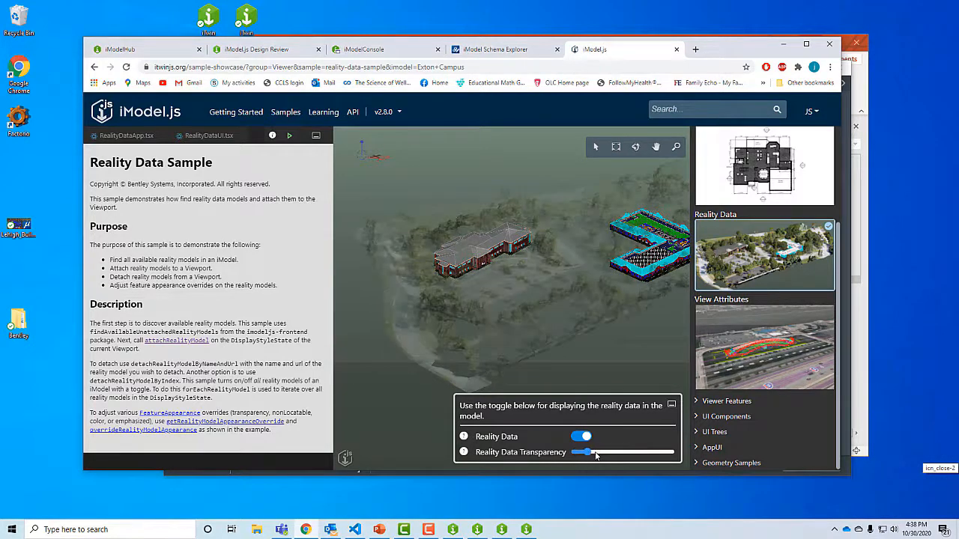
# Restore the mesh to full opacity and show the RealityDataApp.tsx source code
pyautogui.moveTo(596, 452); pyautogui.dragTo(648, 452)
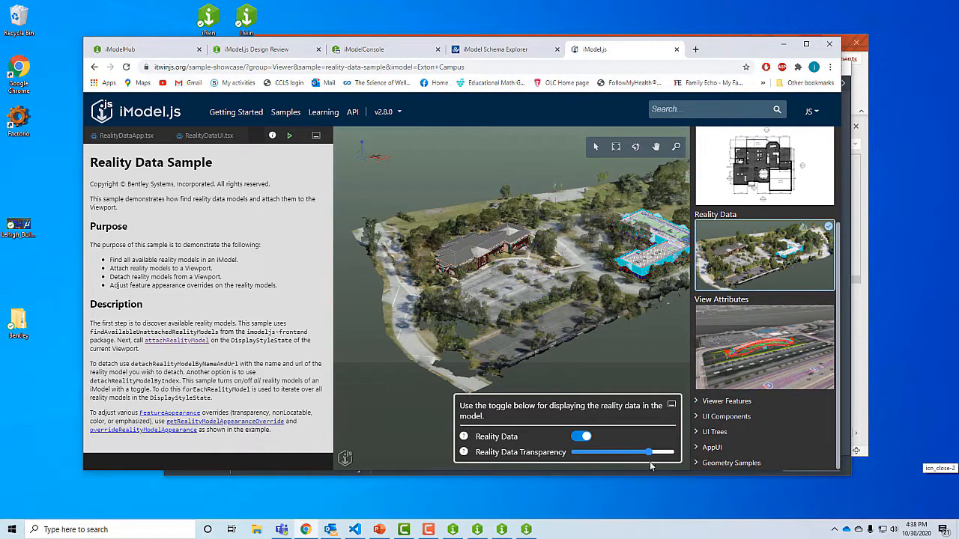
pyautogui.moveTo(648, 452); pyautogui.dragTo(671, 452)
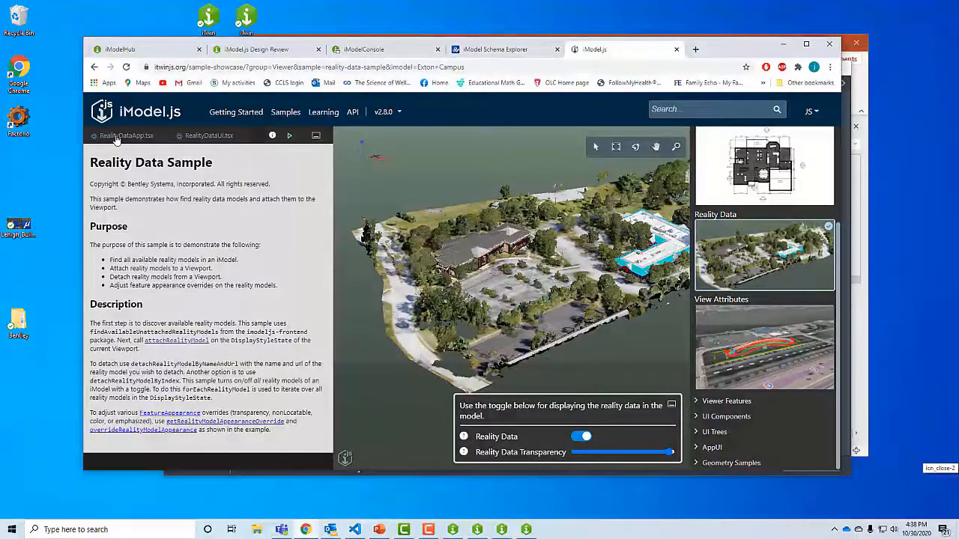
pyautogui.click(125, 135)
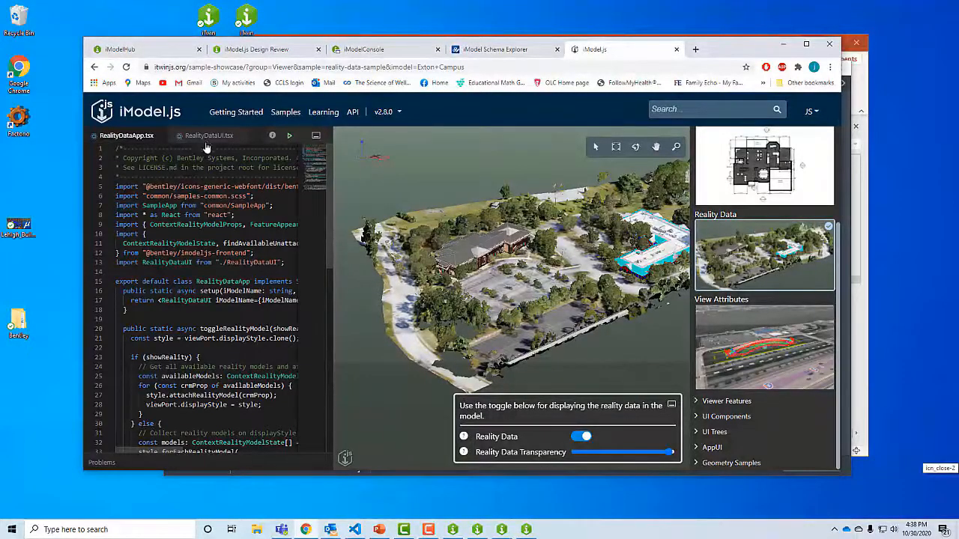
pyautogui.scroll(-3)
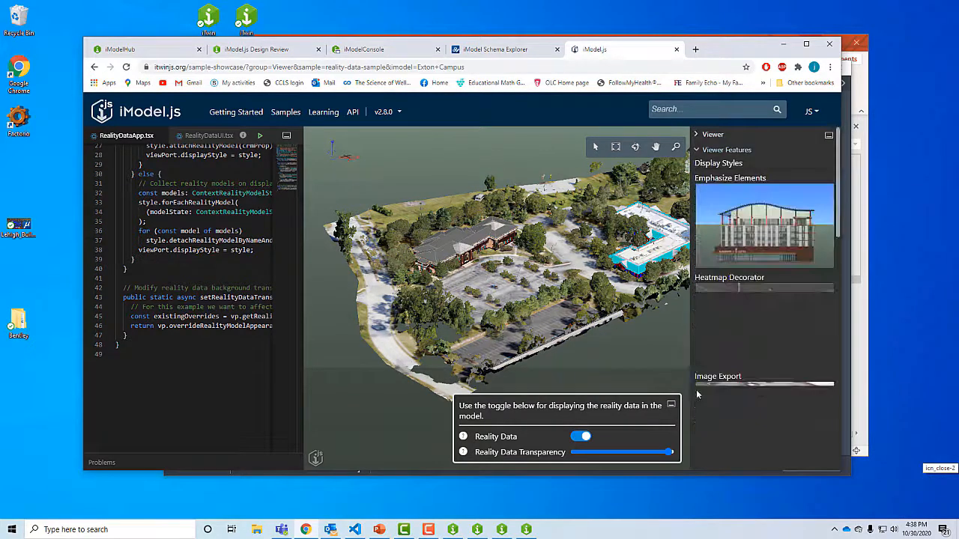
# Scroll the sample gallery and open the Cross-Probing sample on Bay Town Process Plant
pyautogui.scroll(-3)
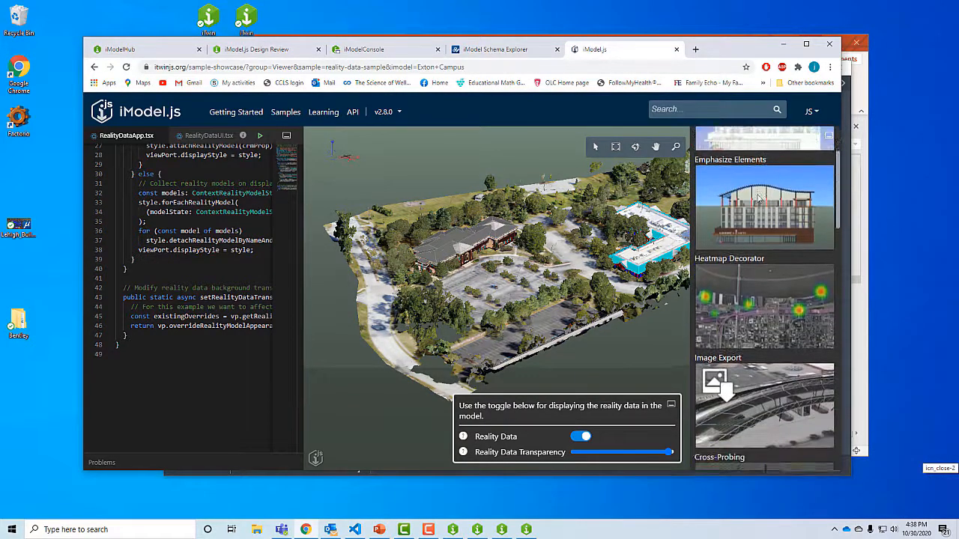
pyautogui.scroll(-3)
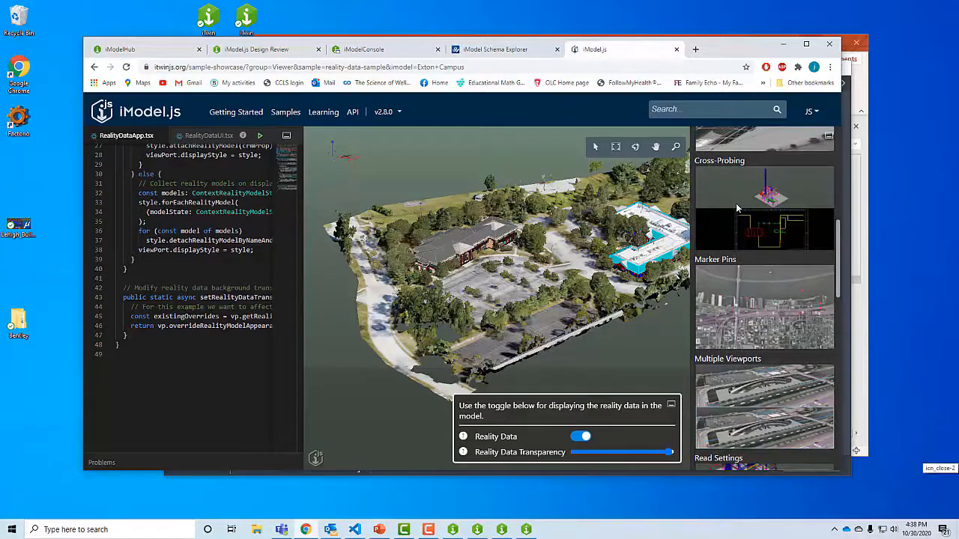
pyautogui.click(765, 203)
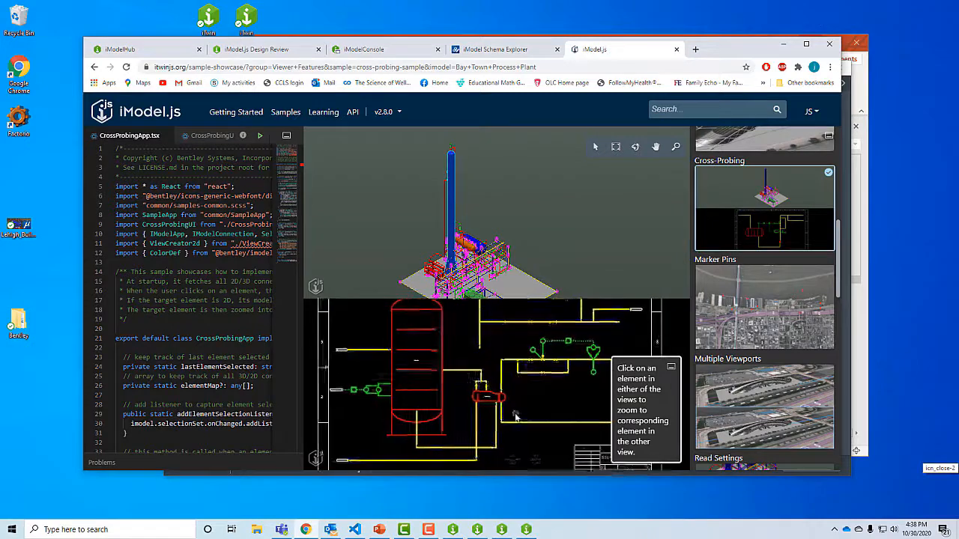
# Select the heat exchanger in the 2D schematic so the 3D model zooms to it
pyautogui.click(487, 396)
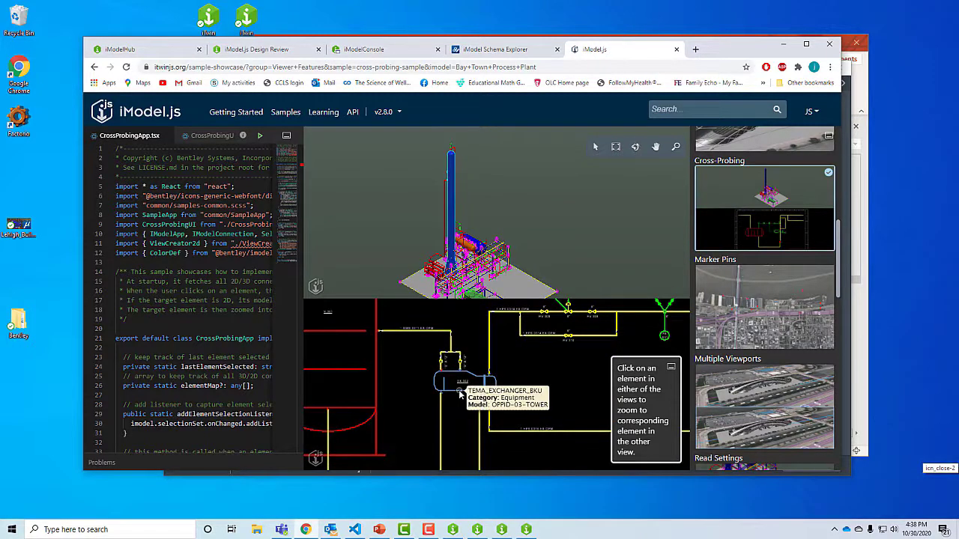
pyautogui.click(460, 381)
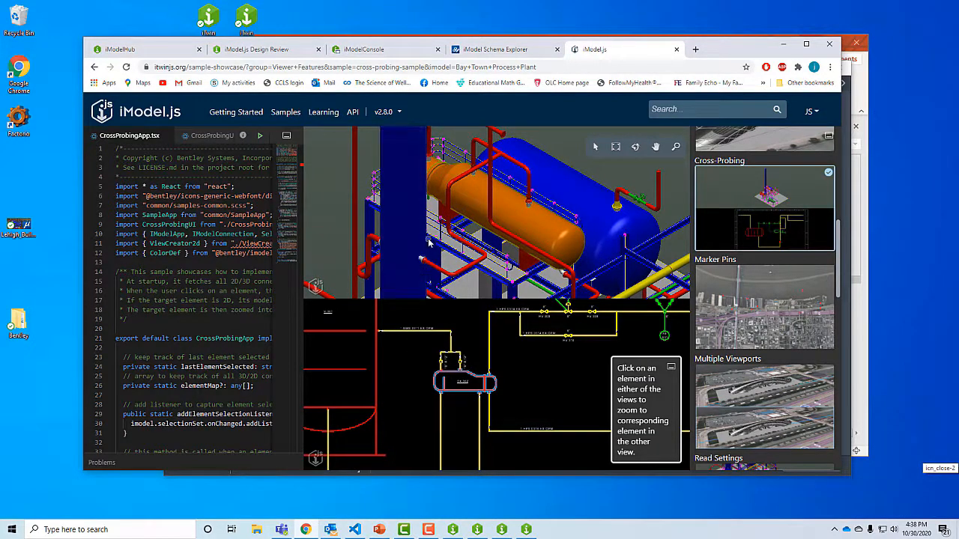
pyautogui.moveTo(401, 203)
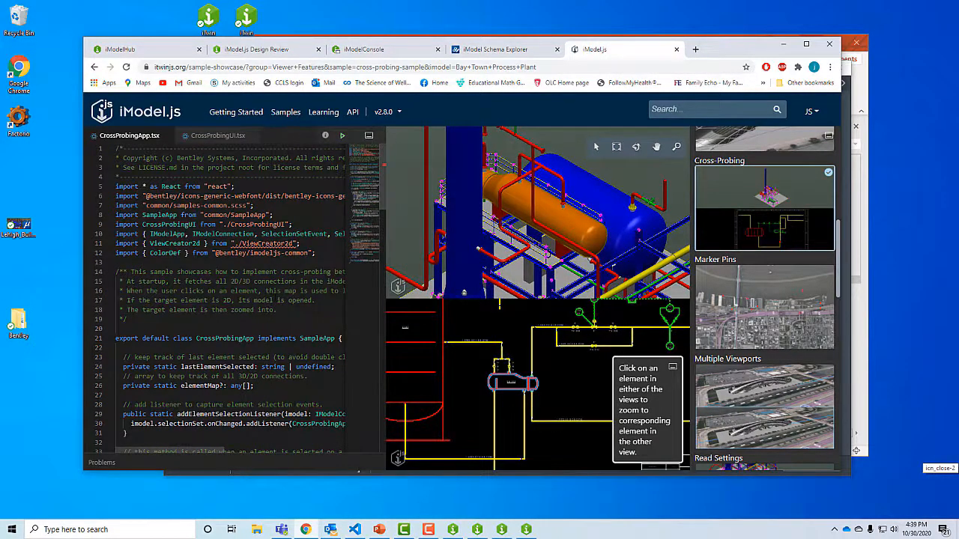
pyautogui.scroll(-3)
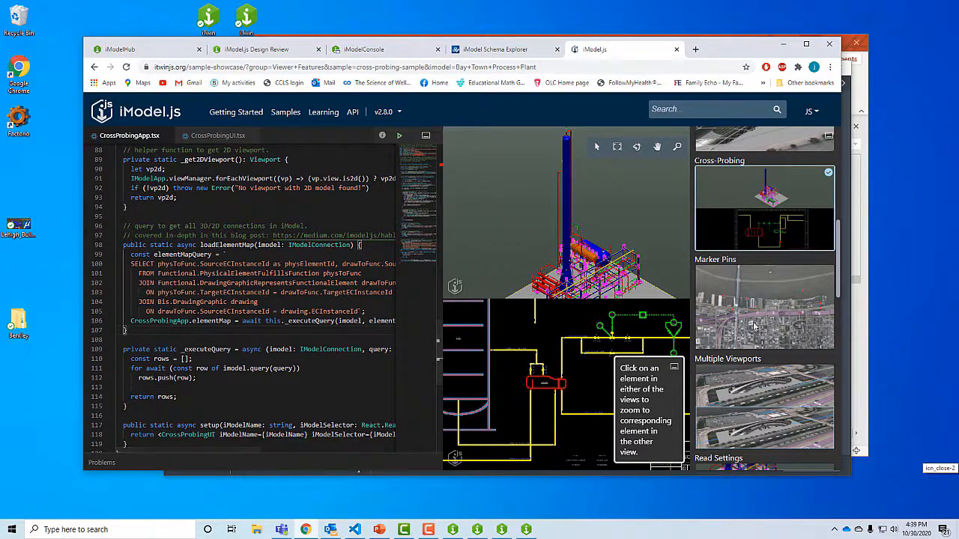
# Move through the UI Components gallery past the Button and Input samples to UI-Toggles
pyautogui.scroll(-3)
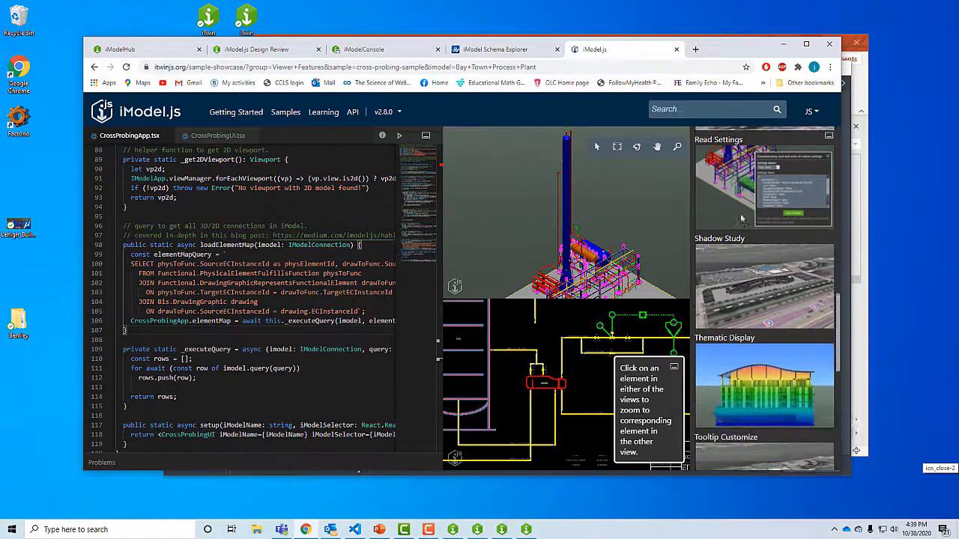
pyautogui.scroll(-3)
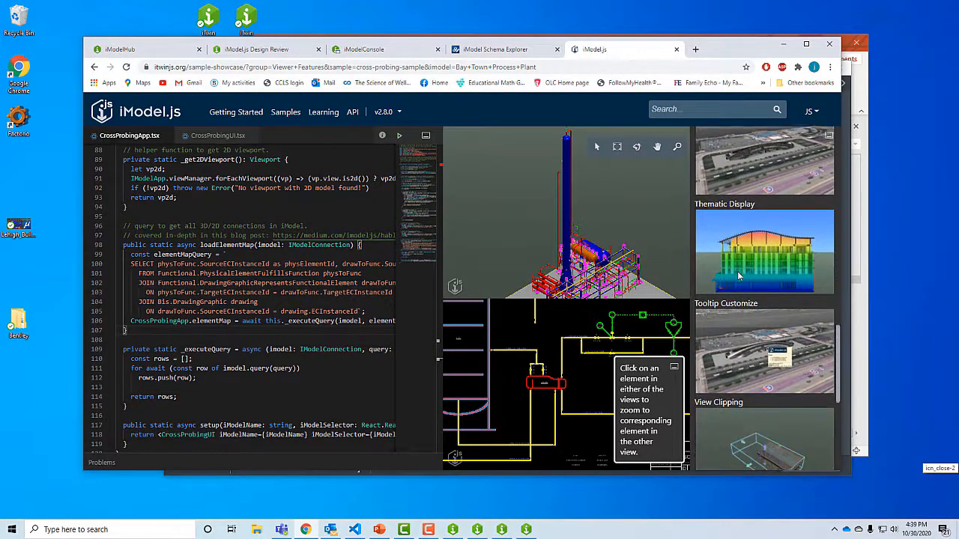
pyautogui.scroll(-3)
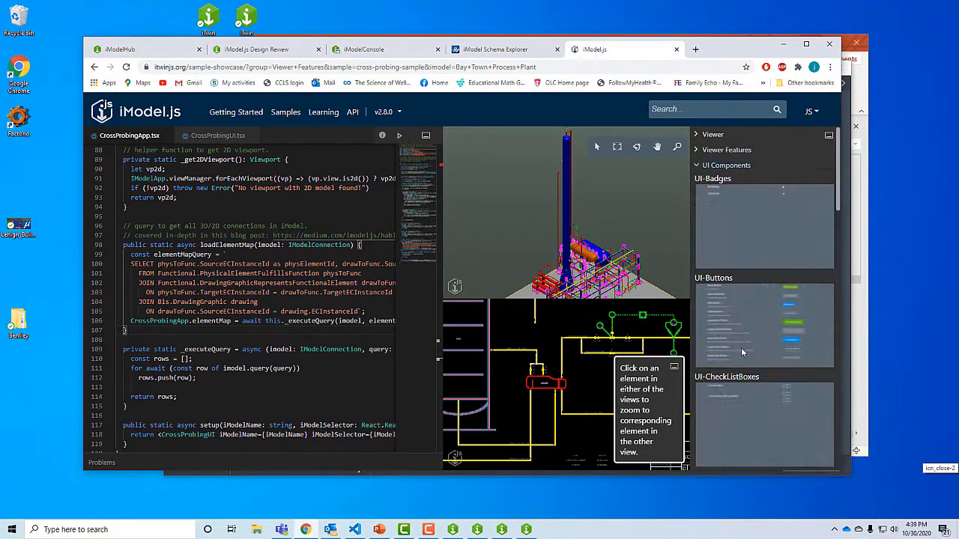
pyautogui.scroll(-3)
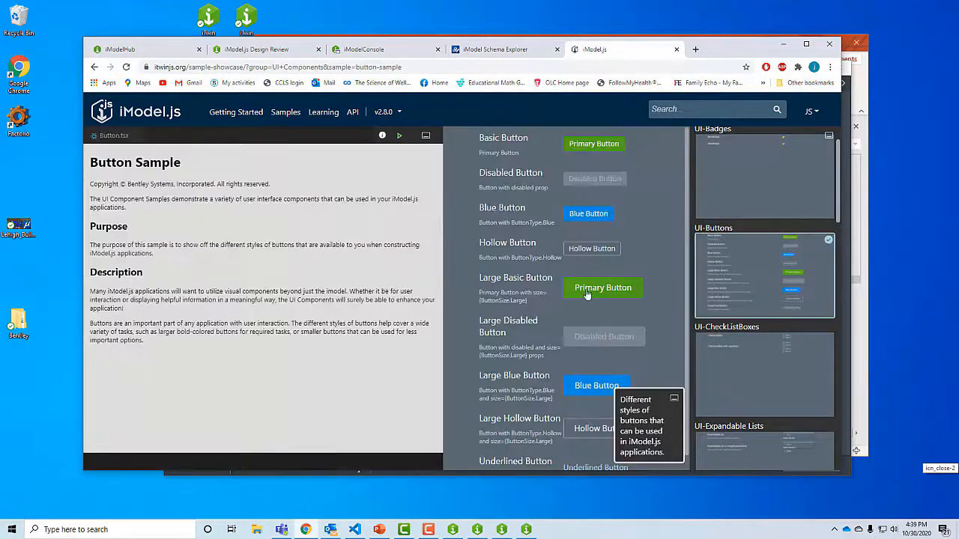
pyautogui.moveTo(441, 255)
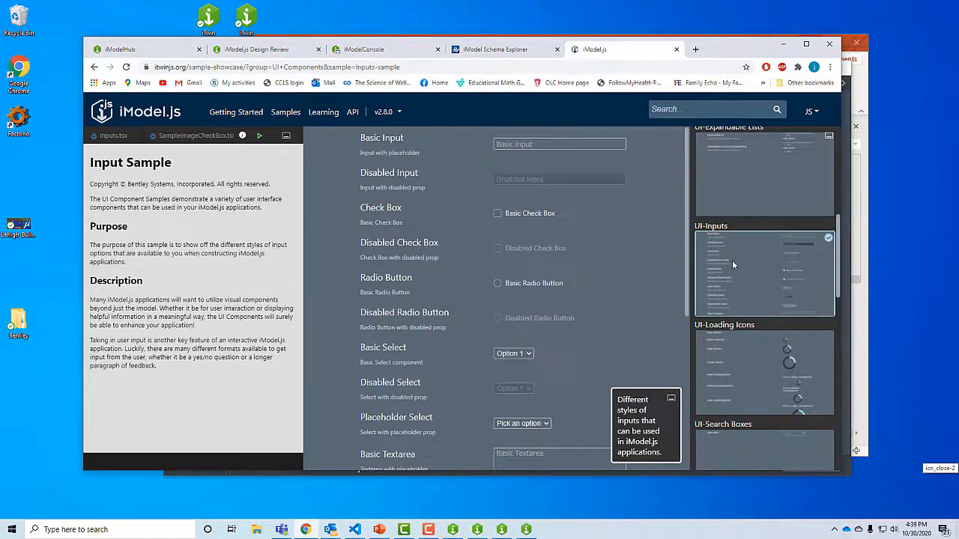
pyautogui.moveTo(510, 299)
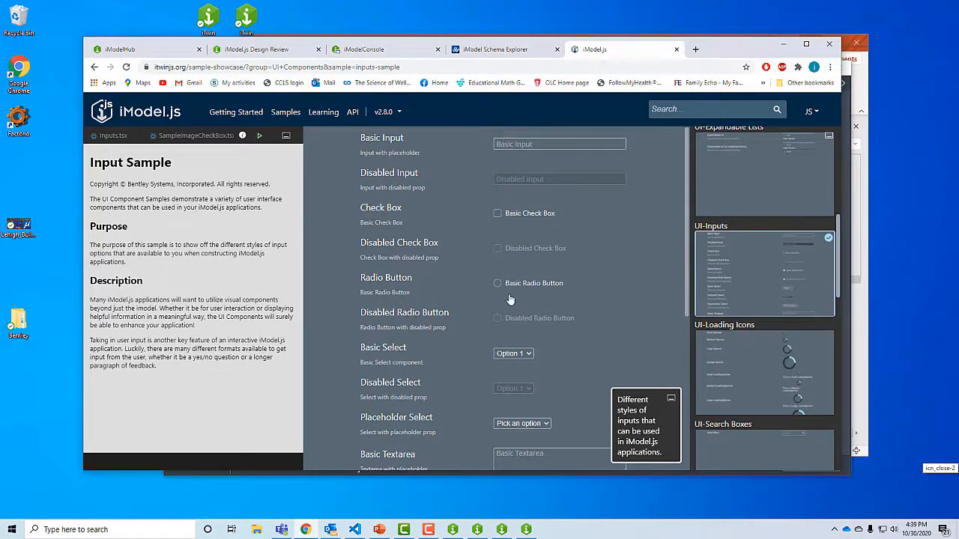
pyautogui.scroll(-3)
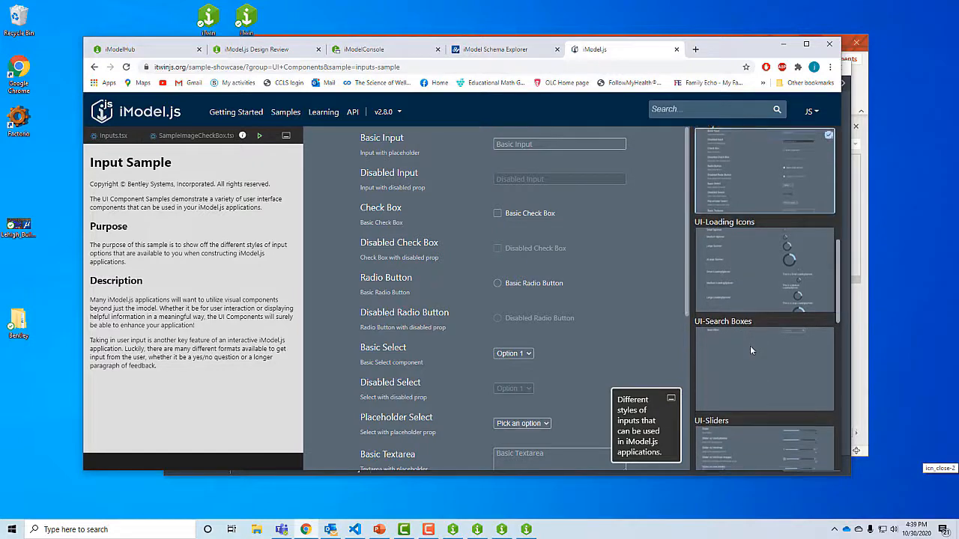
pyautogui.scroll(-3)
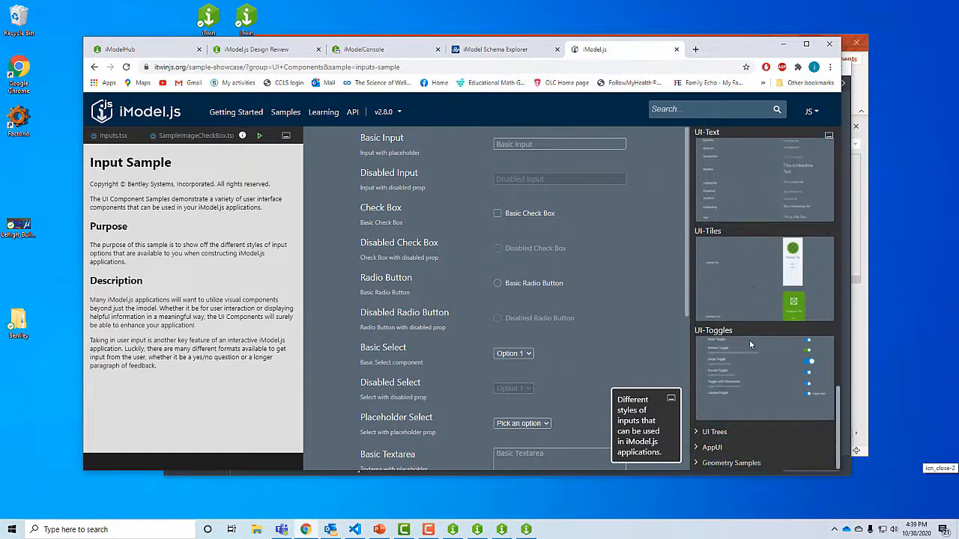
pyautogui.moveTo(696, 459)
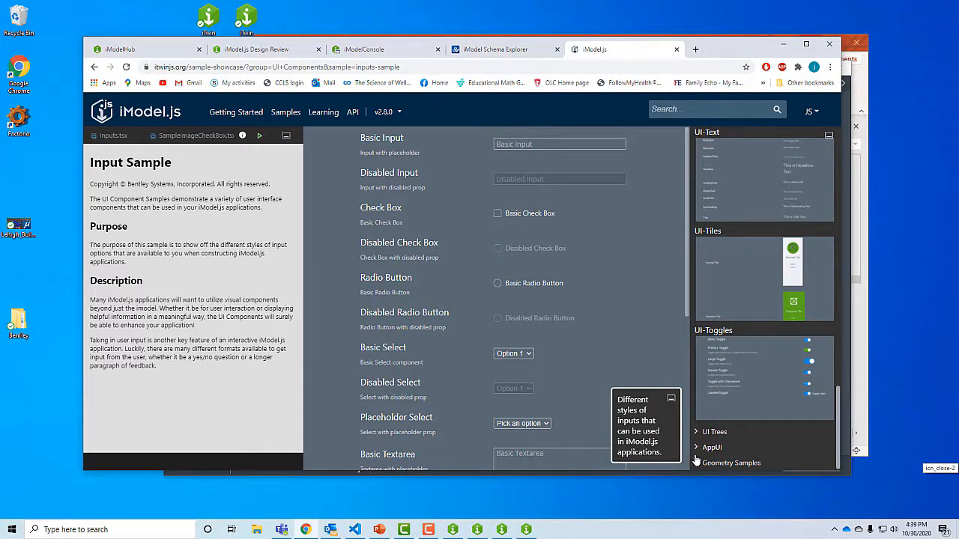
# Expand Geometry Samples, move the 2d Transformations square, and switch the shape to Triangle
pyautogui.click(764, 277)
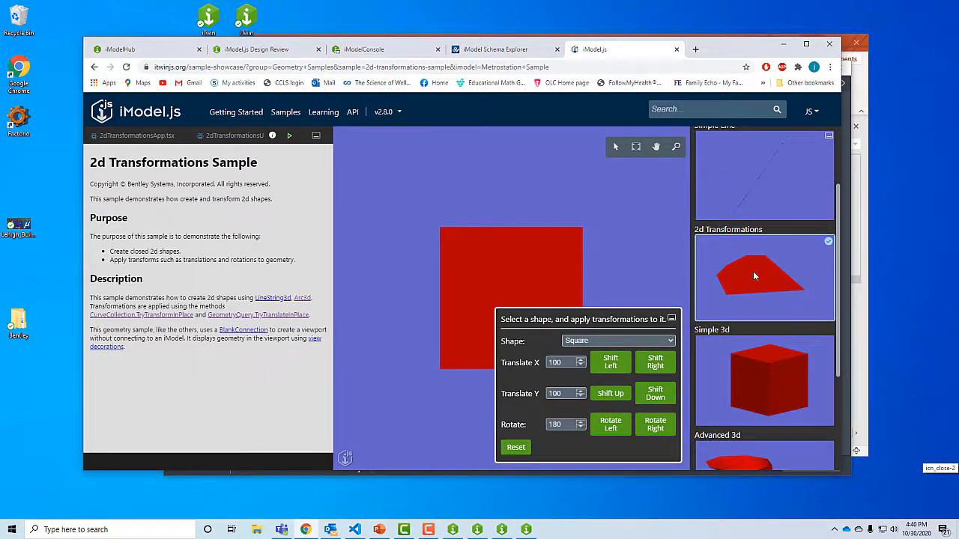
pyautogui.moveTo(570, 265)
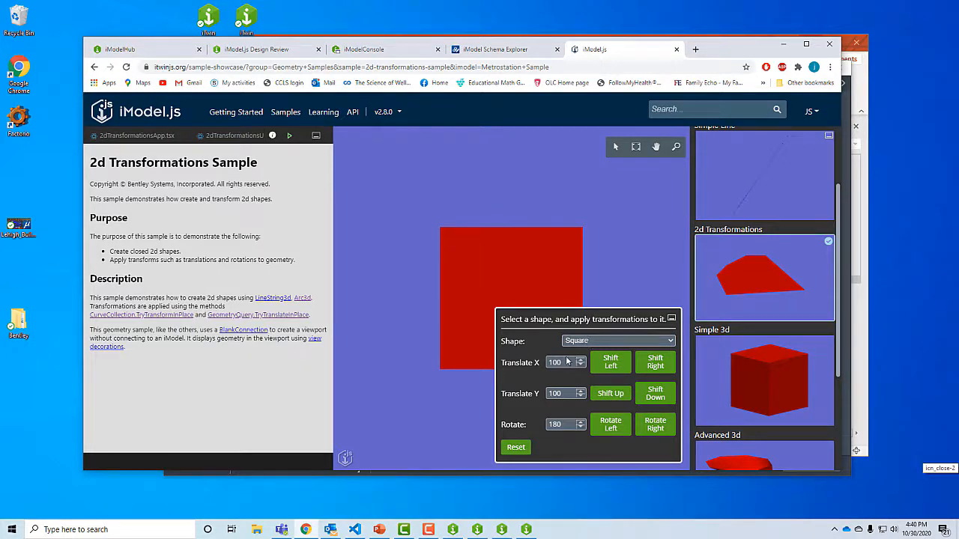
pyautogui.click(610, 362)
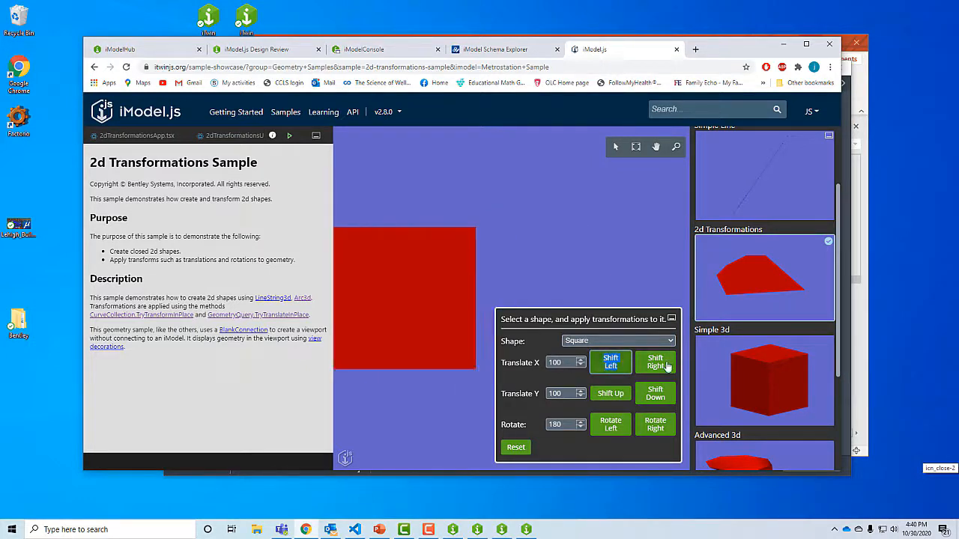
pyautogui.click(655, 362)
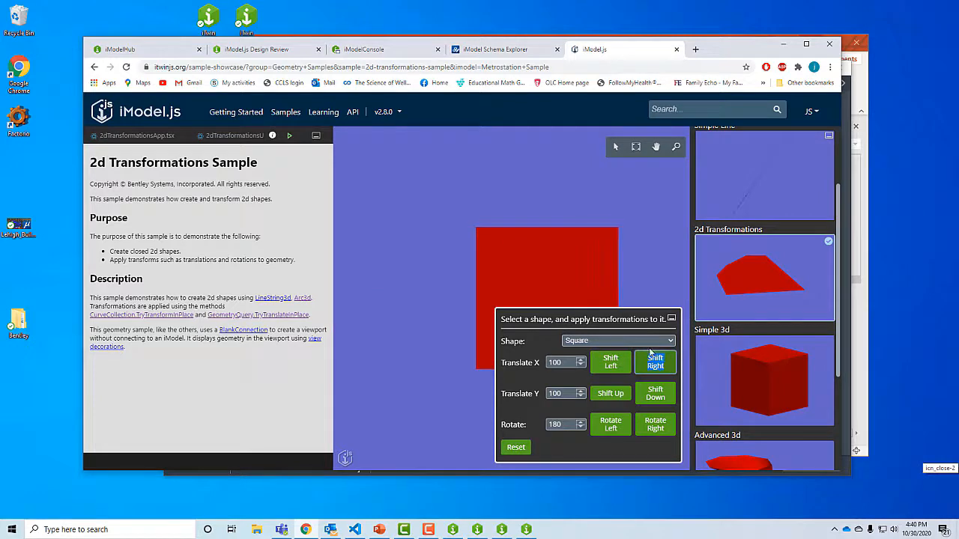
pyautogui.click(618, 340)
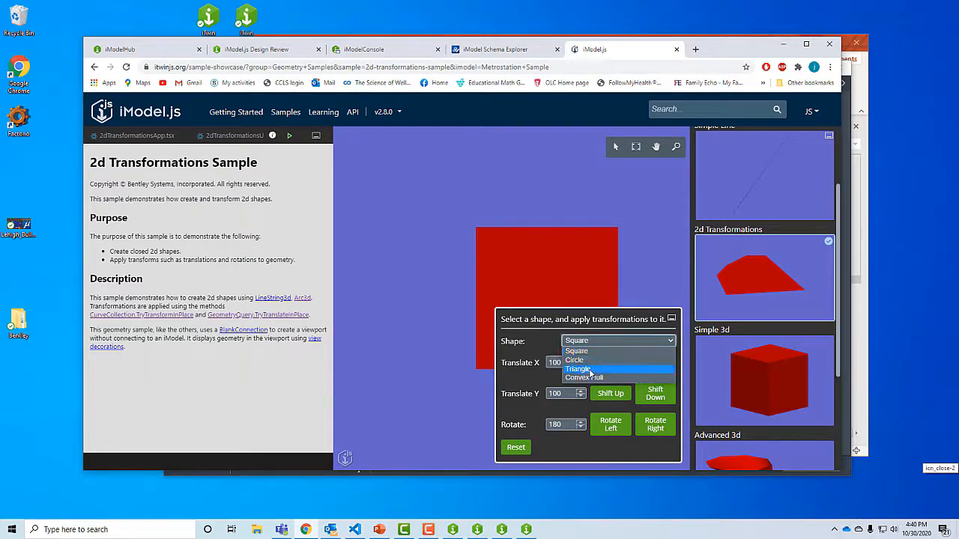
pyautogui.click(579, 369)
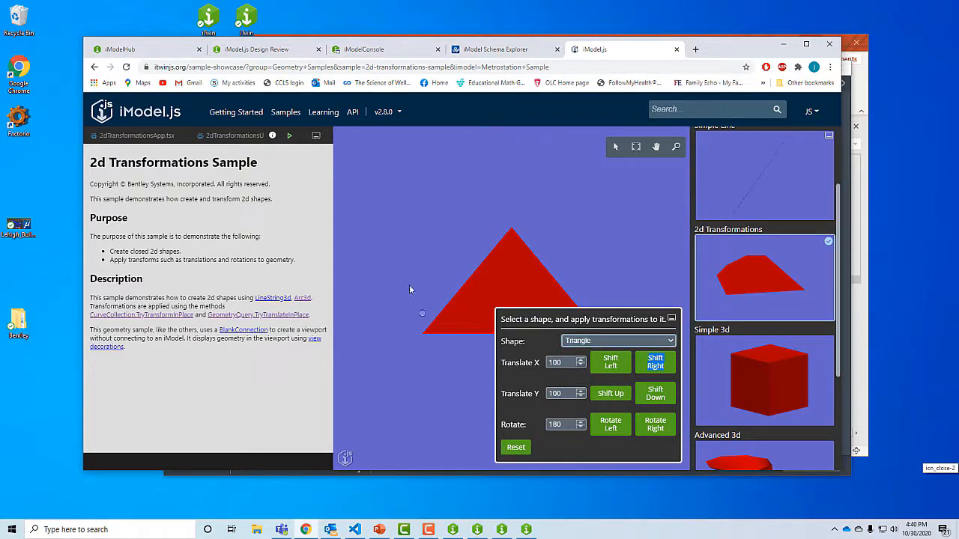
# Open Simple 3d, change the primitive to Cone, and view Simple3dUI.tsx and Simple3dApp.tsx
pyautogui.click(764, 380)
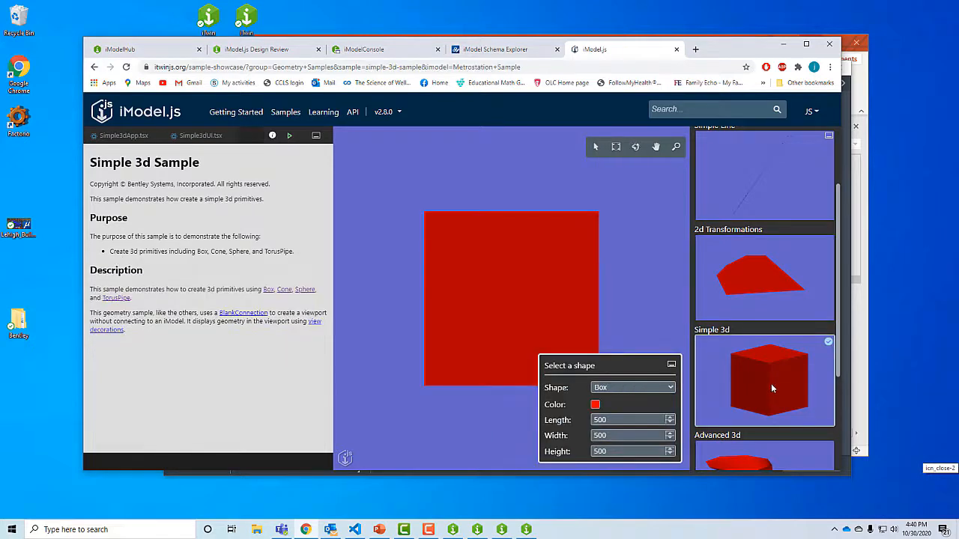
pyautogui.moveTo(498, 300); pyautogui.dragTo(509, 270)
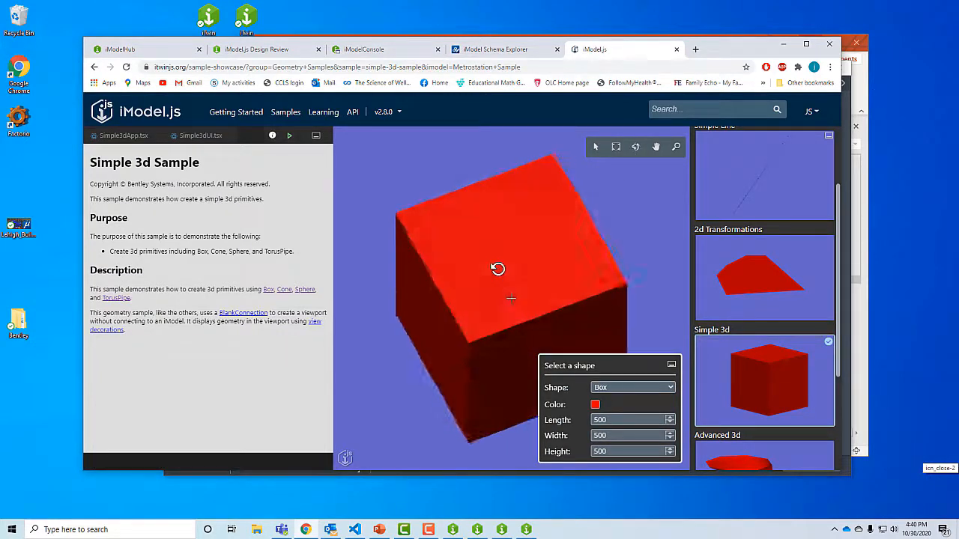
pyautogui.click(632, 388)
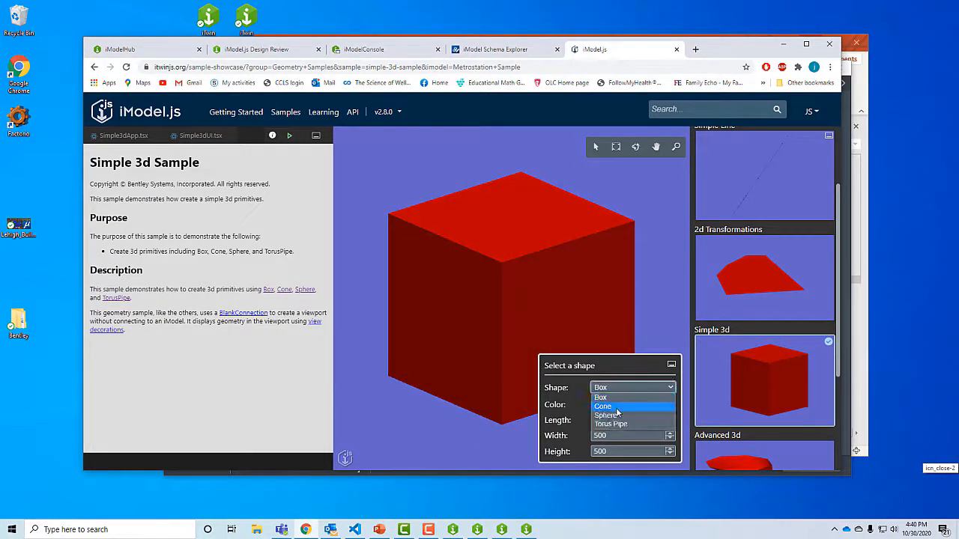
pyautogui.click(603, 406)
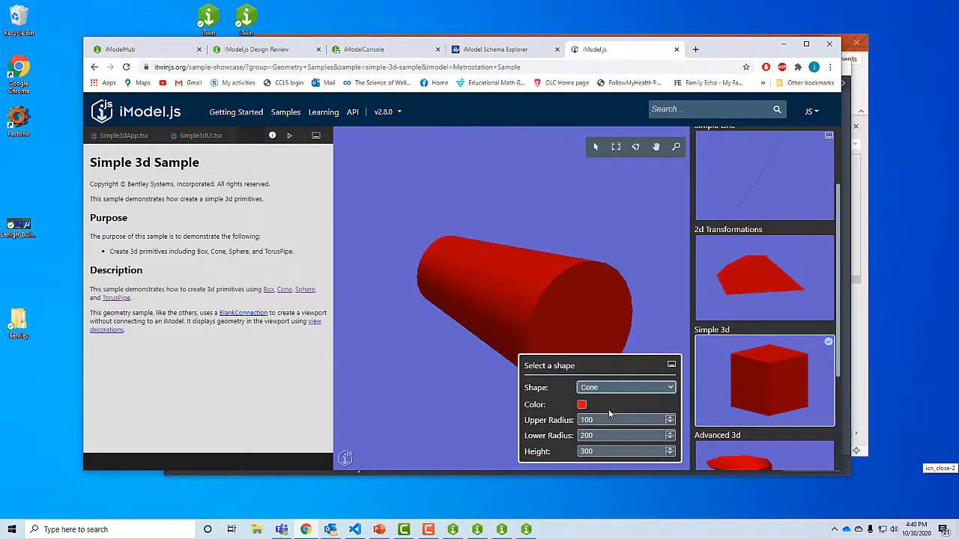
pyautogui.click(200, 135)
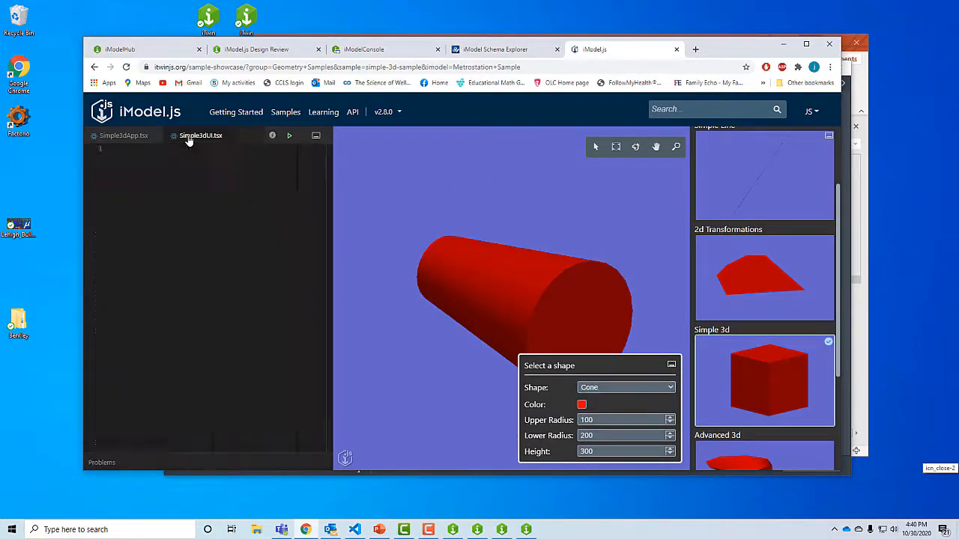
pyautogui.click(201, 136)
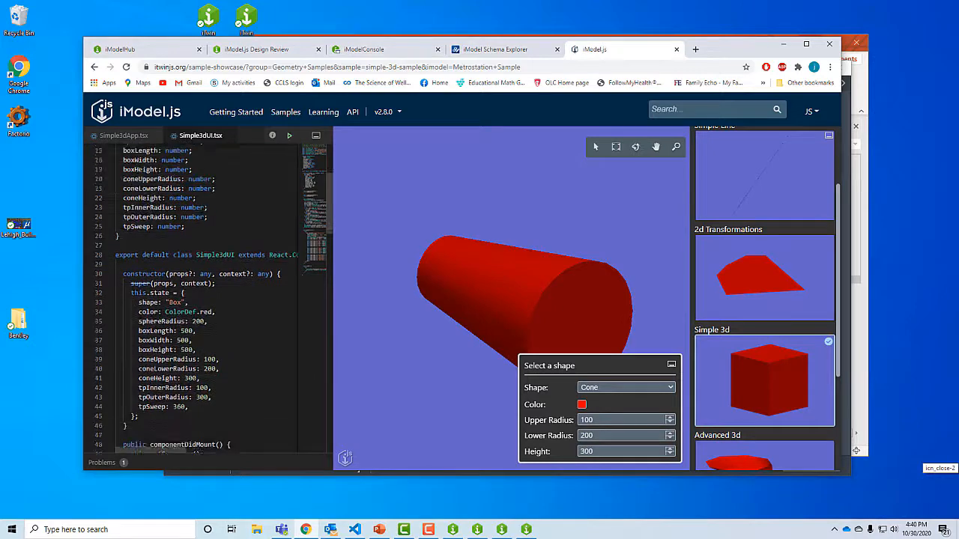
pyautogui.click(124, 136)
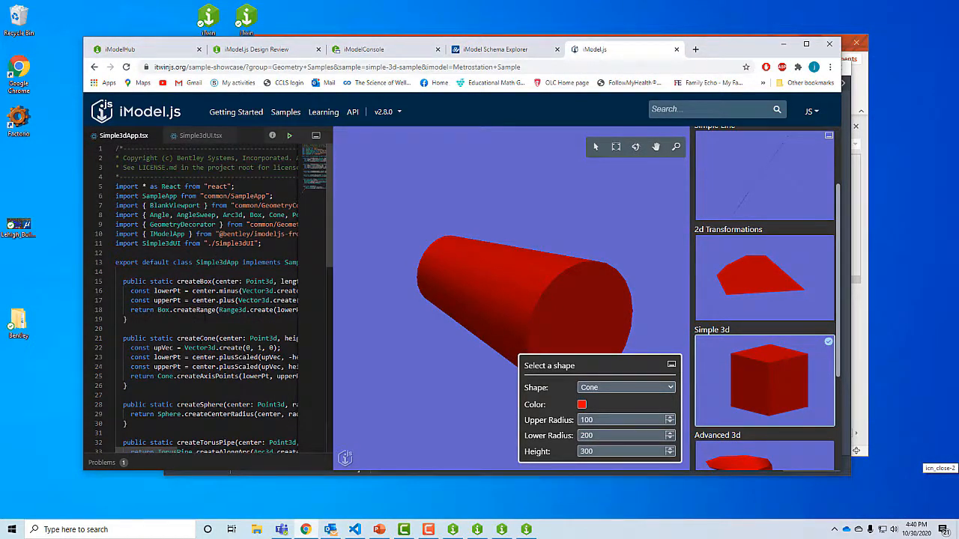
# Scroll down and open the Simple Animated Game of Life sample
pyautogui.scroll(-3)
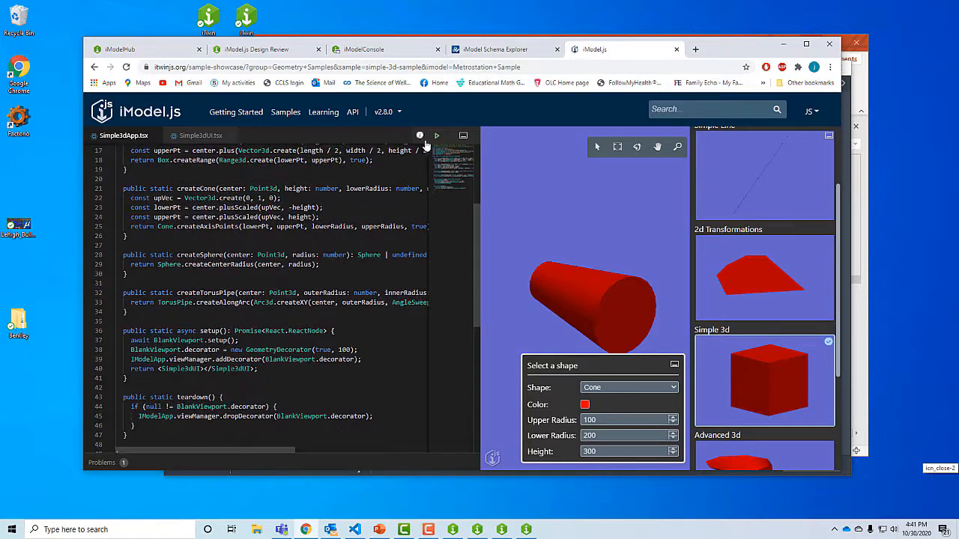
pyautogui.scroll(-3)
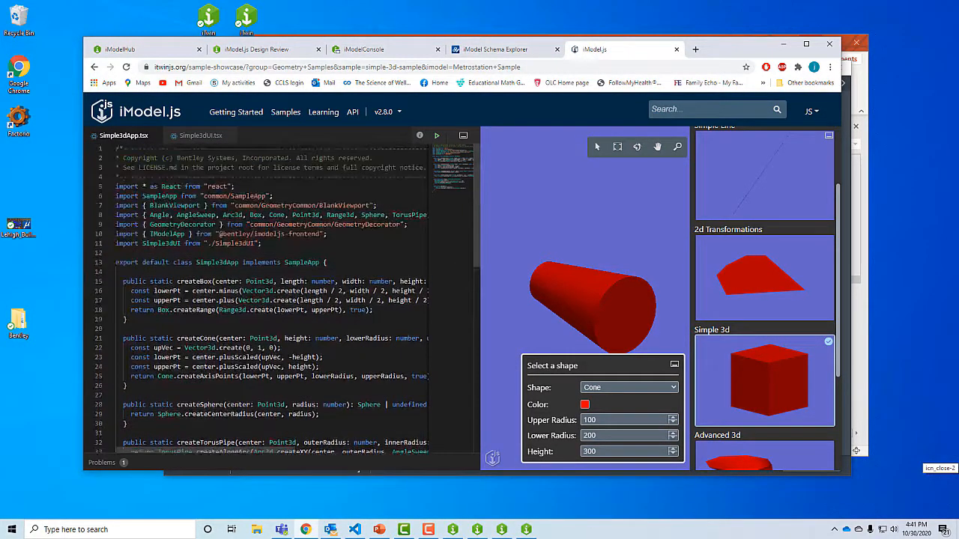
pyautogui.scroll(-3)
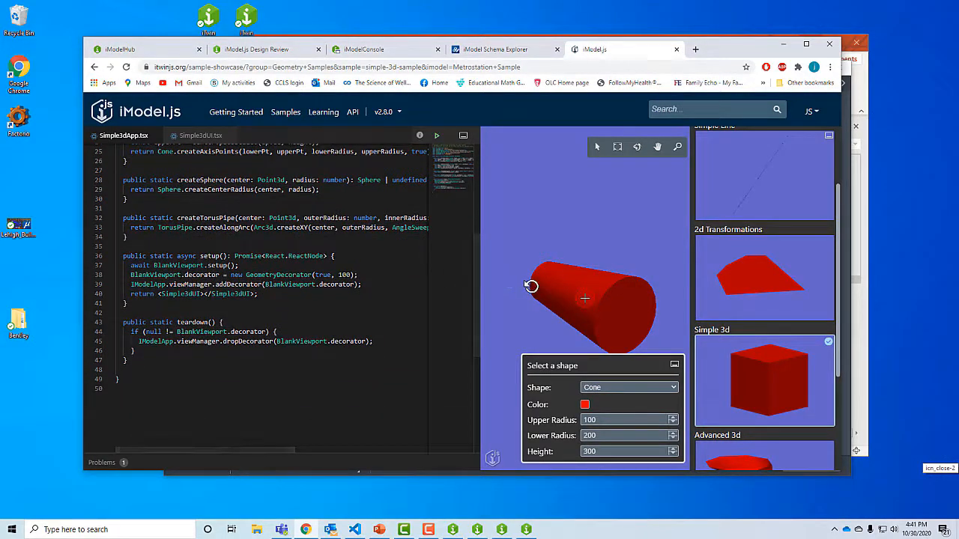
pyautogui.scroll(-3)
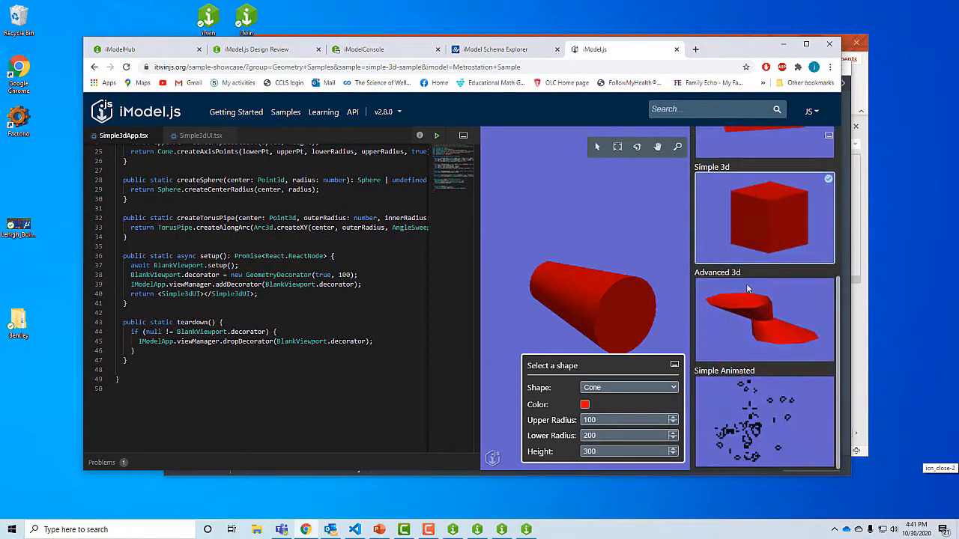
pyautogui.click(764, 422)
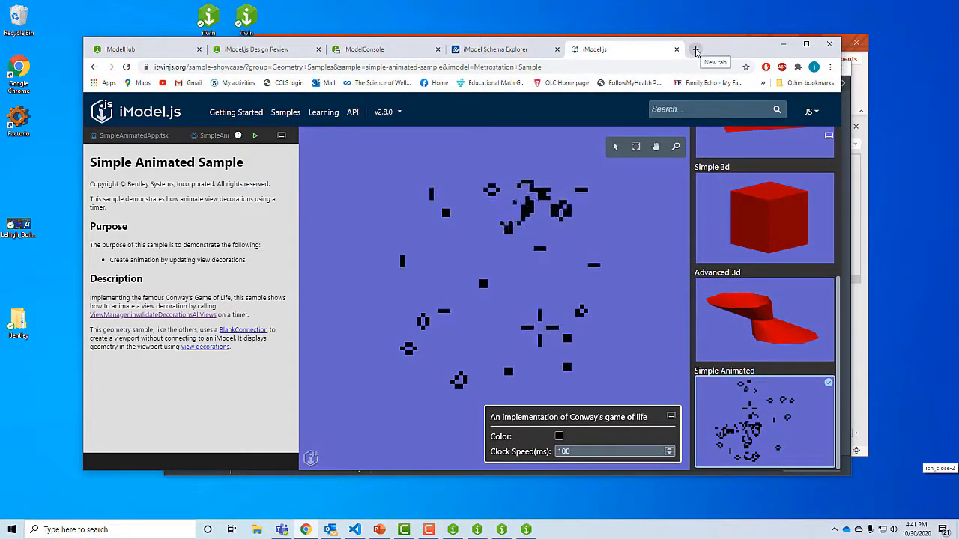
# Open medium.com/imodeljs in a new tab and scroll through its article list
pyautogui.click(696, 50)
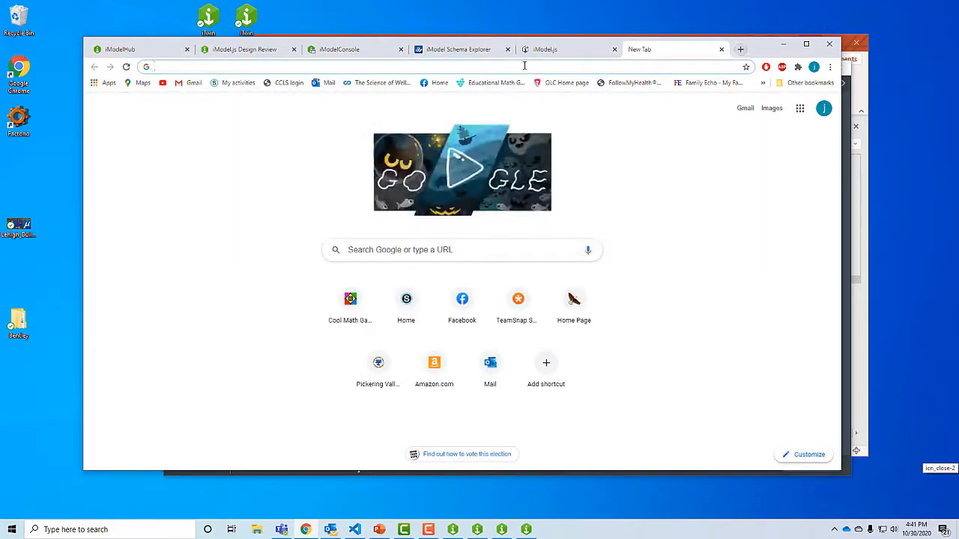
pyautogui.write('medium.com/imodeljs')
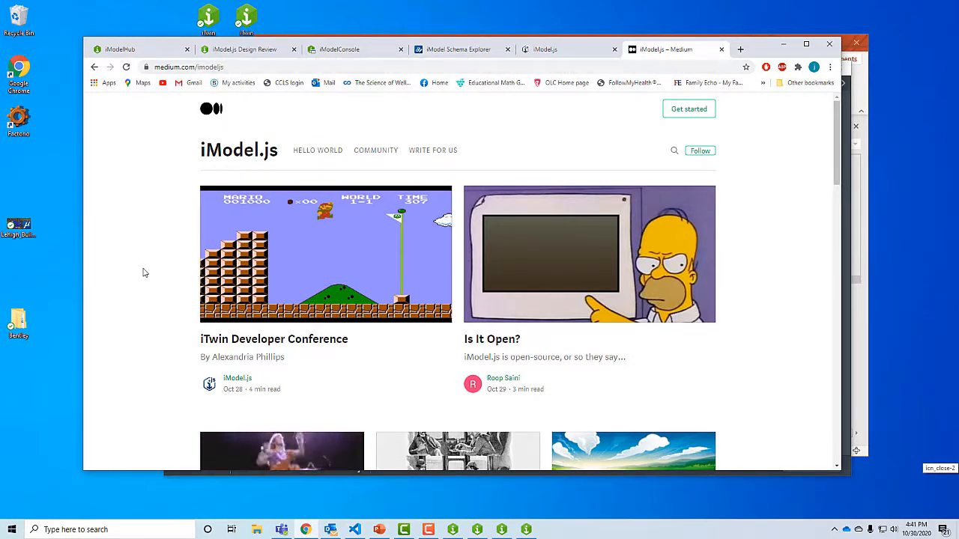
pyautogui.moveTo(139, 277)
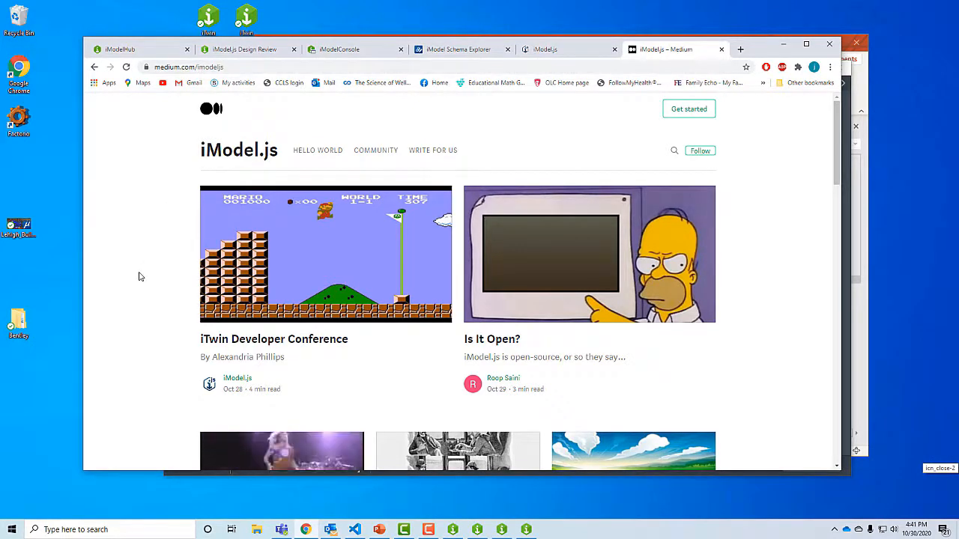
pyautogui.scroll(-3)
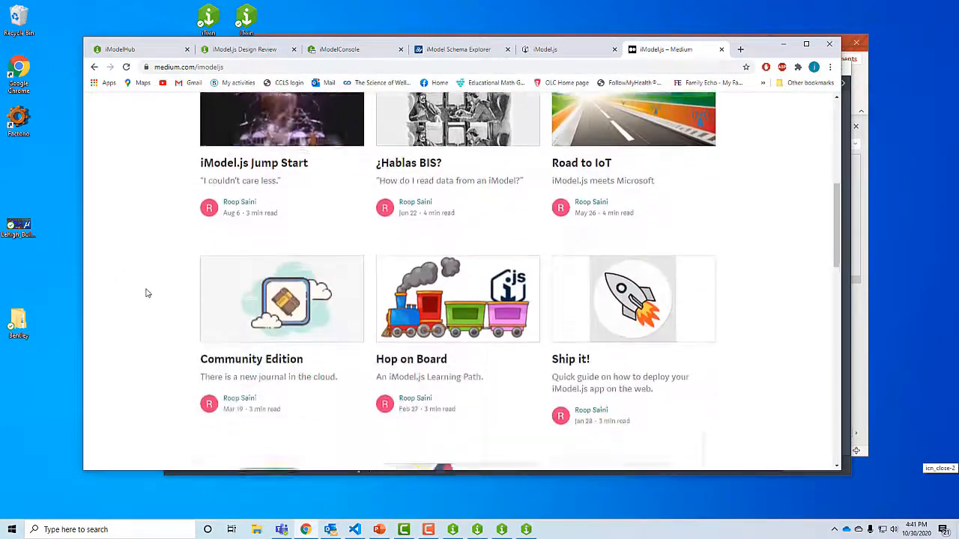
pyautogui.scroll(-3)
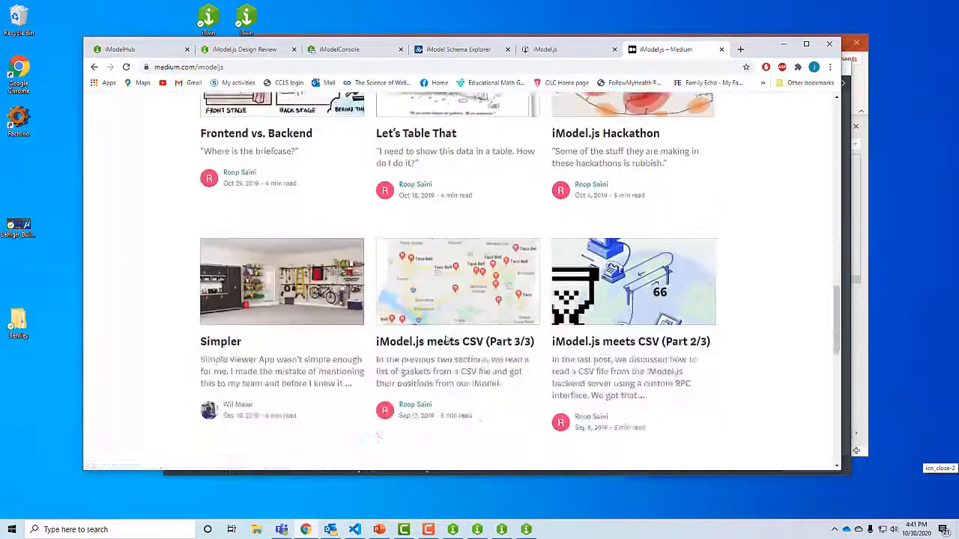
pyautogui.scroll(-3)
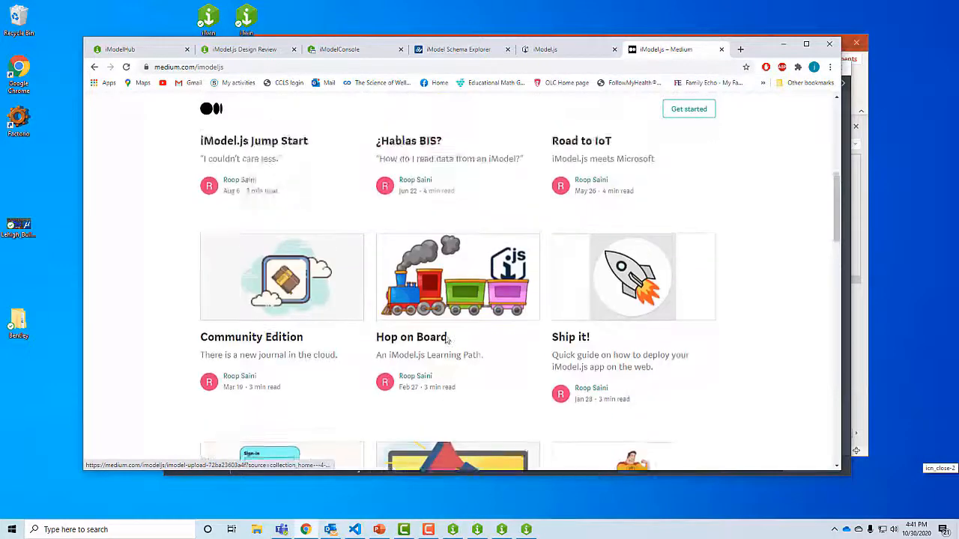
pyautogui.scroll(3)
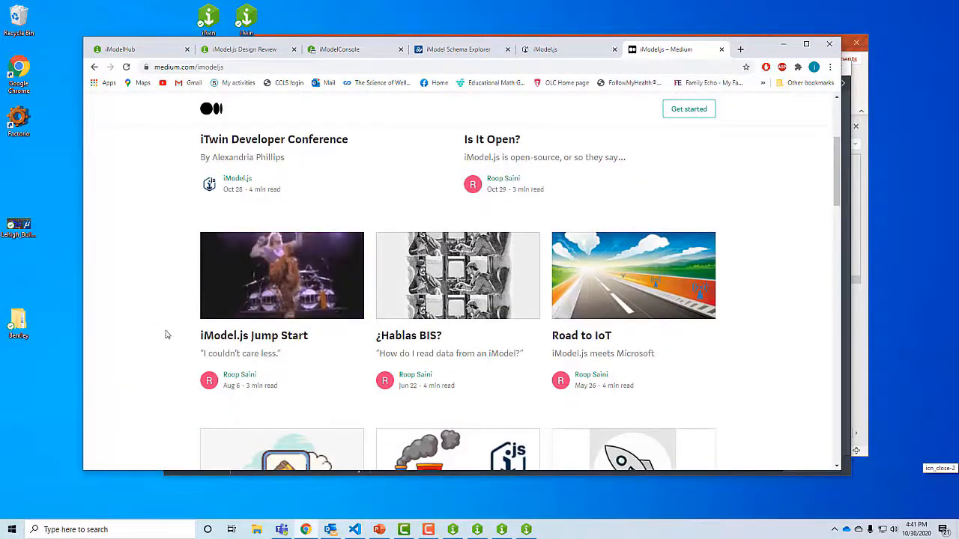
pyautogui.moveTo(227, 344)
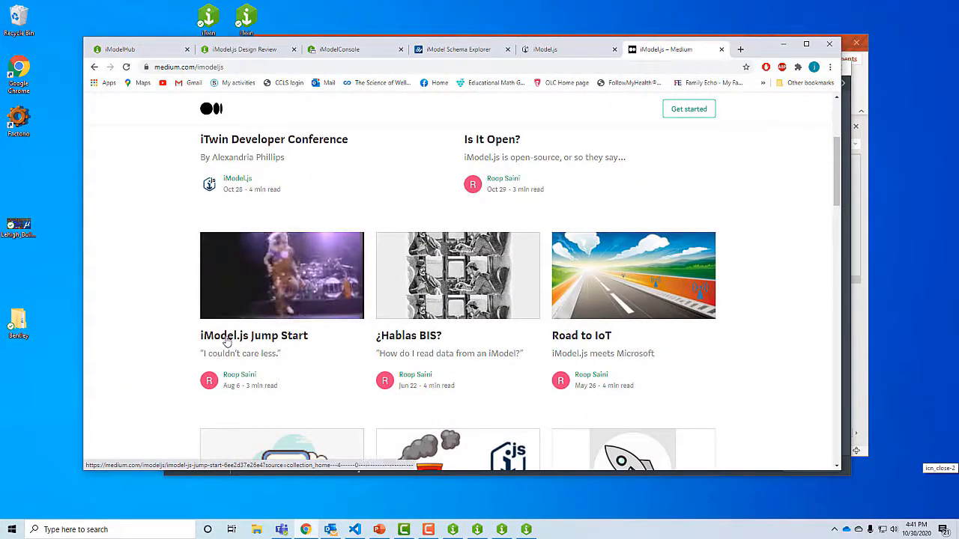
# Open the iModel.js Jump Start article and scroll to its Exploring iModel Data video
pyautogui.click(254, 336)
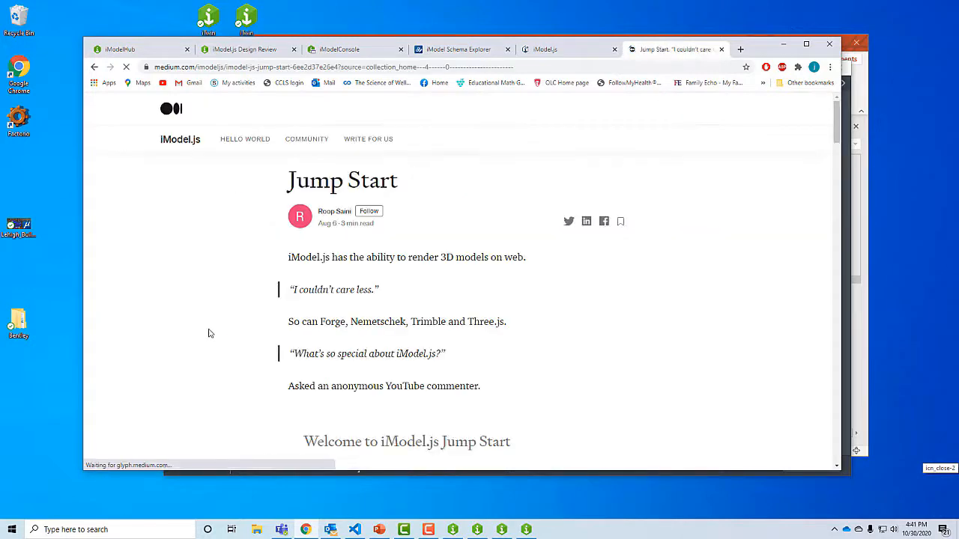
pyautogui.scroll(-3)
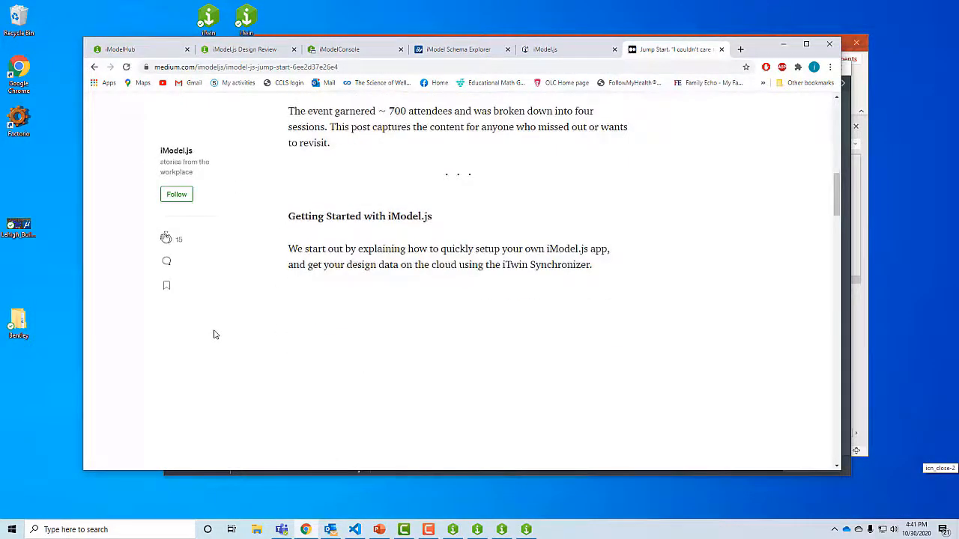
pyautogui.scroll(-3)
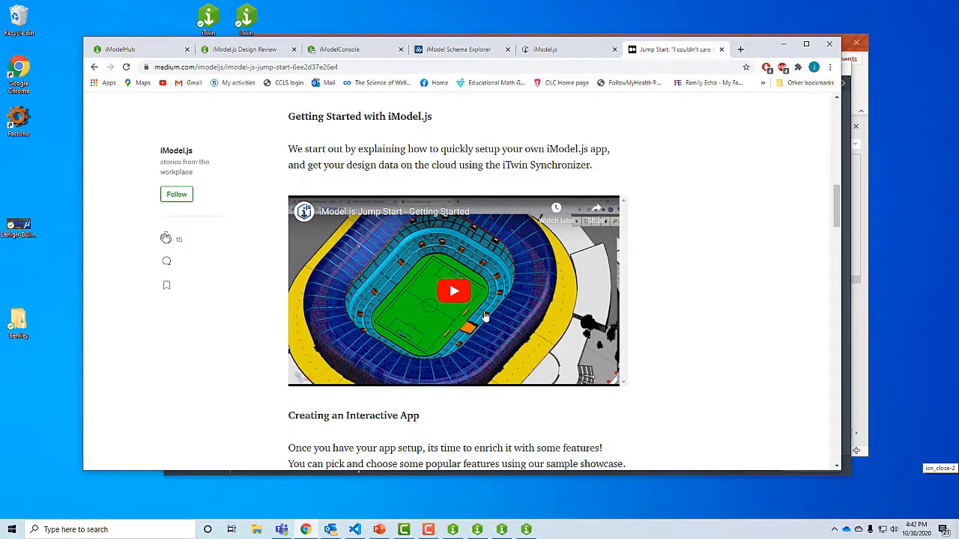
pyautogui.scroll(-3)
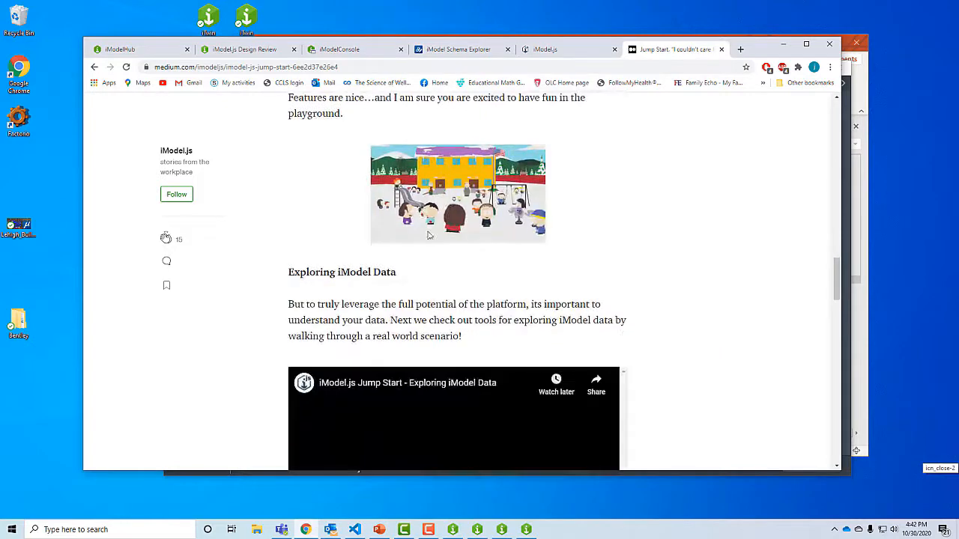
pyautogui.scroll(-3)
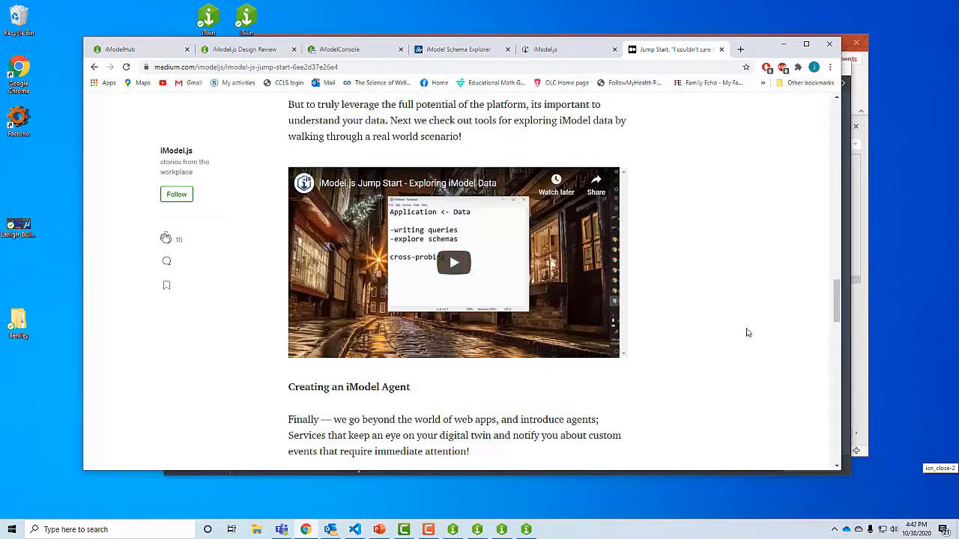
pyautogui.moveTo(755, 296)
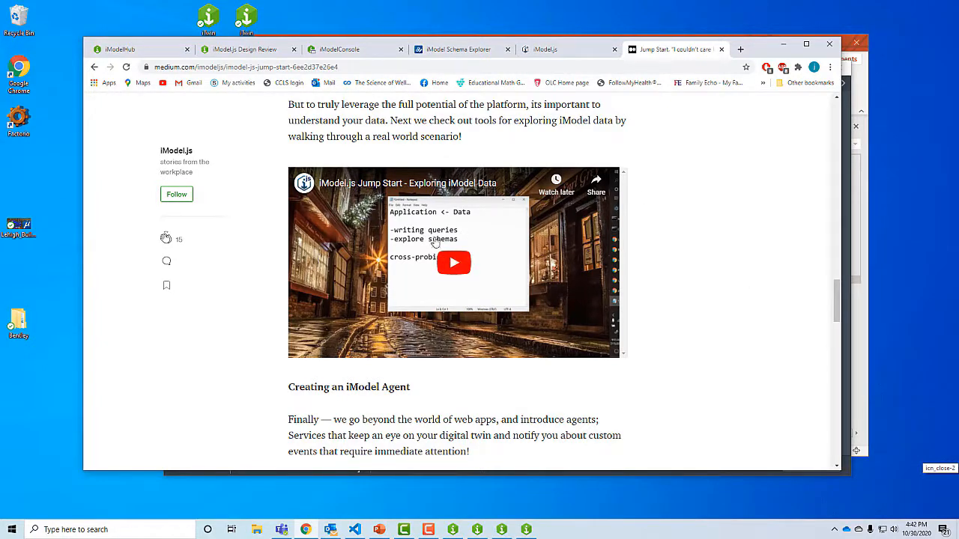
pyautogui.moveTo(728, 313)
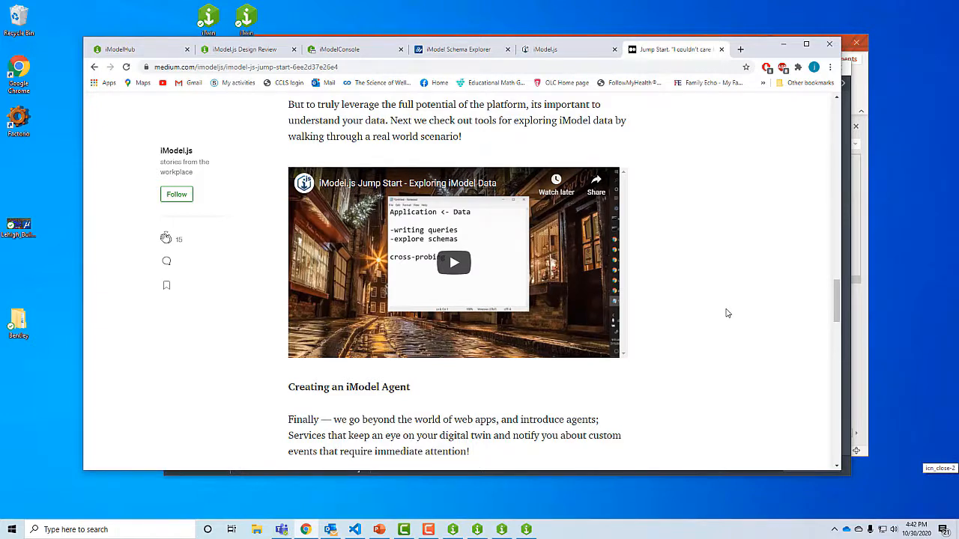
pyautogui.moveTo(738, 48)
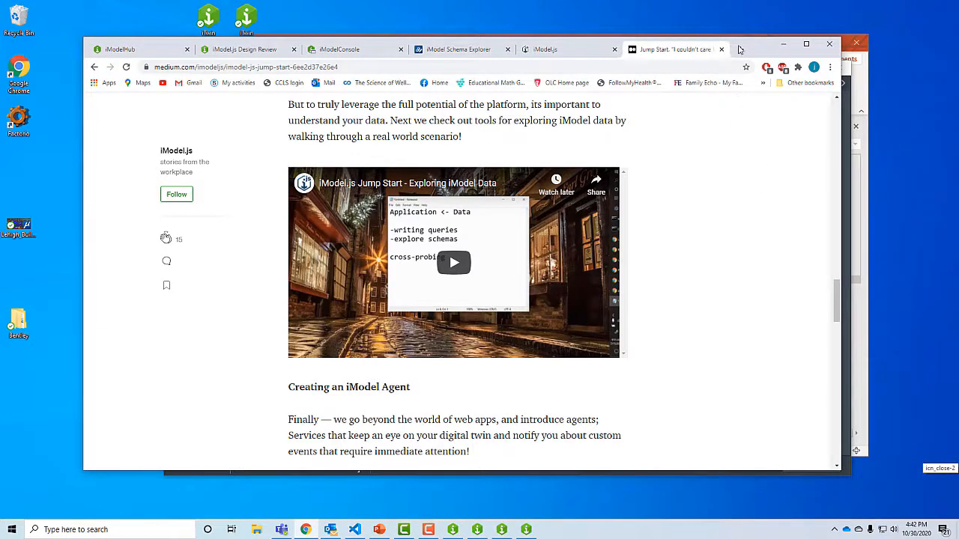
# Open the imodeljs repository from github.com/imodeljs in a new tab and browse its README
pyautogui.click(738, 48)
pyautogui.write('github.com/imodeljs')
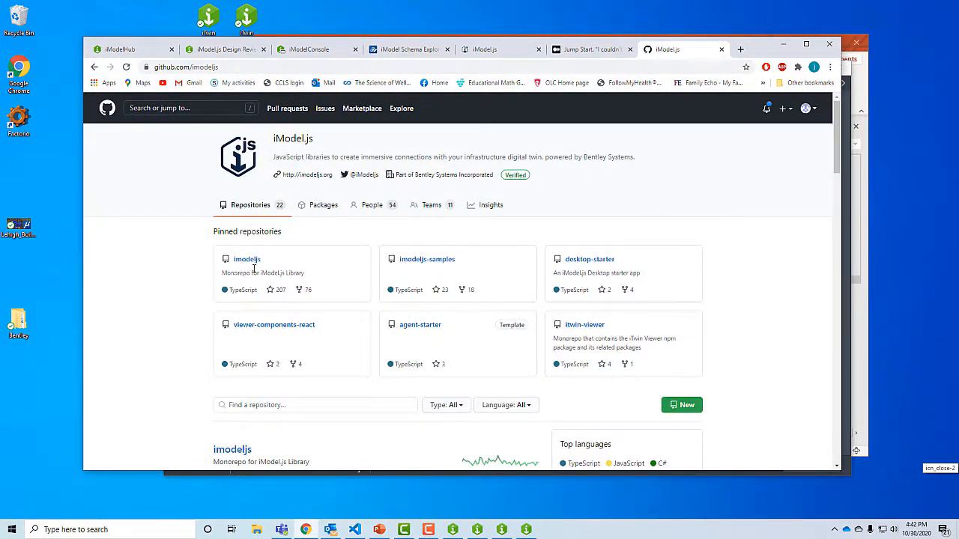
pyautogui.moveTo(247, 260)
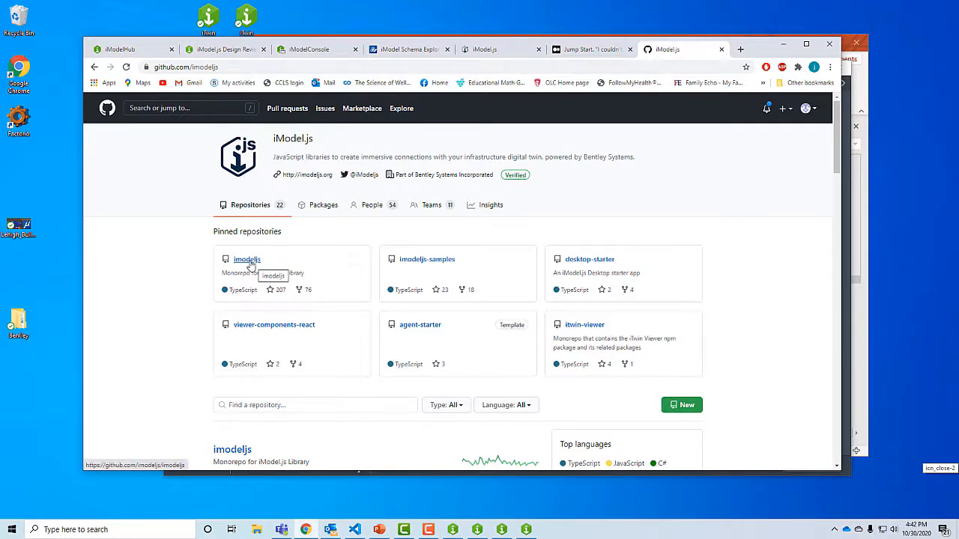
pyautogui.click(247, 260)
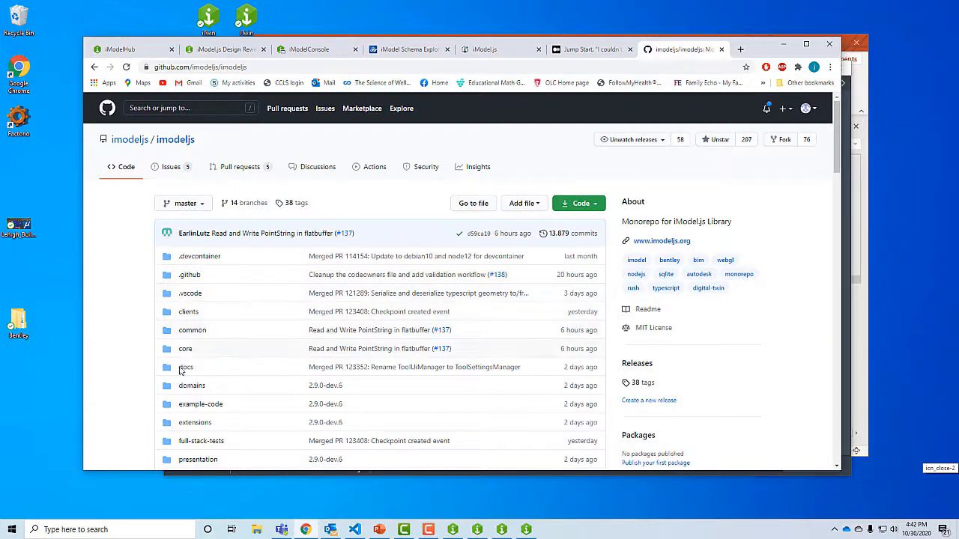
pyautogui.scroll(-3)
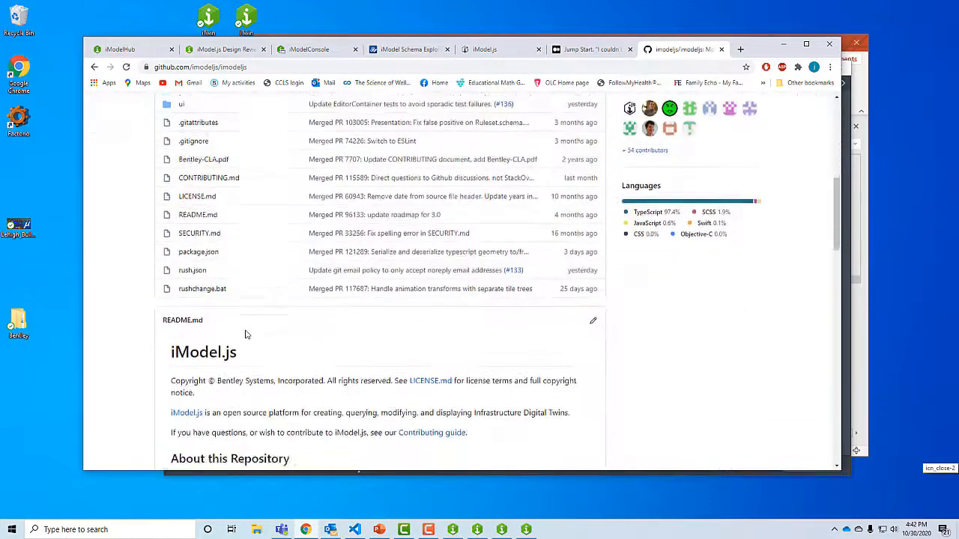
pyautogui.scroll(-3)
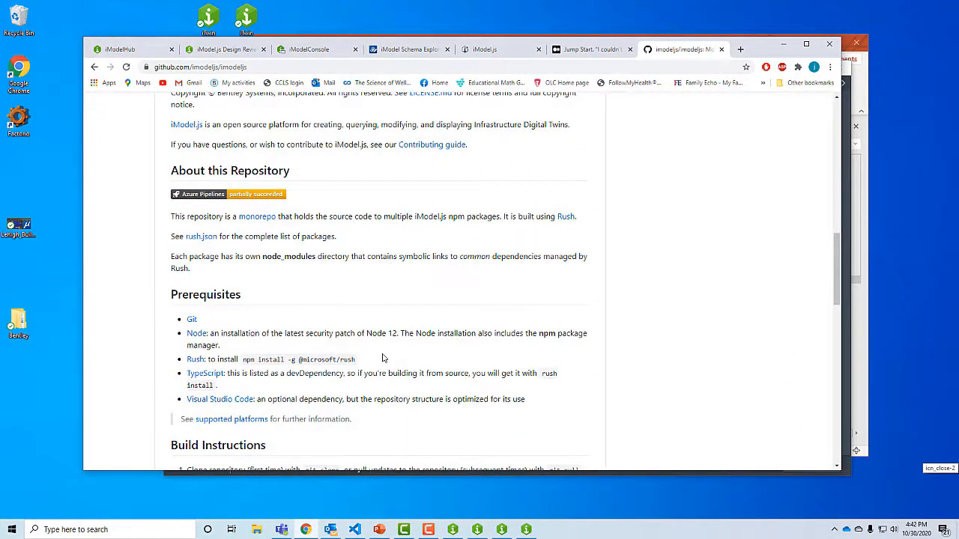
pyautogui.moveTo(419, 260)
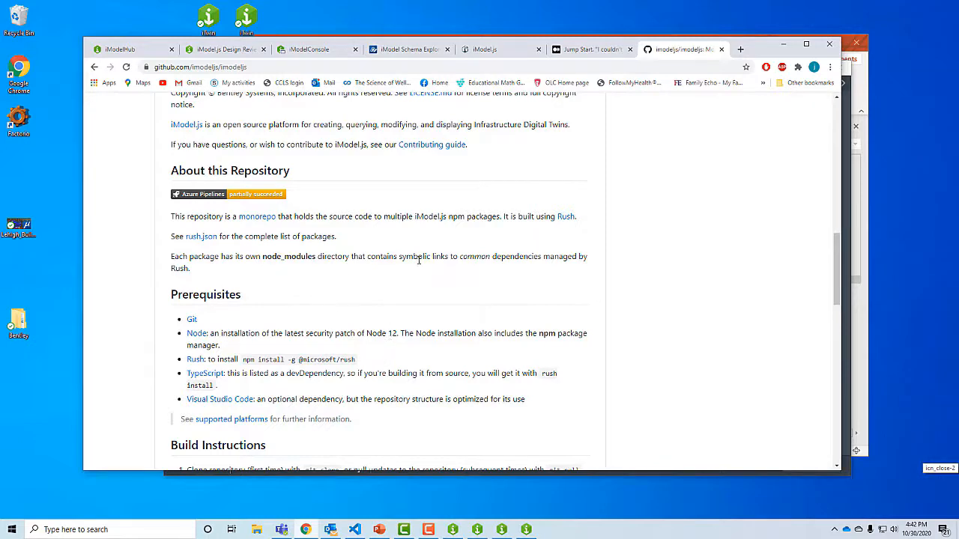
pyautogui.scroll(3)
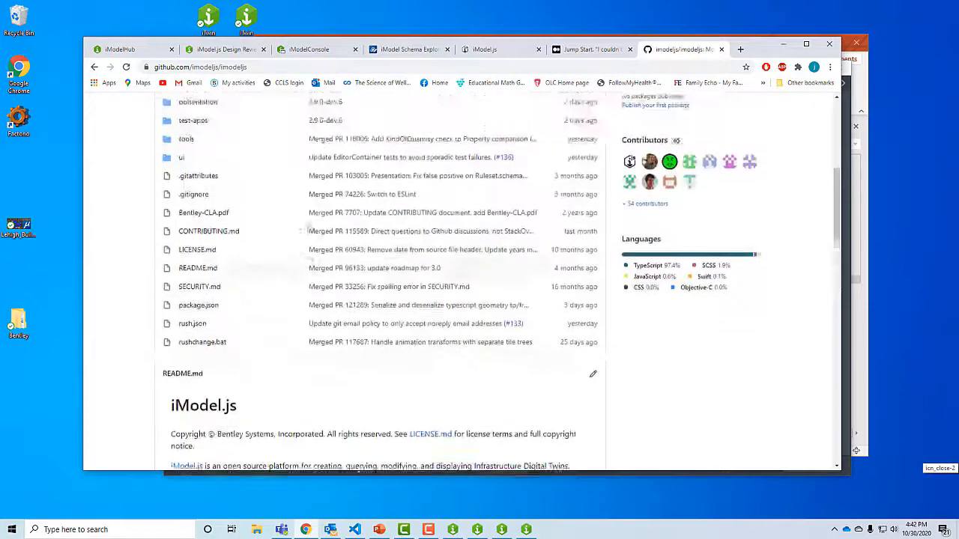
pyautogui.scroll(3)
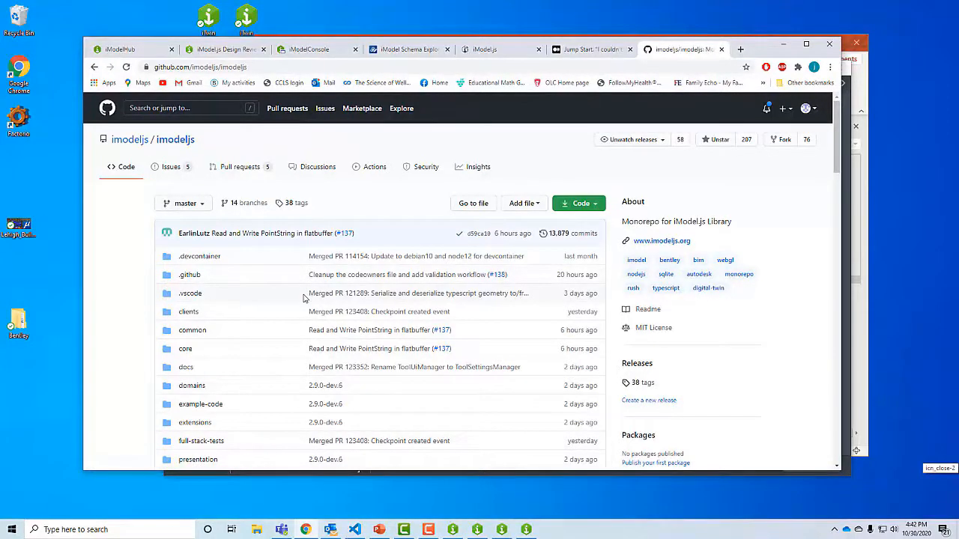
pyautogui.moveTo(129, 326)
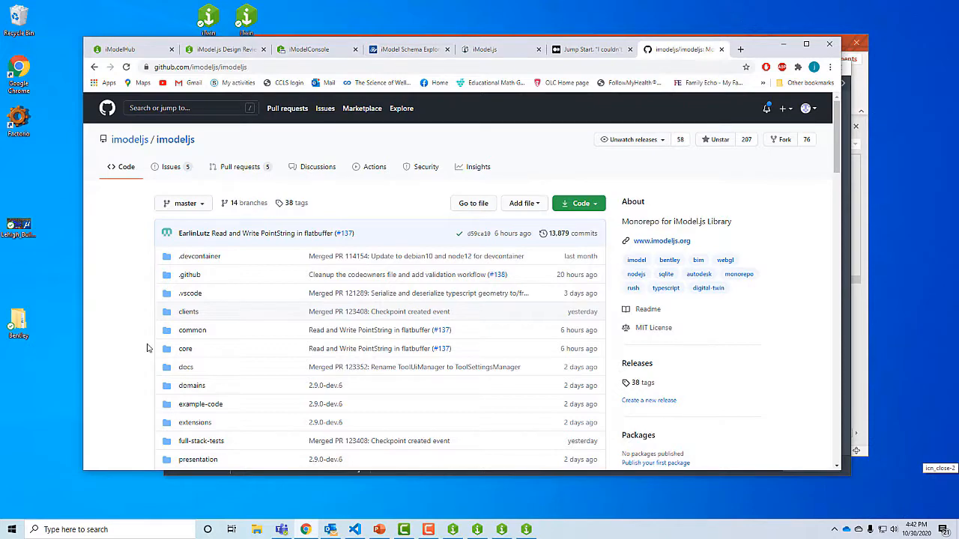
pyautogui.moveTo(316, 172)
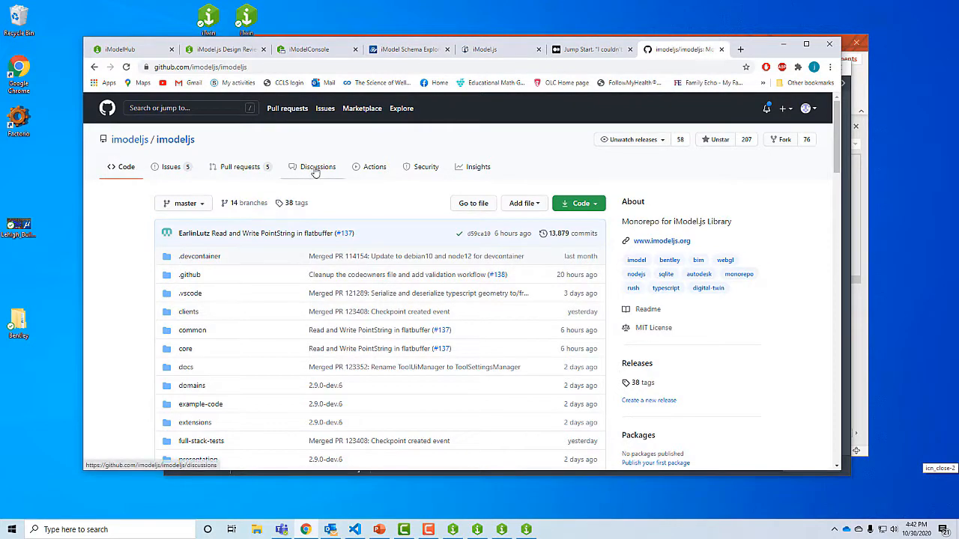
pyautogui.click(317, 166)
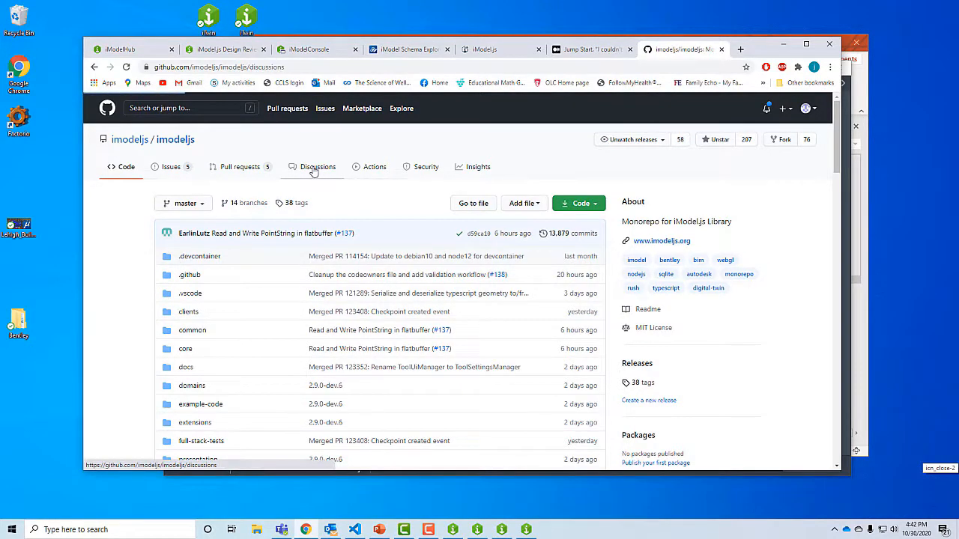
pyautogui.click(317, 166)
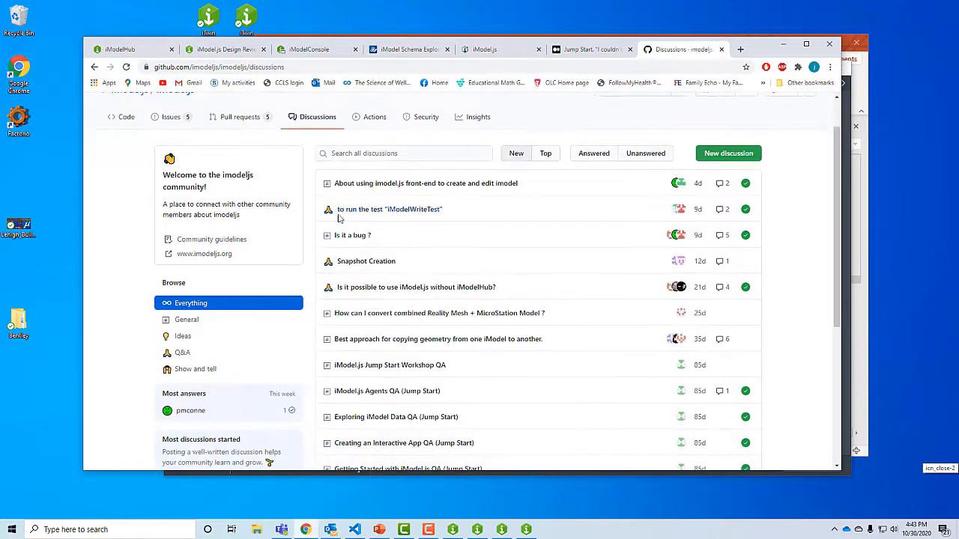
pyautogui.moveTo(475, 204)
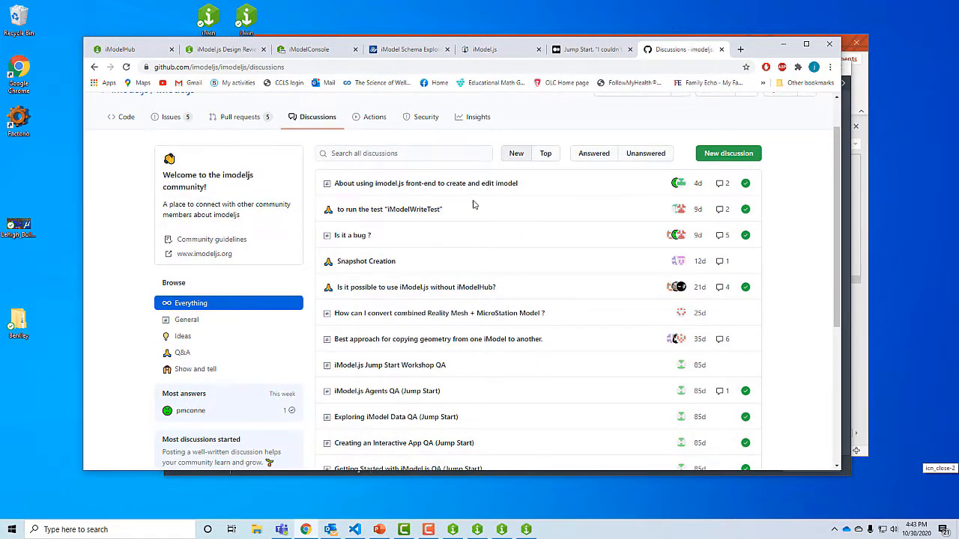
pyautogui.moveTo(538, 223)
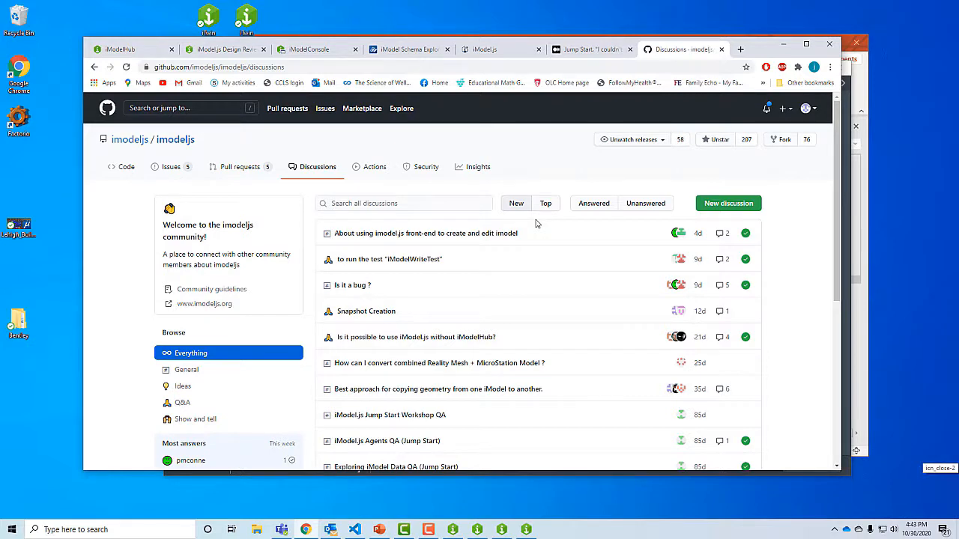
pyautogui.moveTo(496, 208)
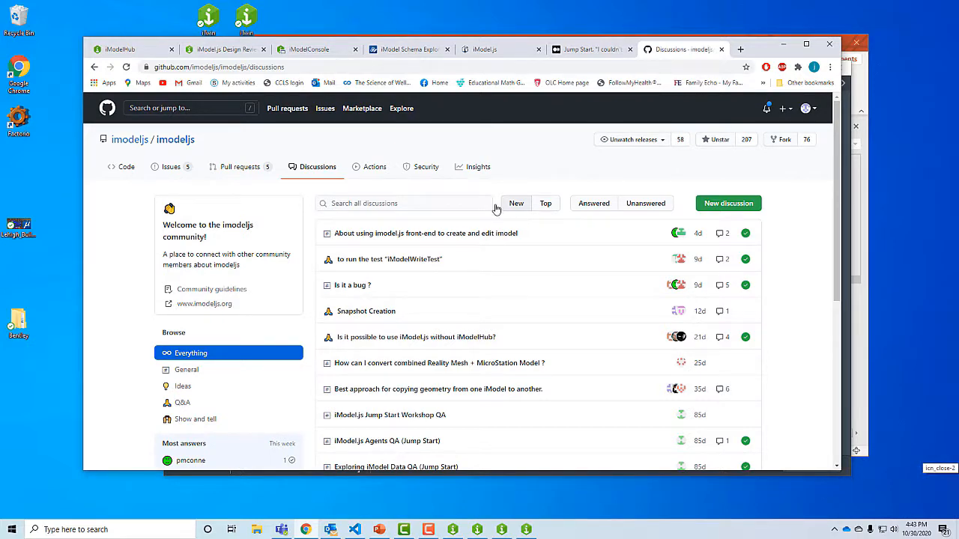
pyautogui.click(126, 167)
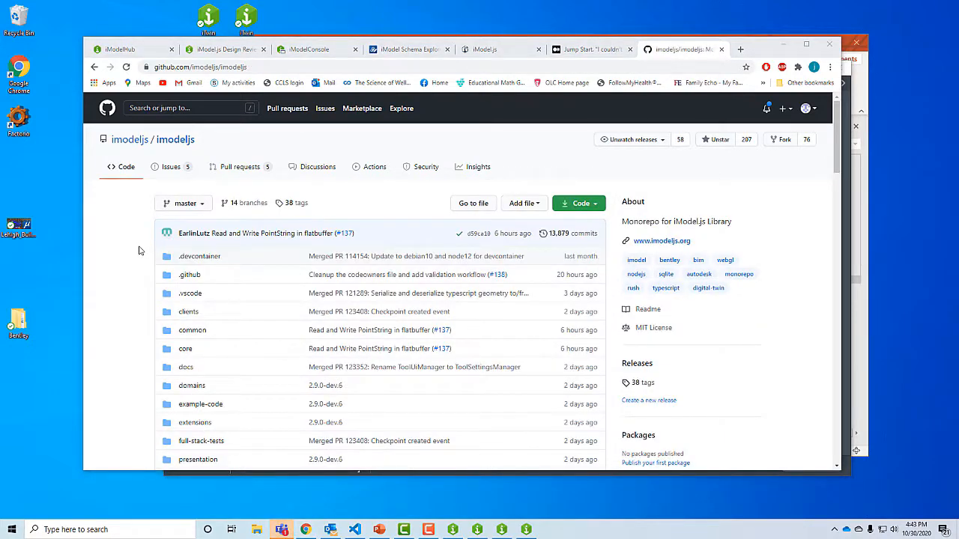
pyautogui.scroll(-3)
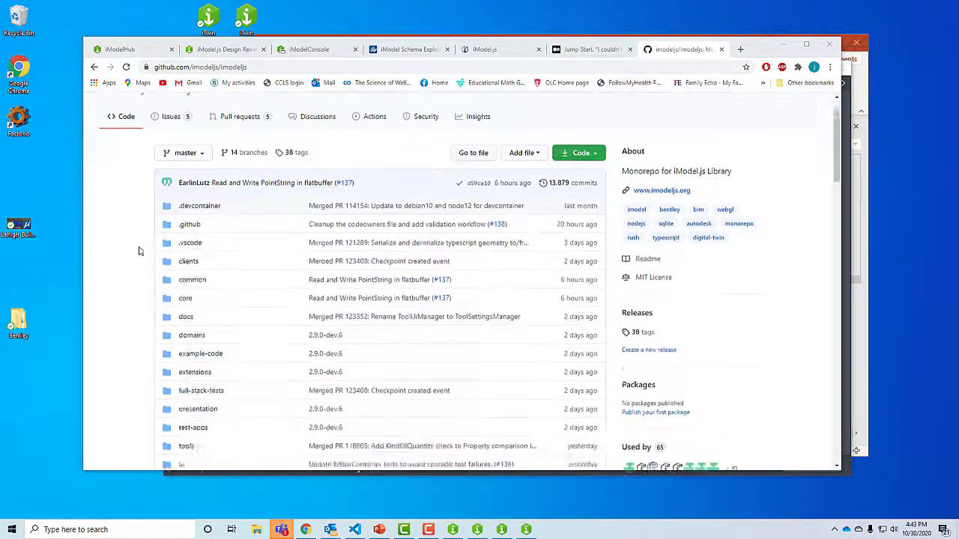